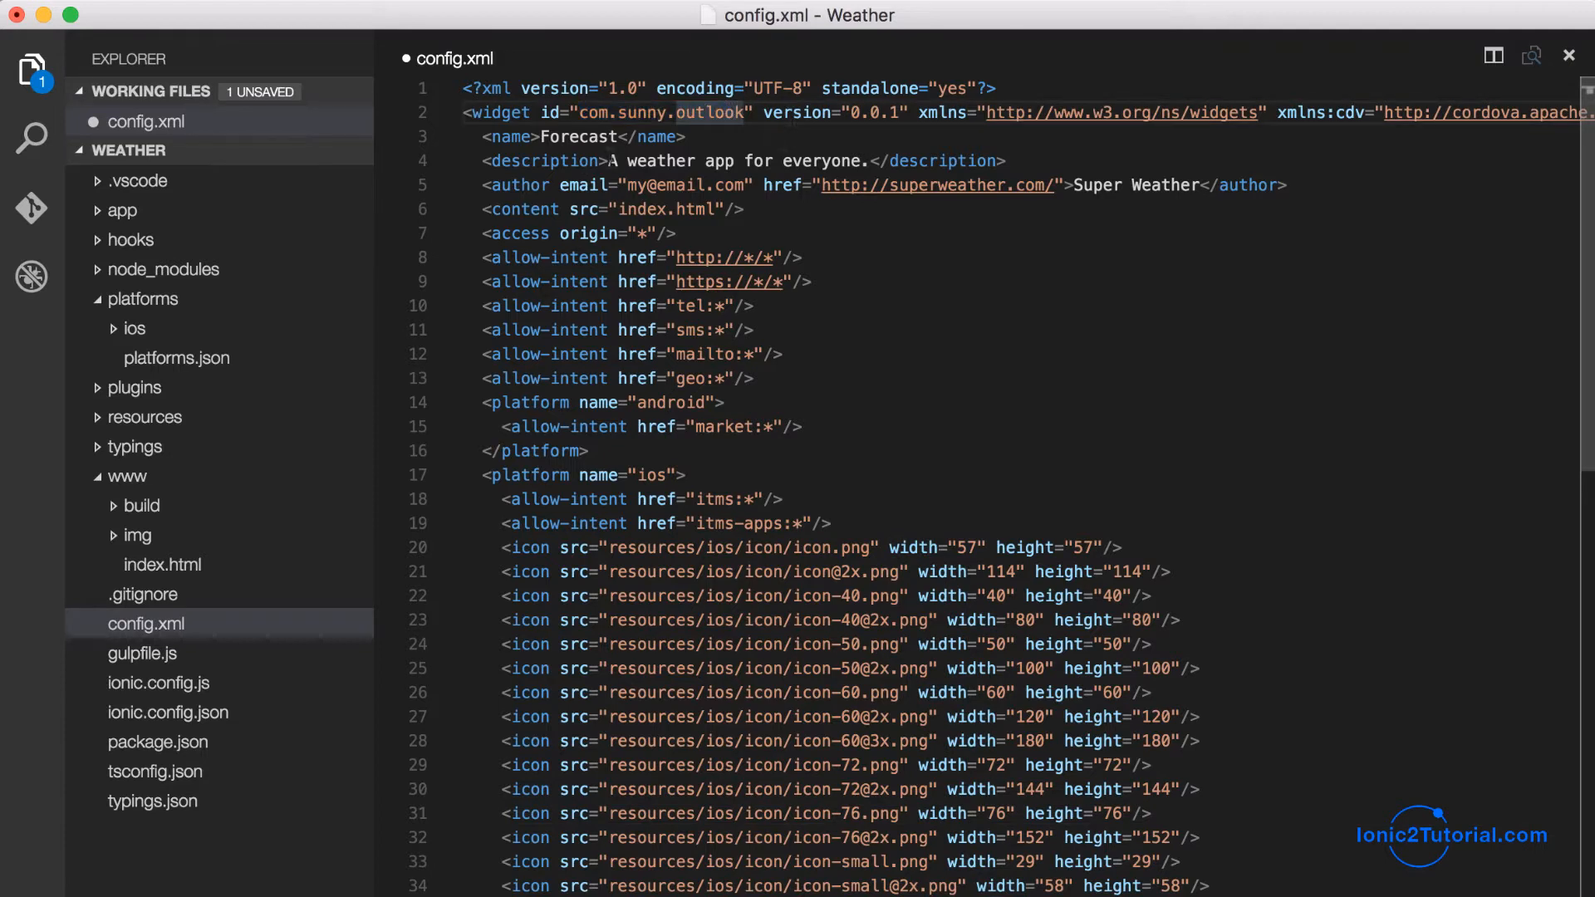
{"action": "double_click", "coordinate": [579, 136]}
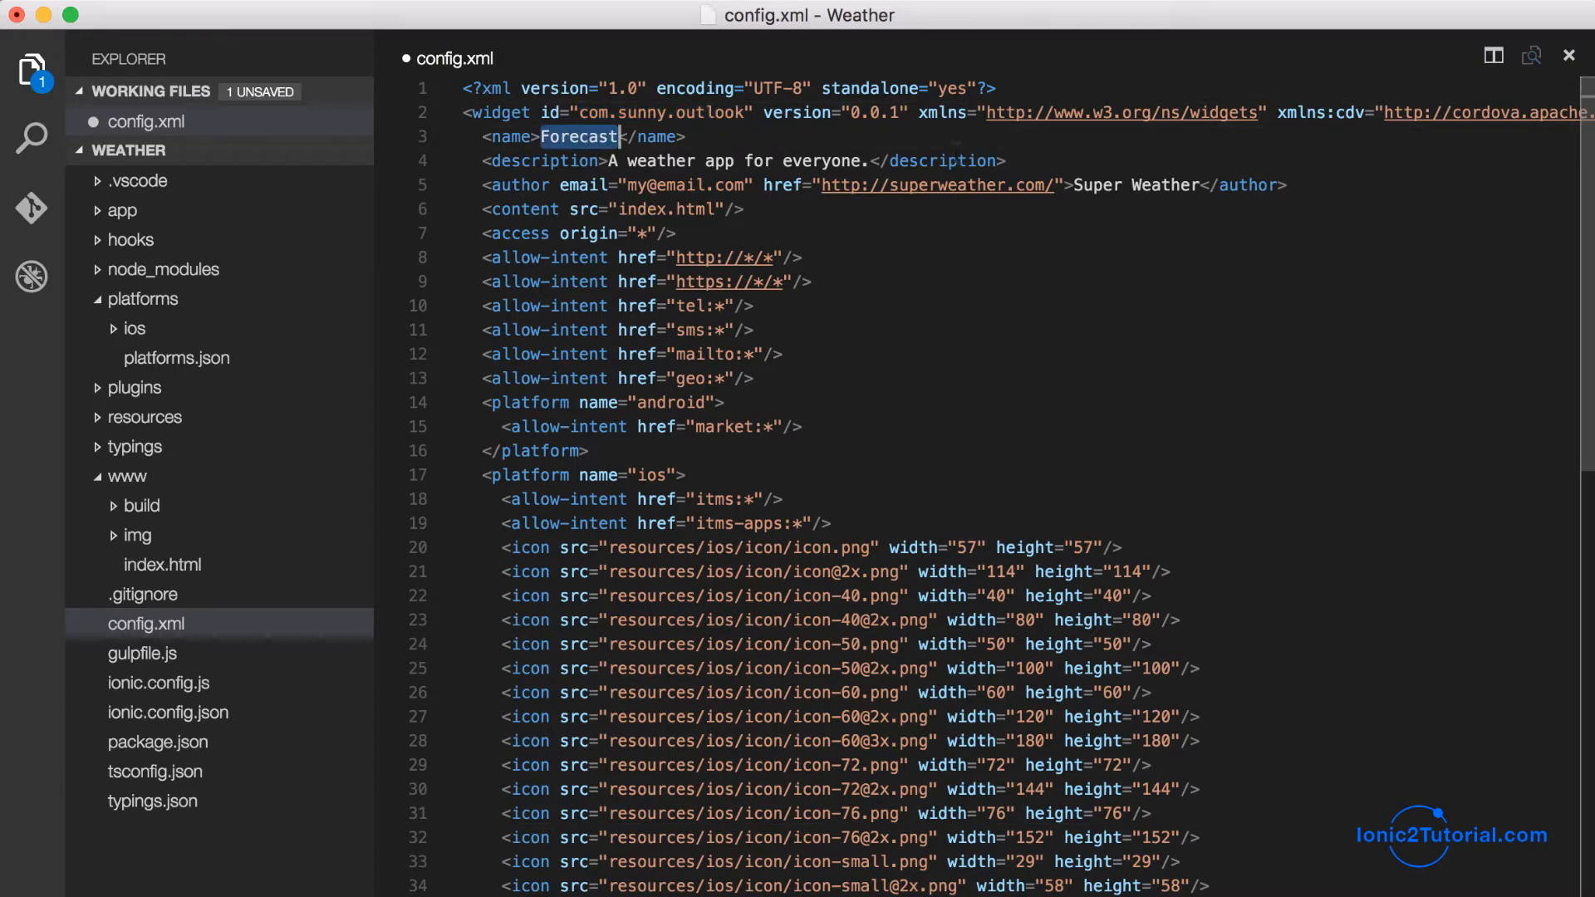
{"action": "type", "text": "Sunny"}
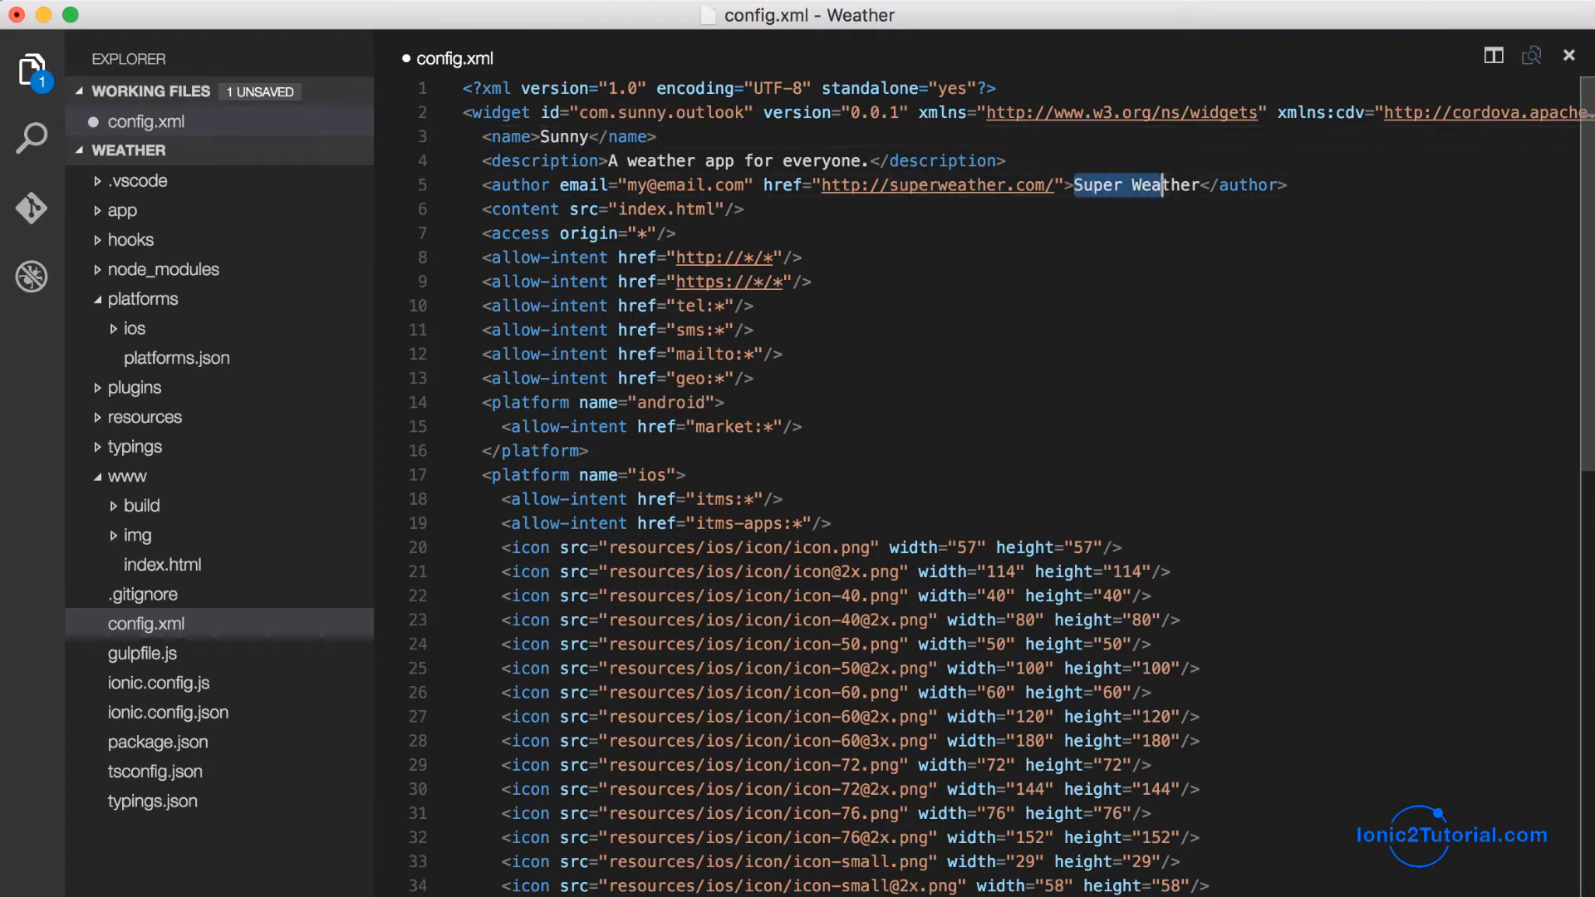
{"action": "type", "text": "S"}
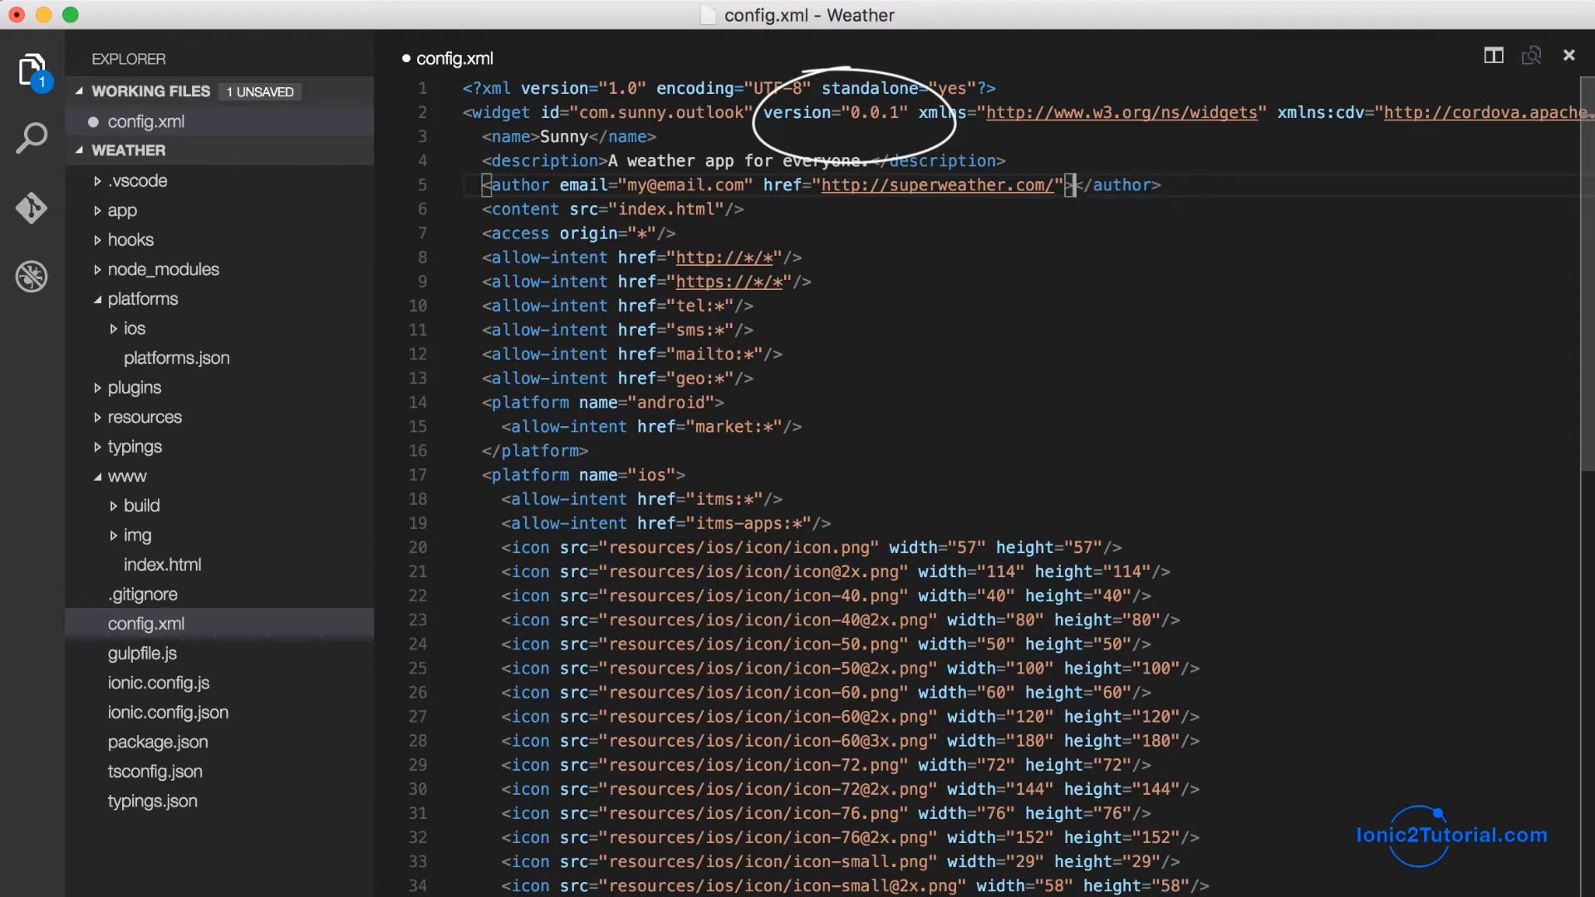
{"action": "type", "text": "Brent"}
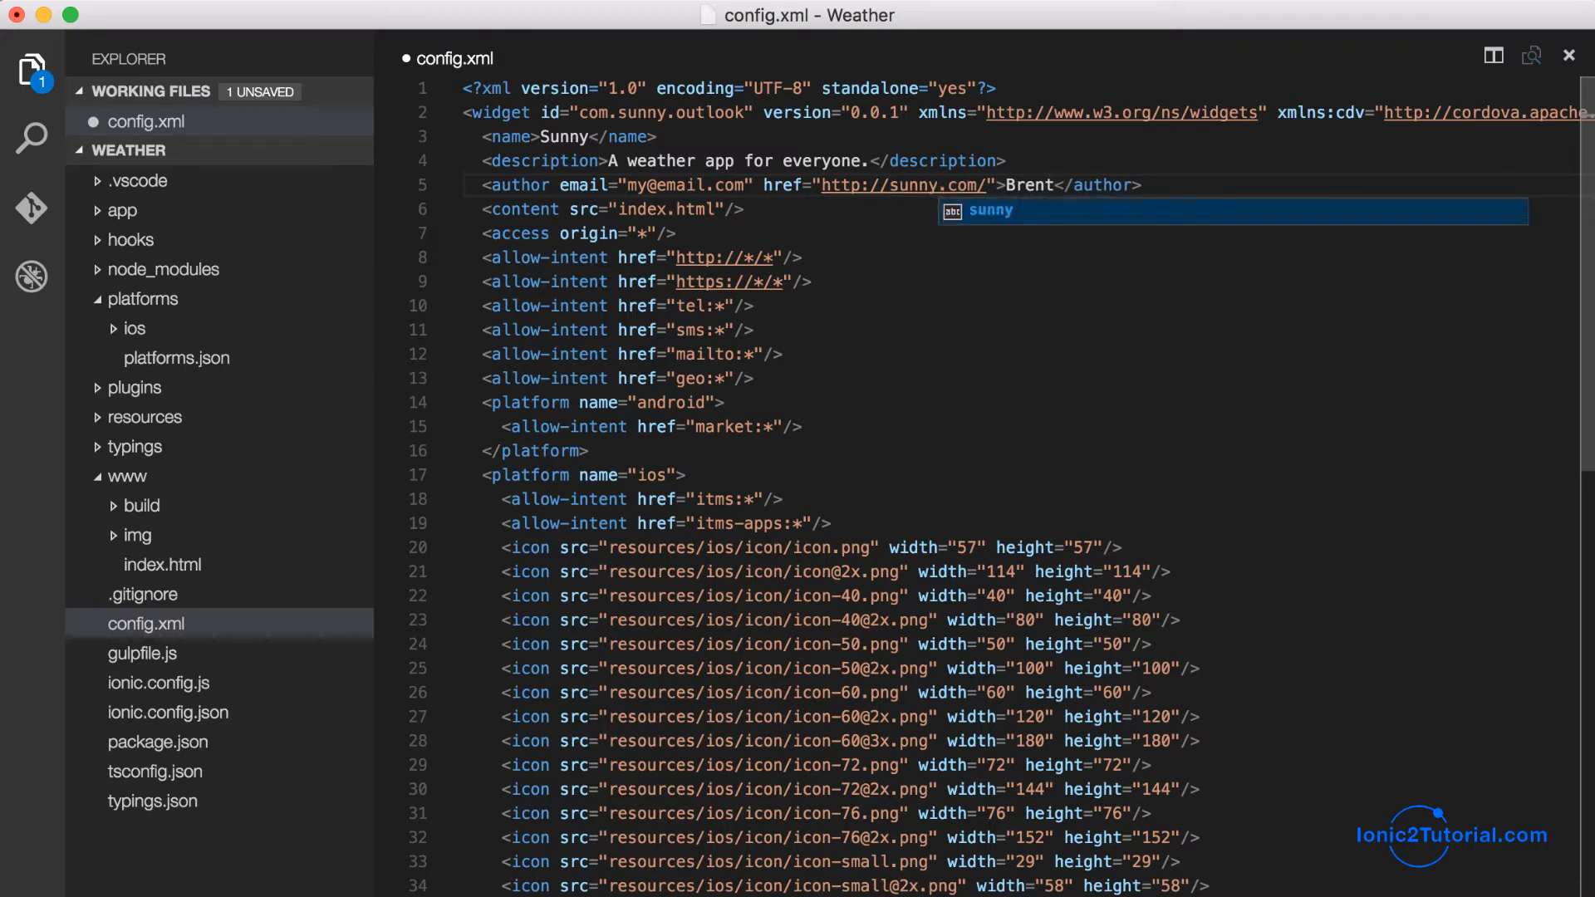
{"action": "type", "text": "outlook."}
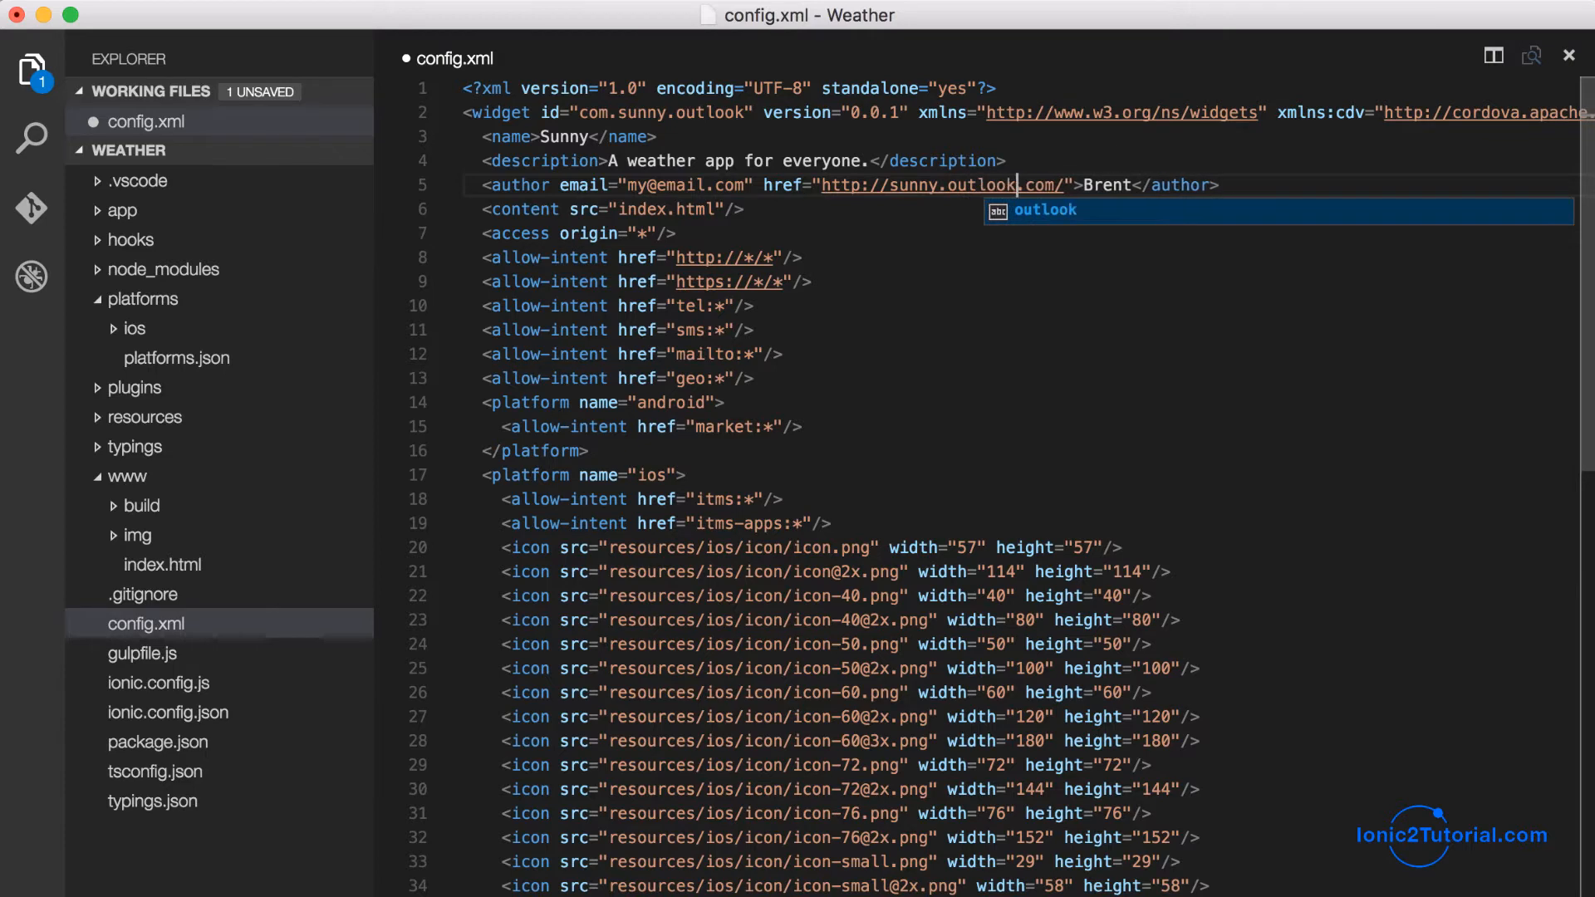
Reveal the www folder in Finder and open Weather.xcodeproj from platforms/ios in Xcode
{"action": "right_click", "coordinate": [127, 476]}
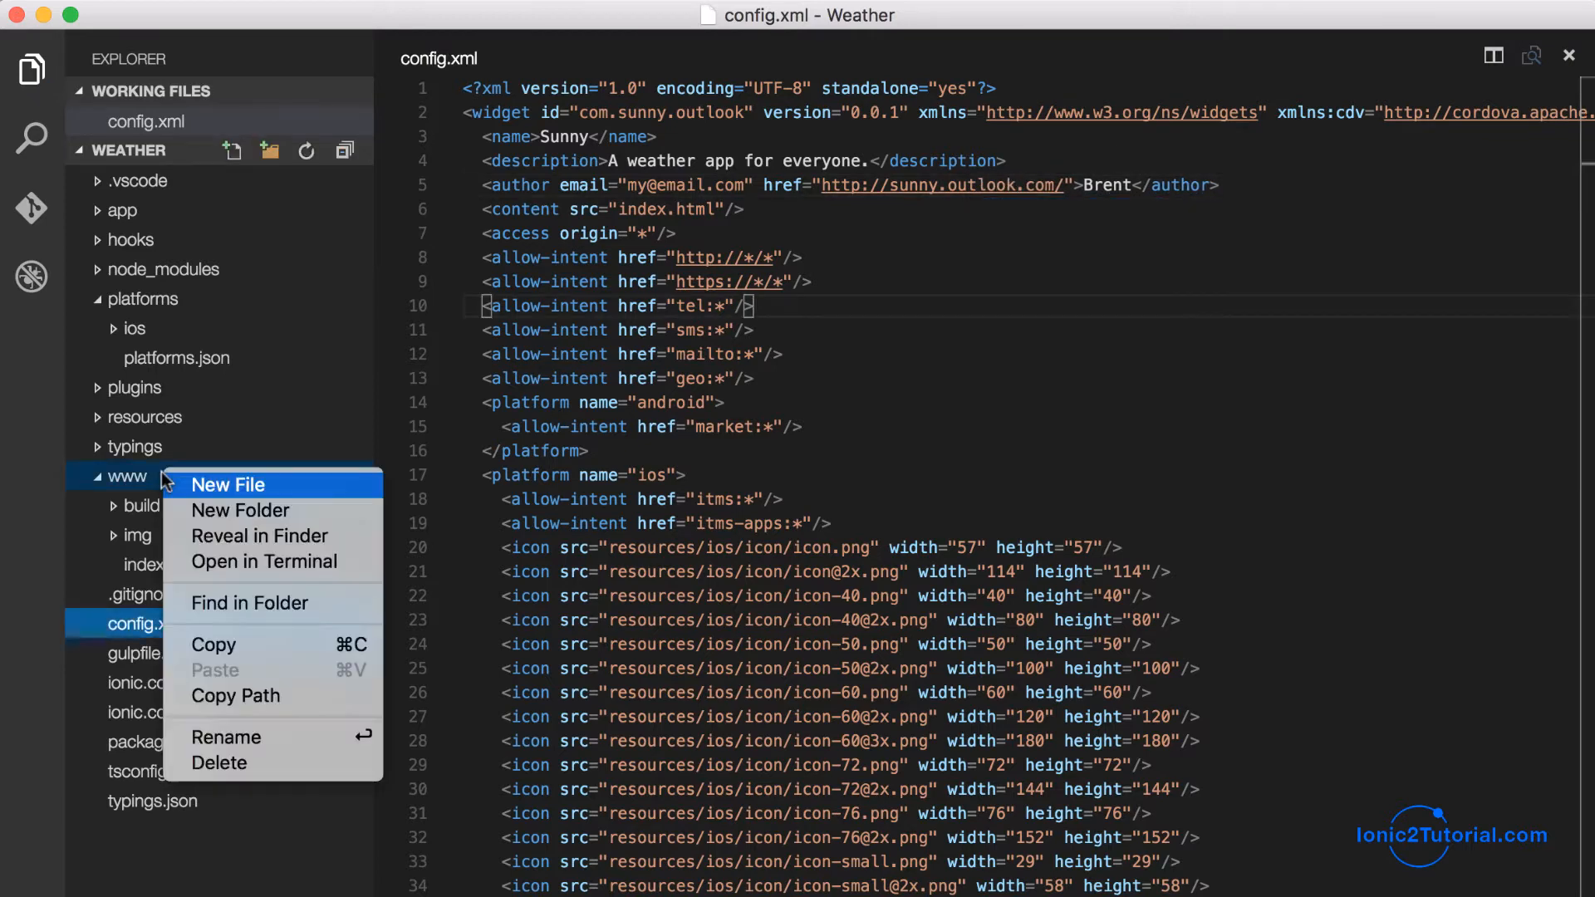
{"action": "left_click", "coordinate": [259, 536]}
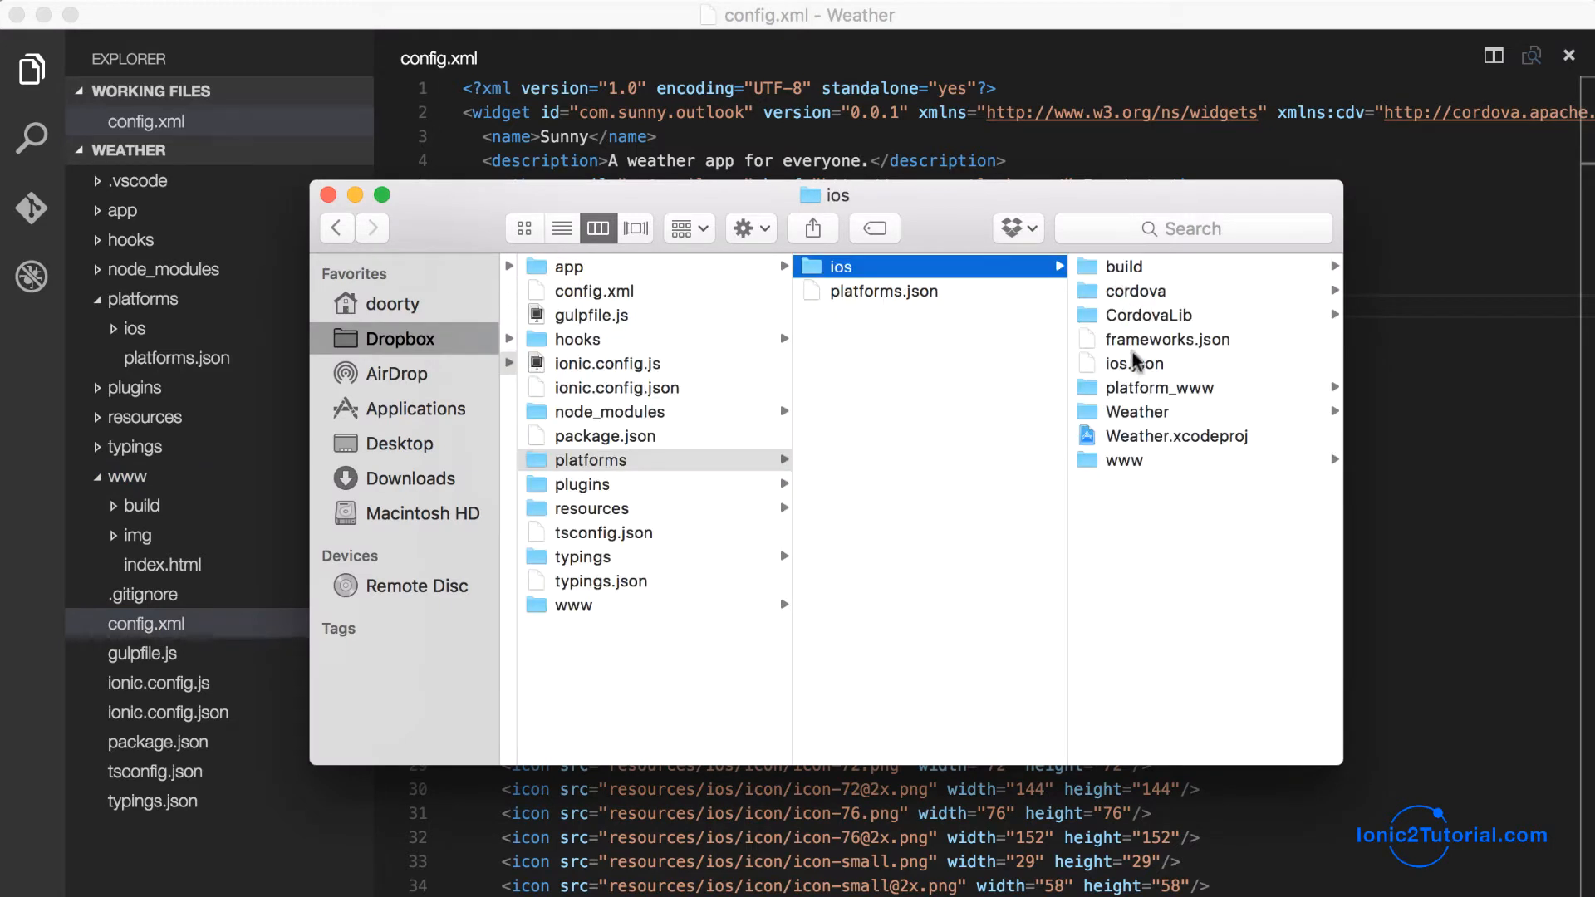
{"action": "left_click", "coordinate": [1174, 436]}
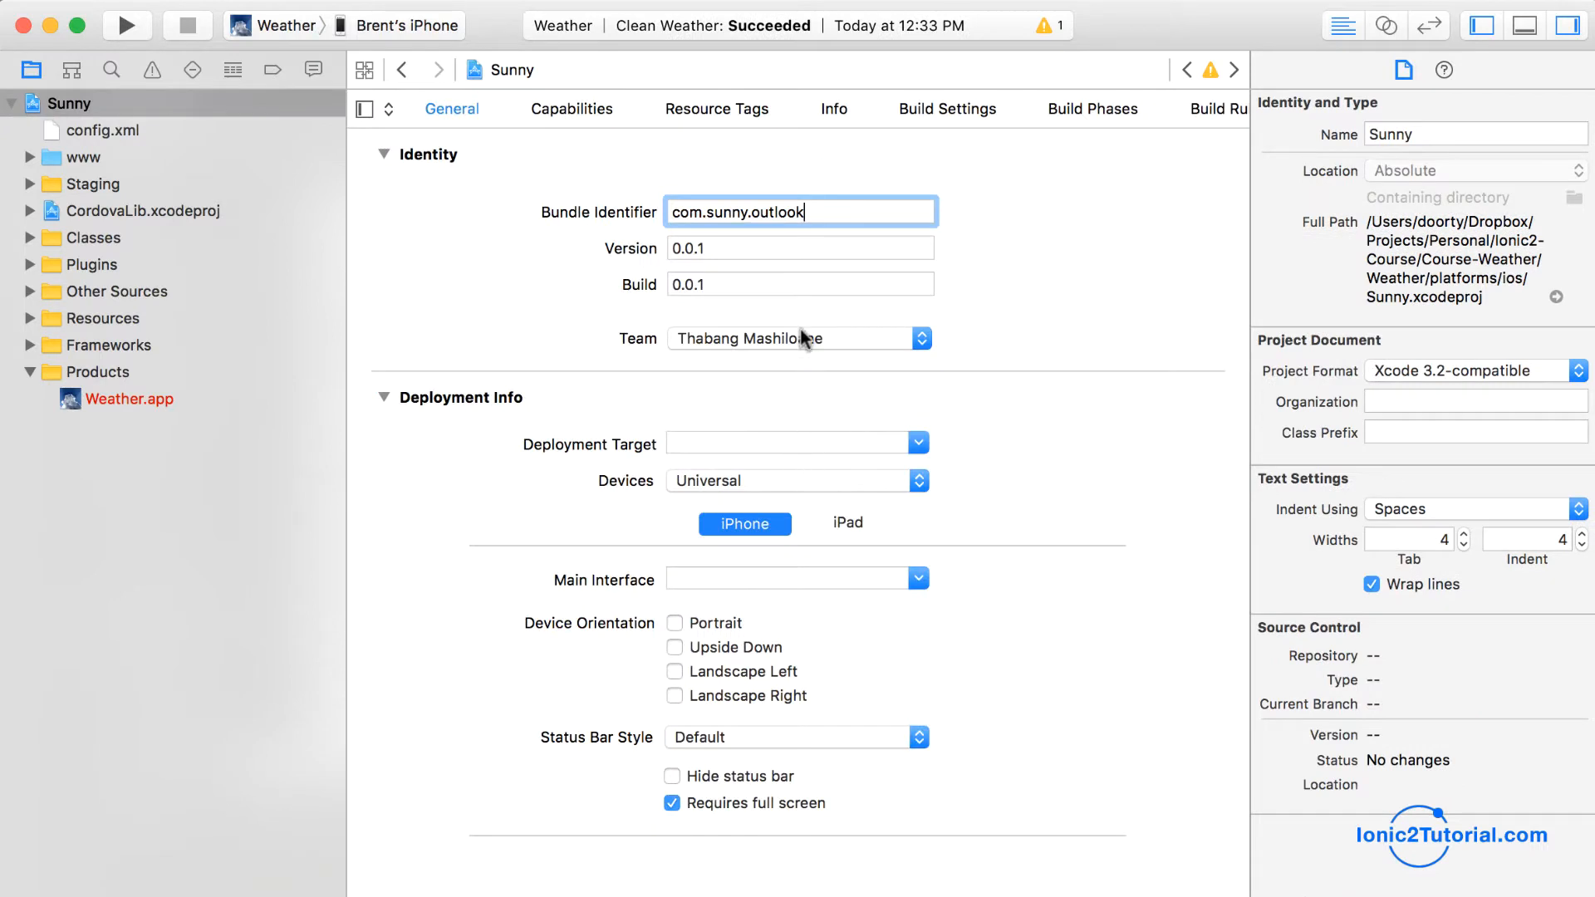
Review the signing Team dropdown in Sunny's General project settings
{"action": "left_click", "coordinate": [799, 247]}
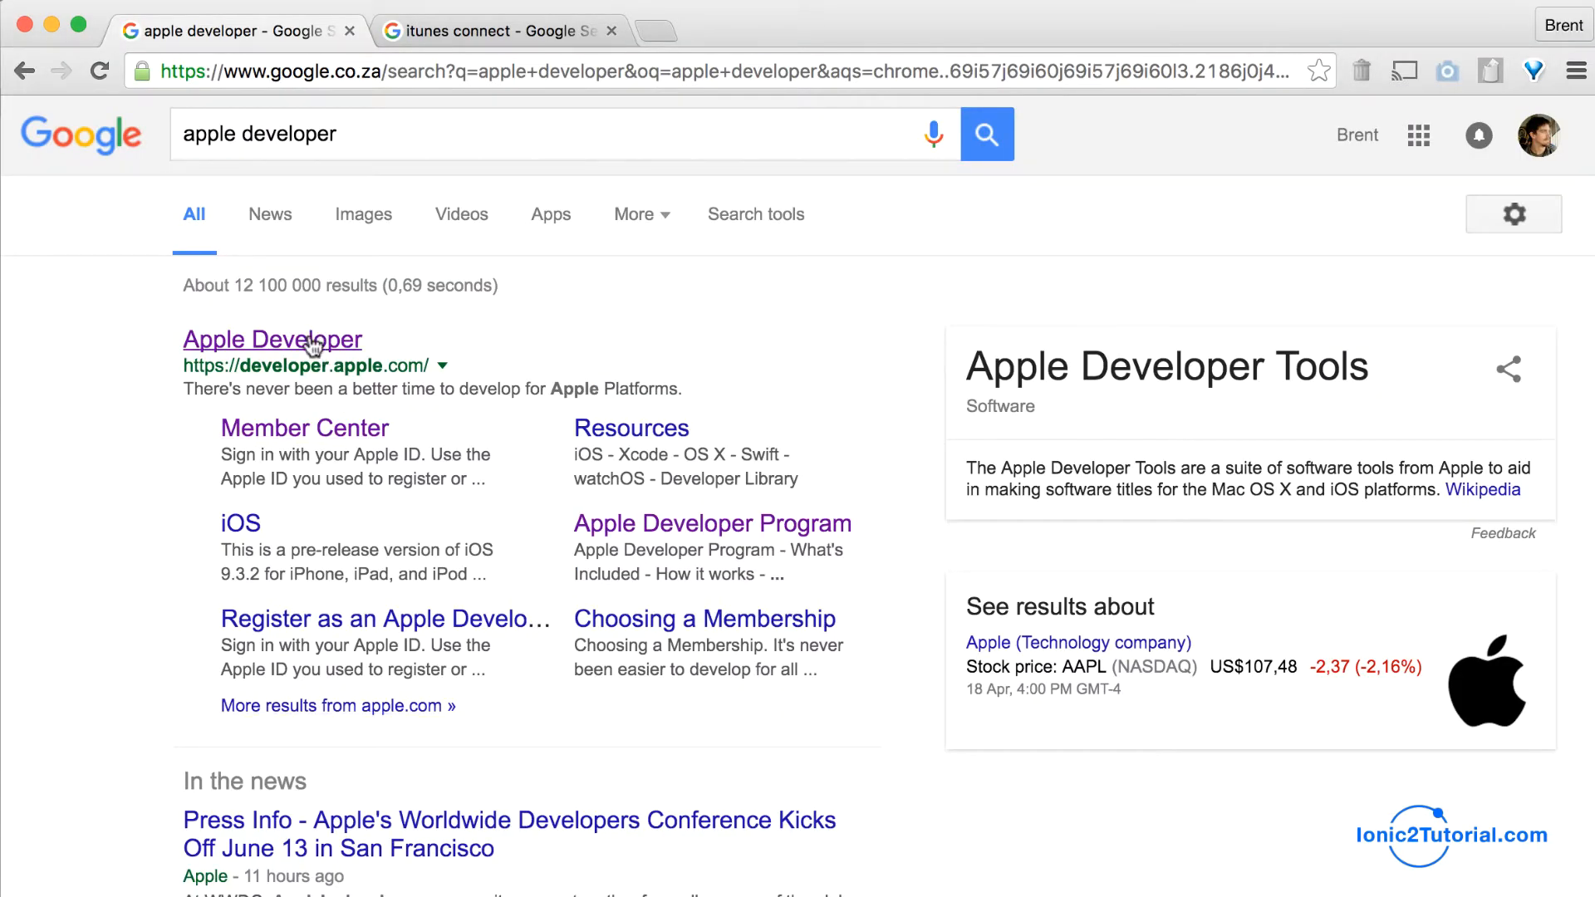
Go from the Apple Developer site through Member Center to Certificates, Identifiers & Profiles
{"action": "left_click", "coordinate": [271, 339]}
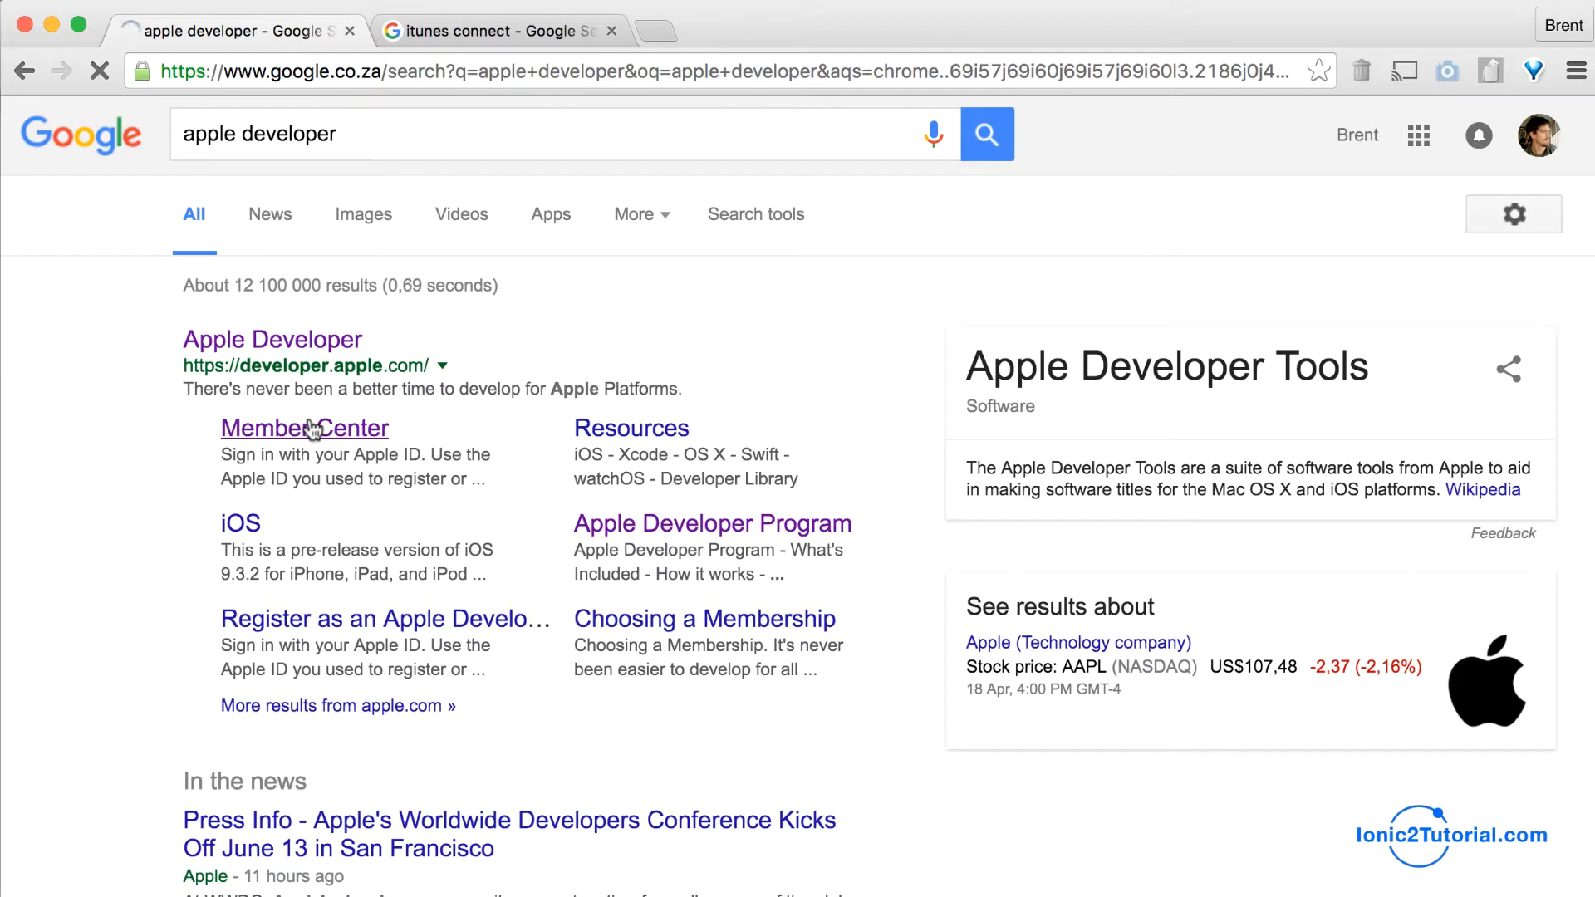
{"action": "left_click", "coordinate": [304, 427]}
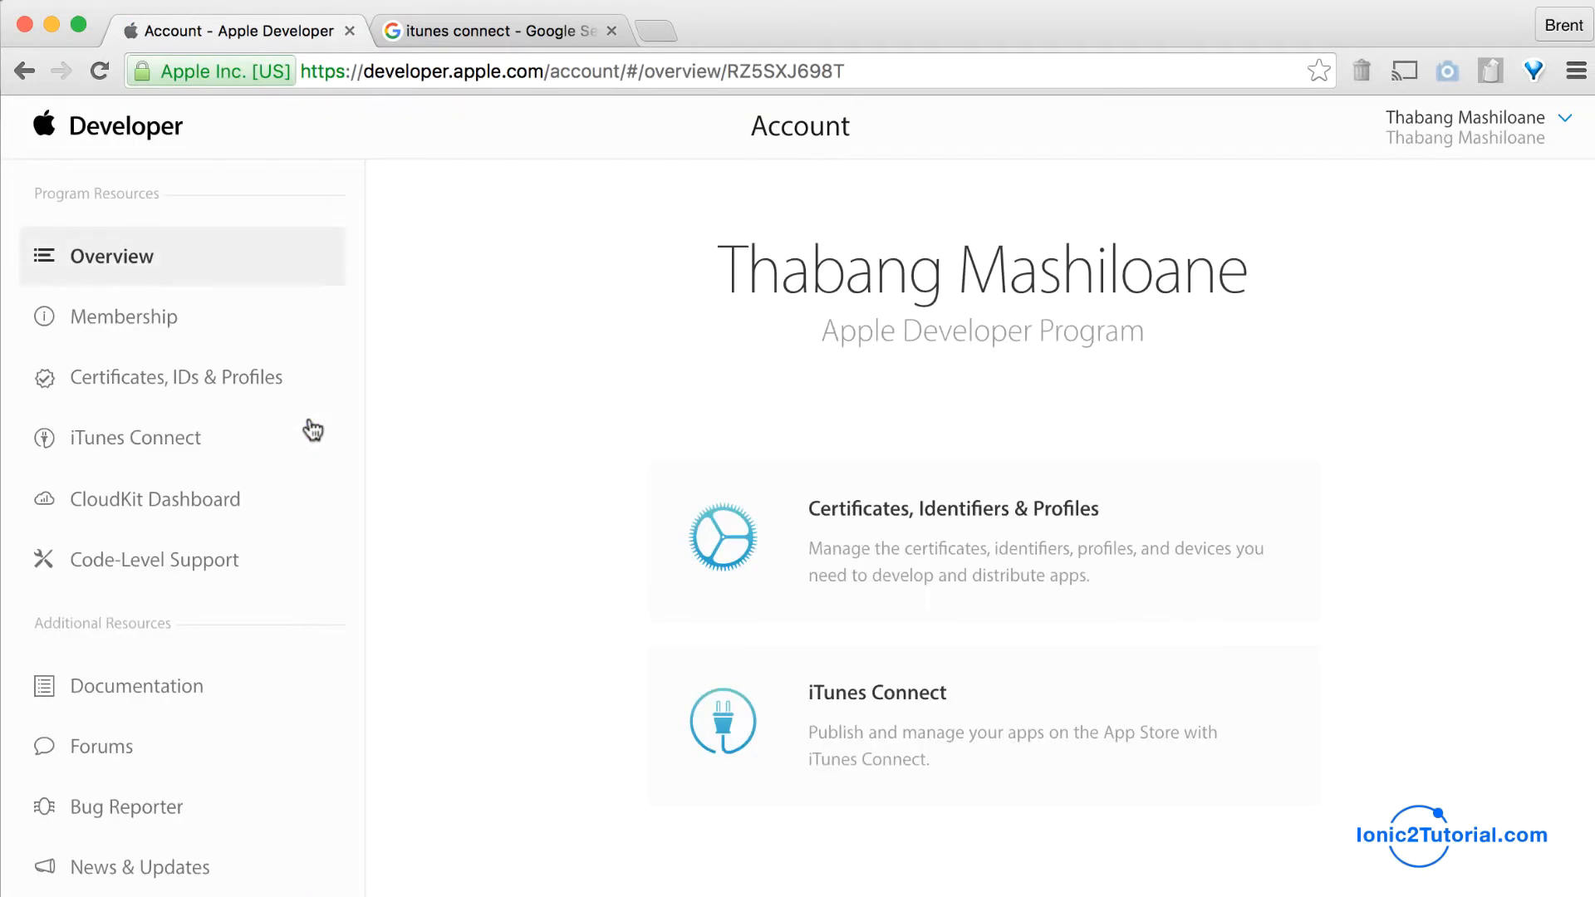
{"action": "left_click", "coordinate": [952, 508]}
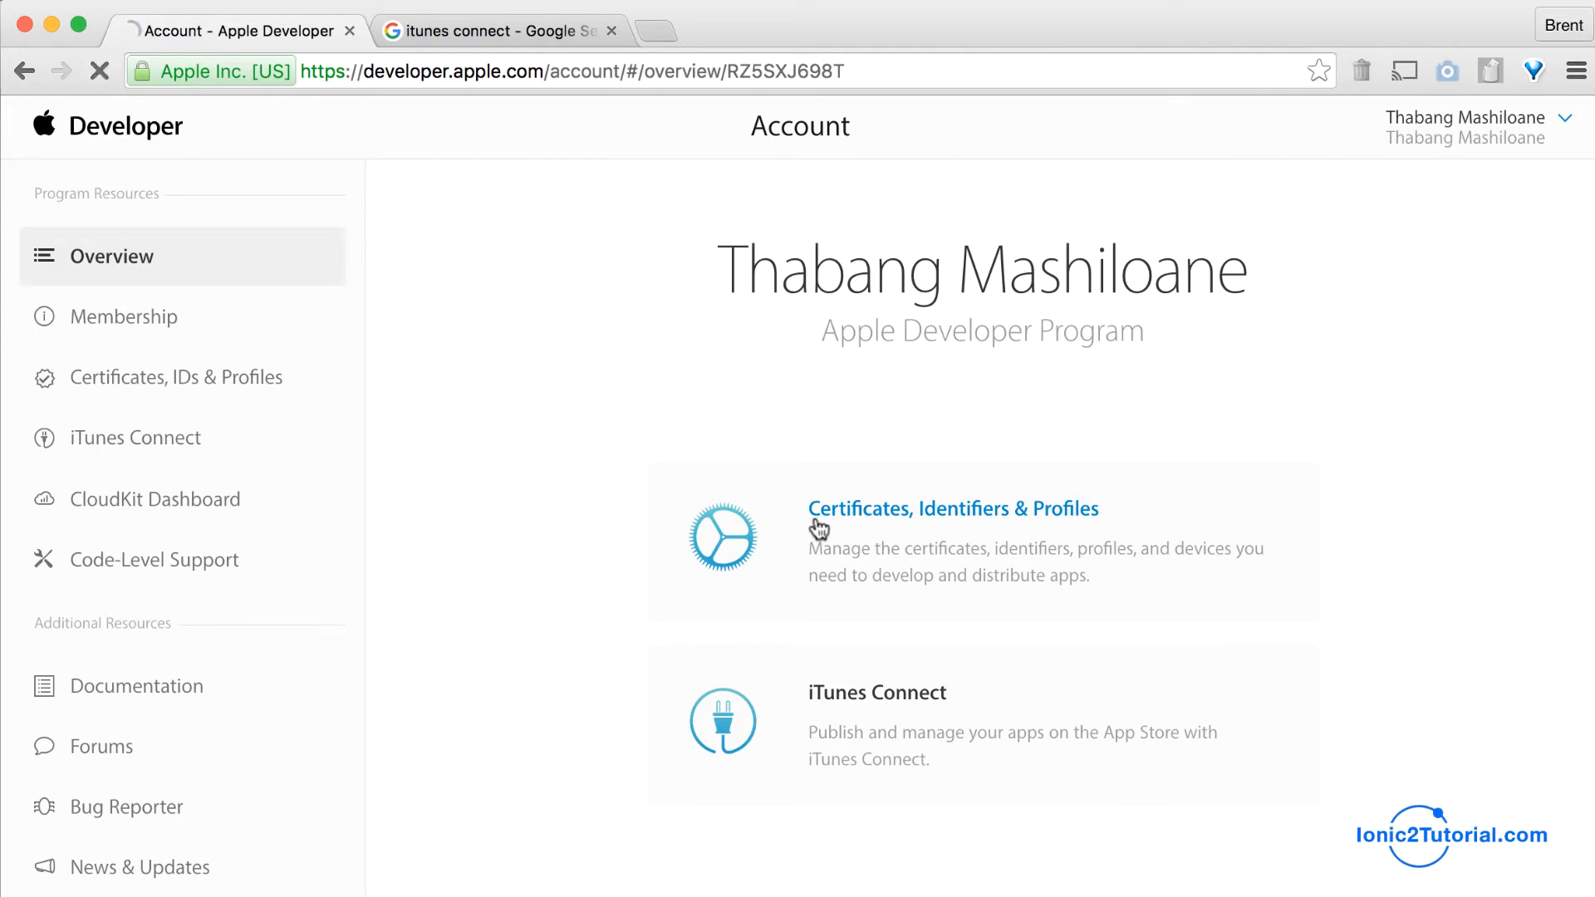
{"action": "left_click", "coordinate": [952, 508]}
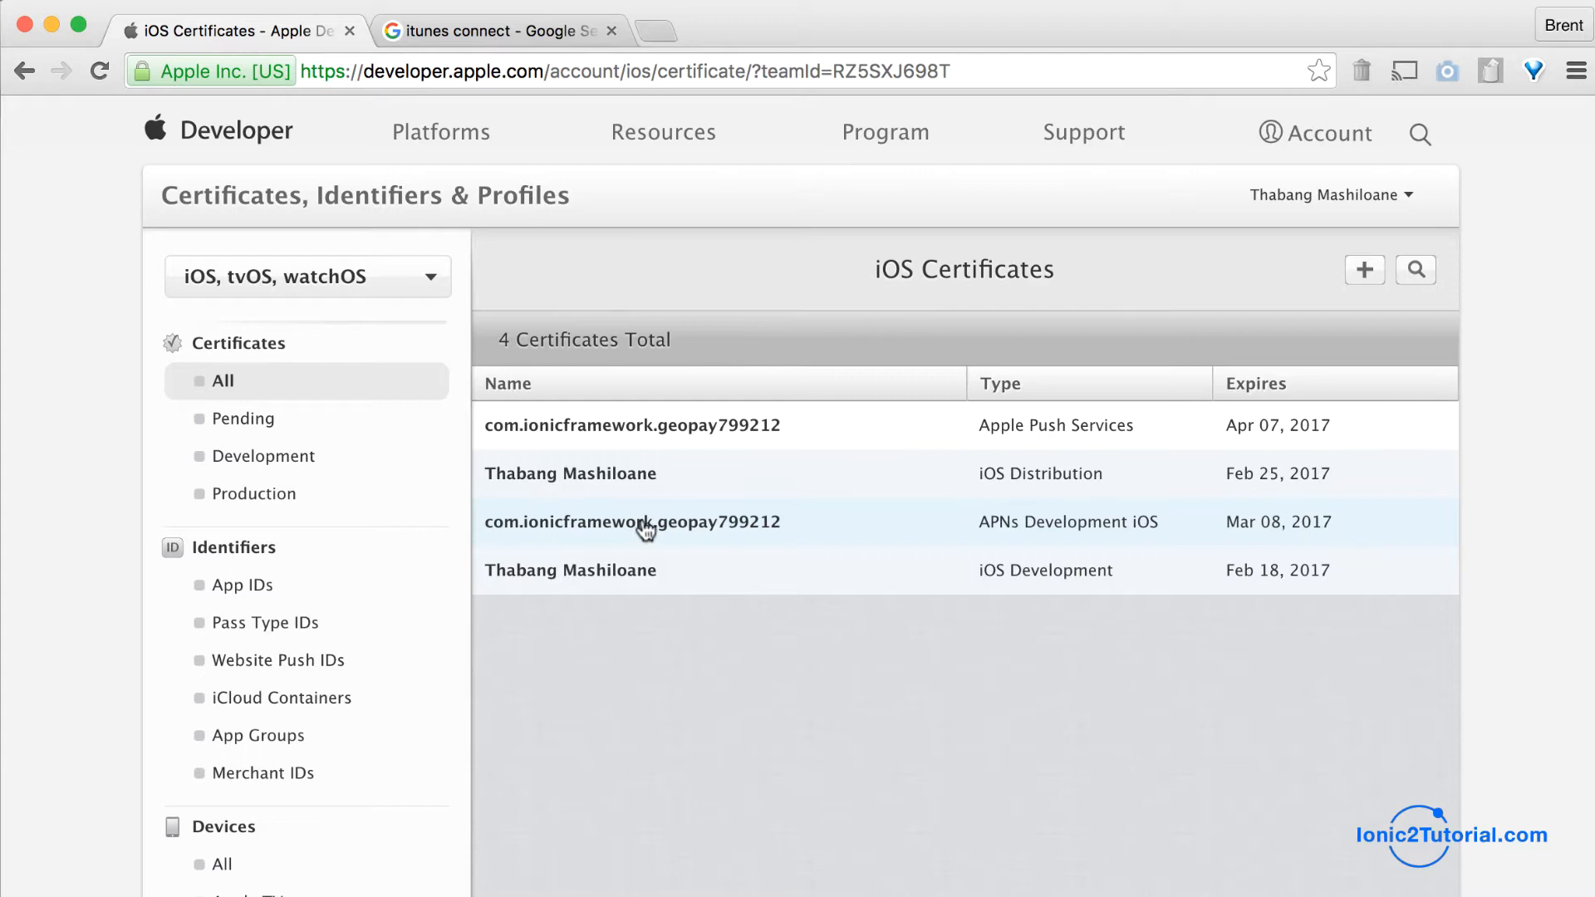
{"action": "mouse_move", "coordinate": [1365, 269]}
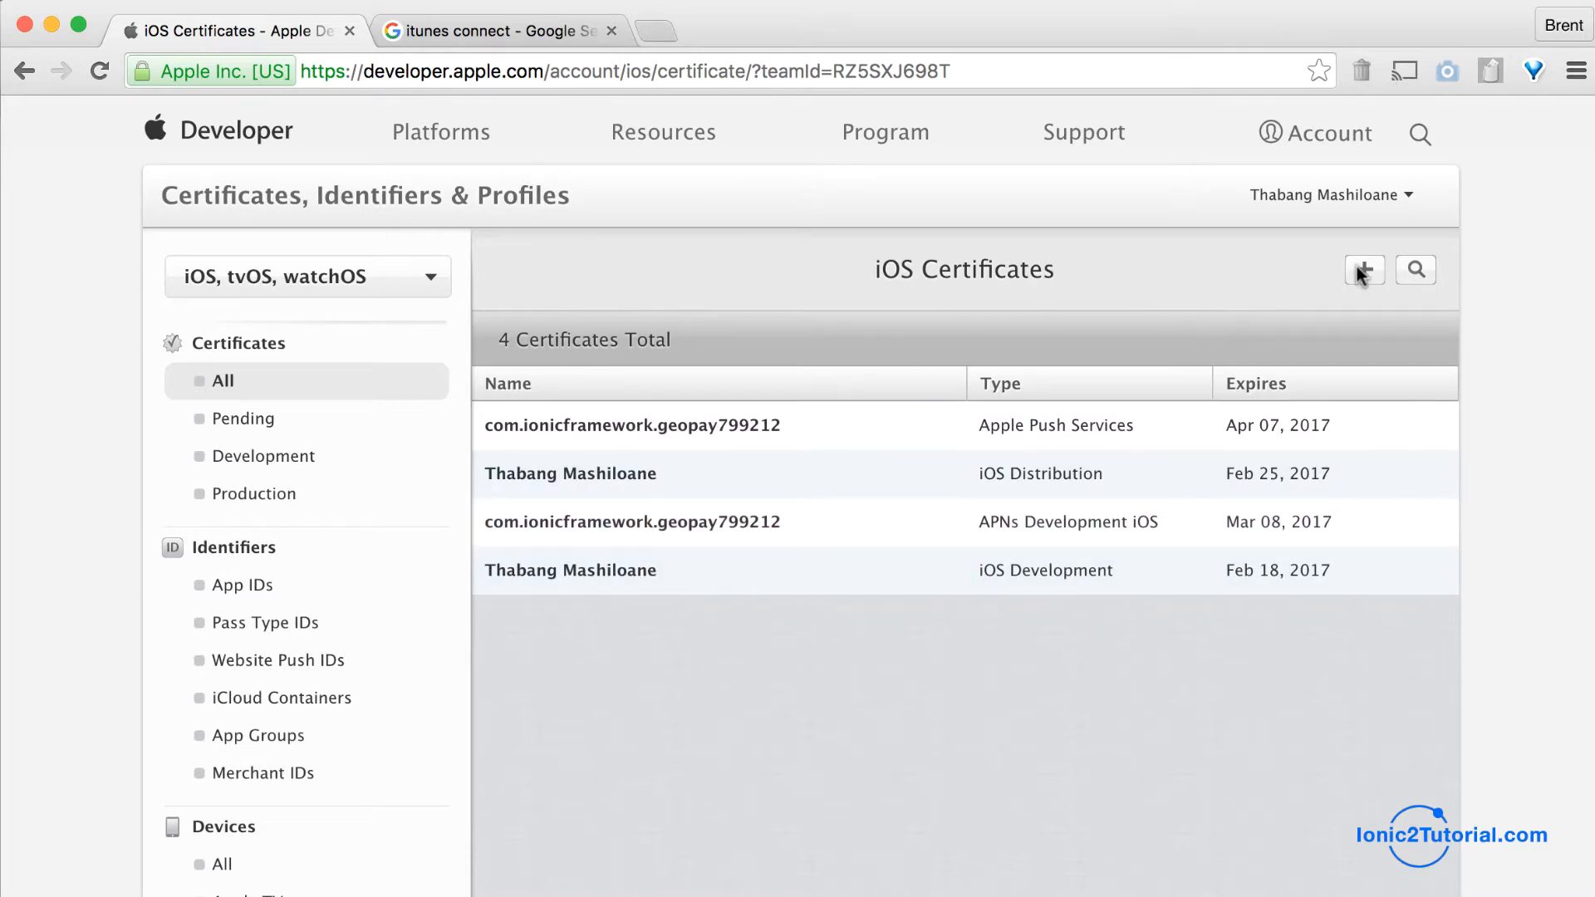
Add a new App Store and Ad Hoc production certificate, reaching the CSR instructions
{"action": "left_click", "coordinate": [1365, 270]}
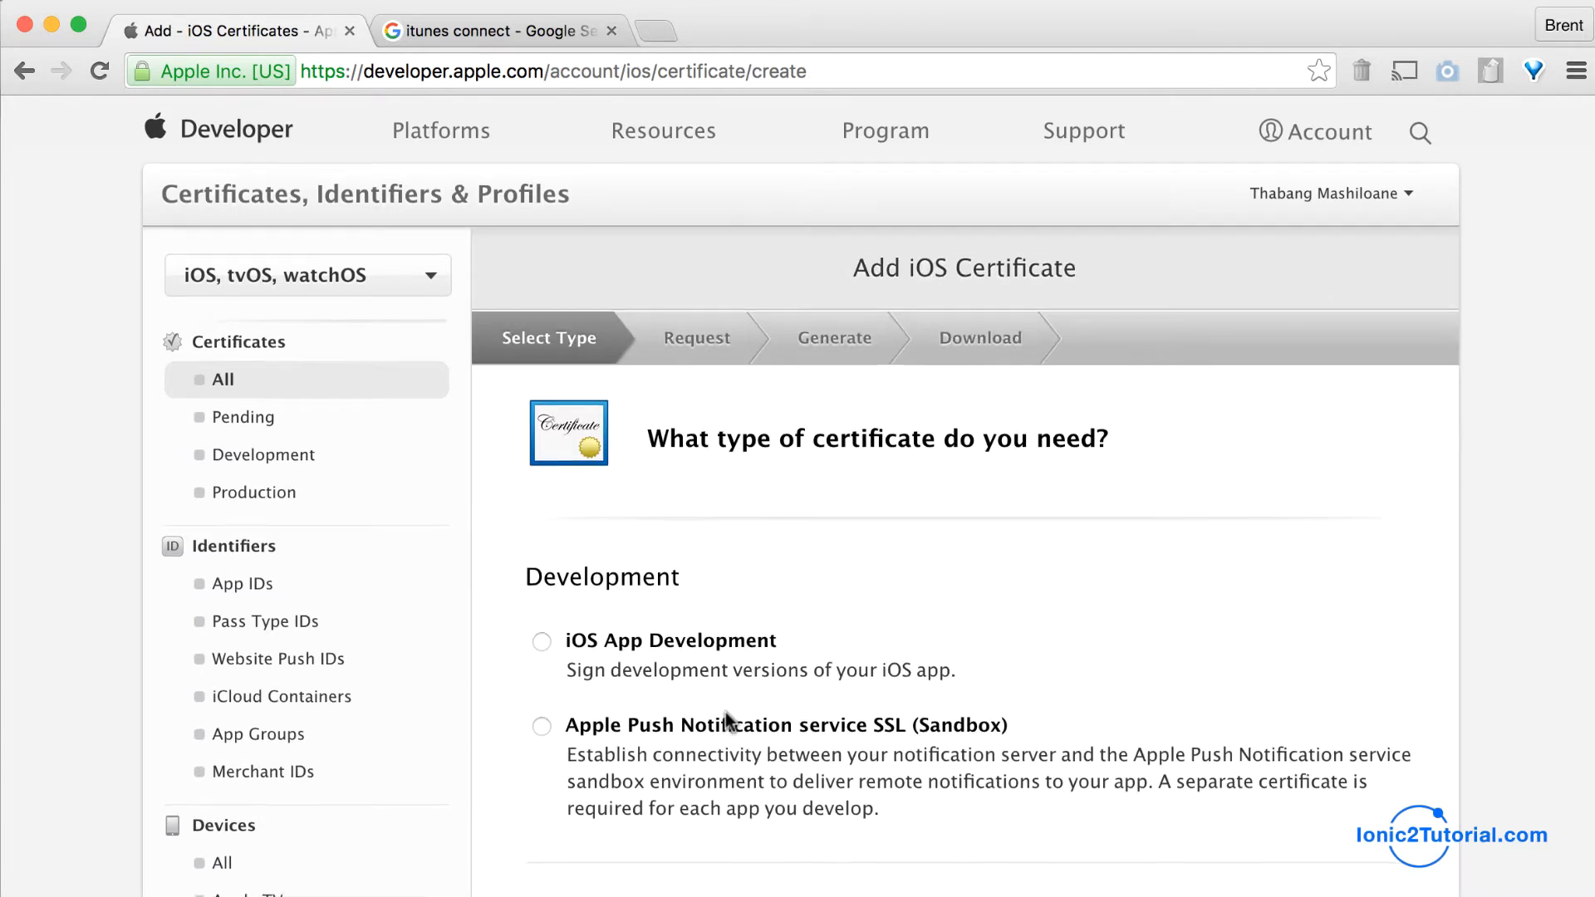
{"action": "scroll", "scroll_direction": "down", "scroll_amount": 3}
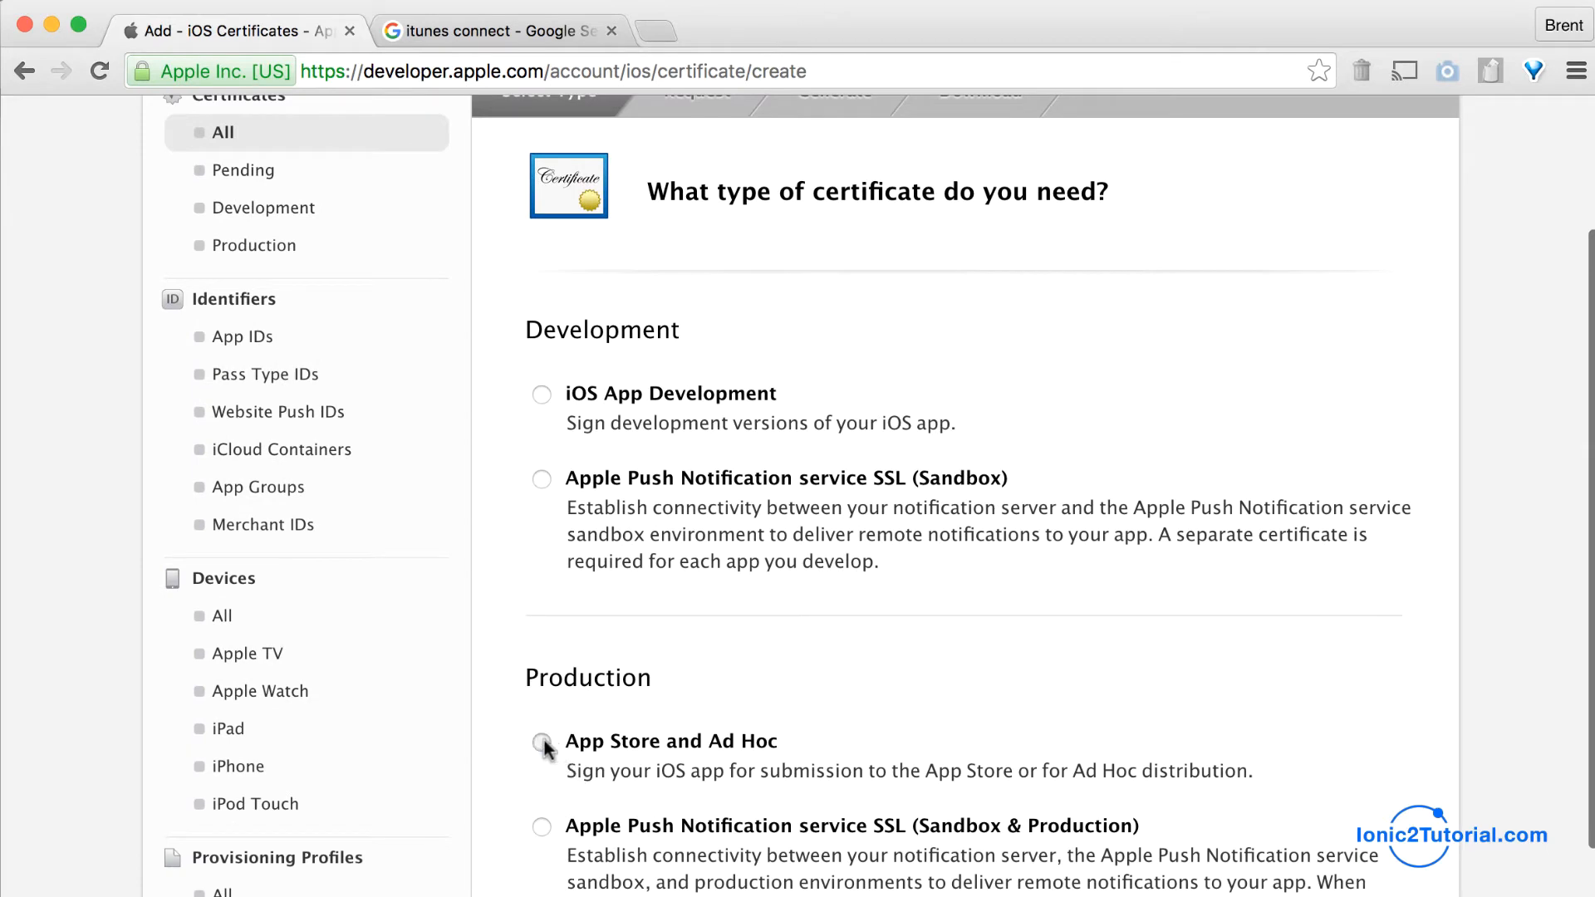
{"action": "scroll", "scroll_direction": "down", "scroll_amount": 3}
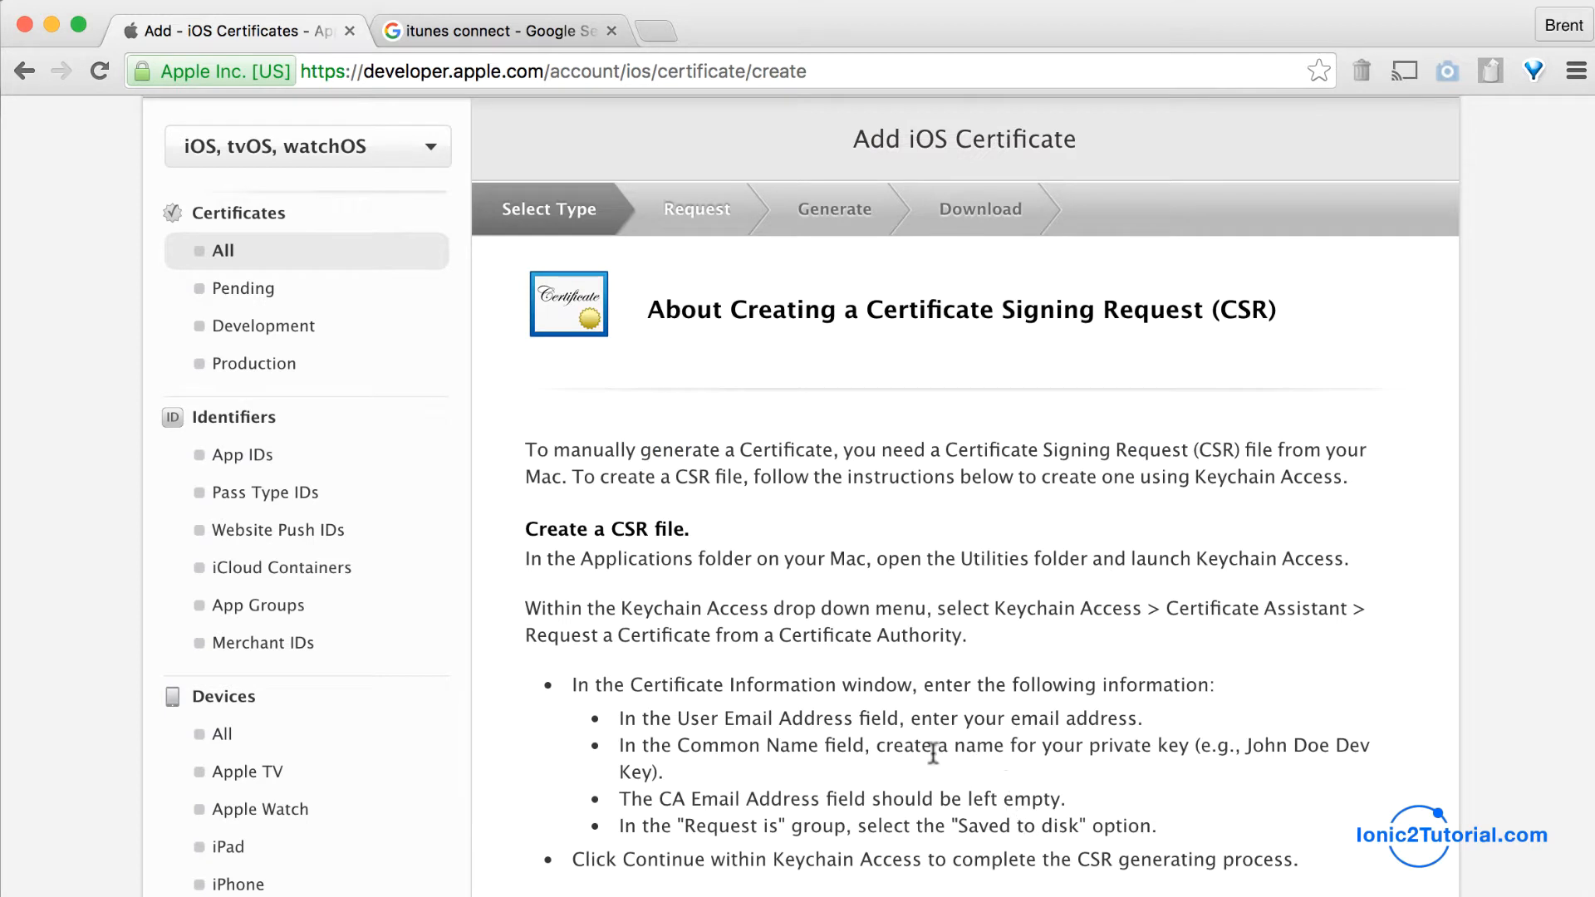
{"action": "mouse_move", "coordinate": [933, 753]}
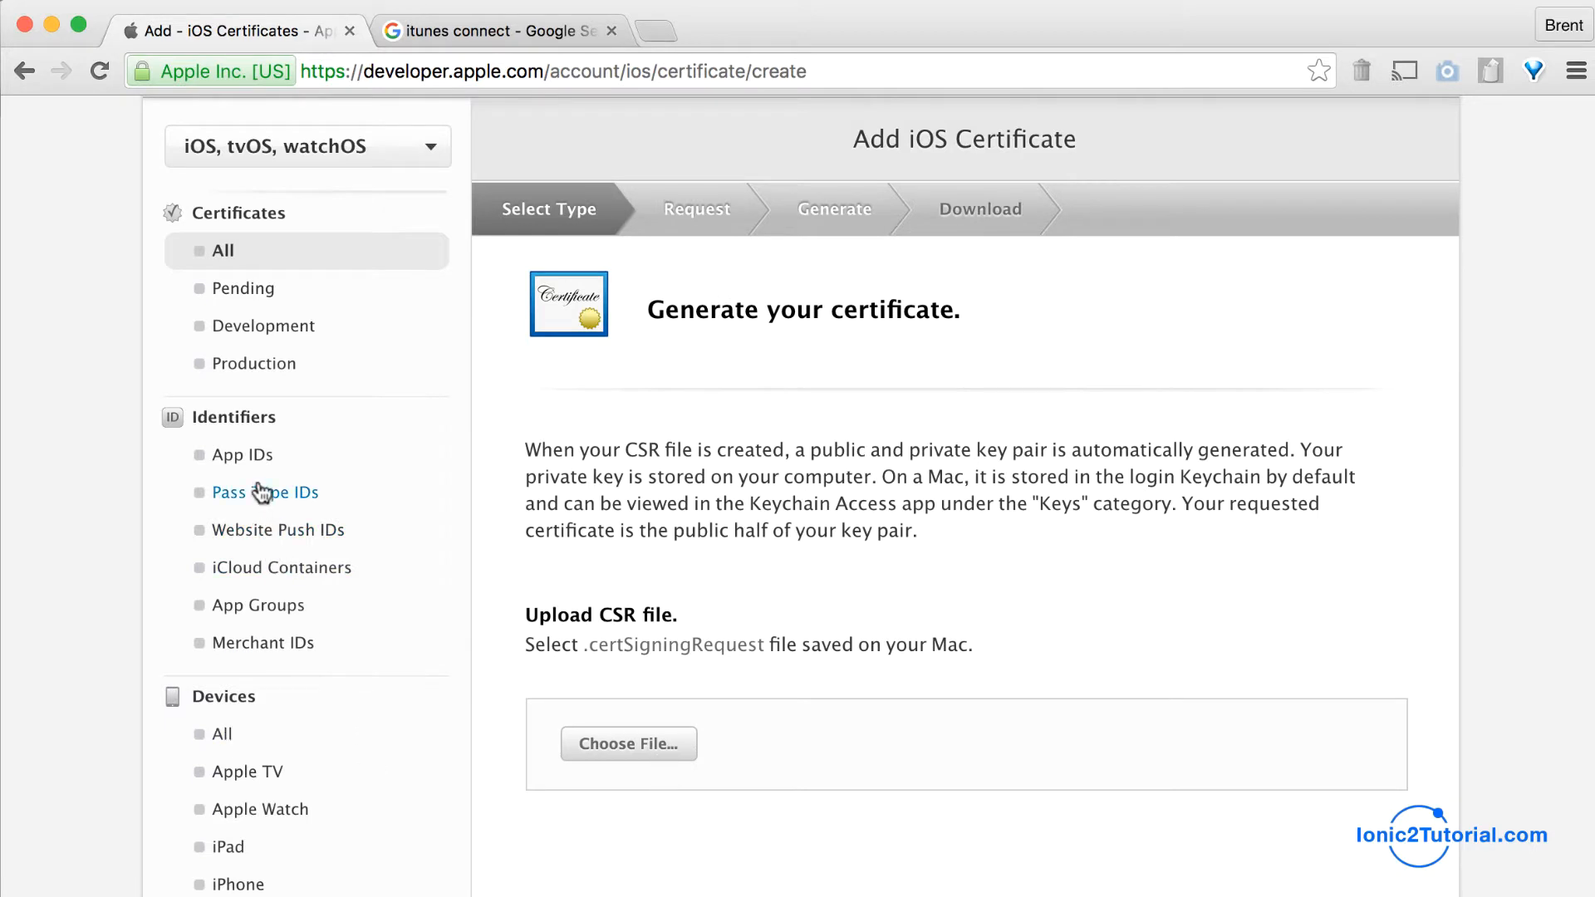
{"action": "mouse_move", "coordinate": [241, 455]}
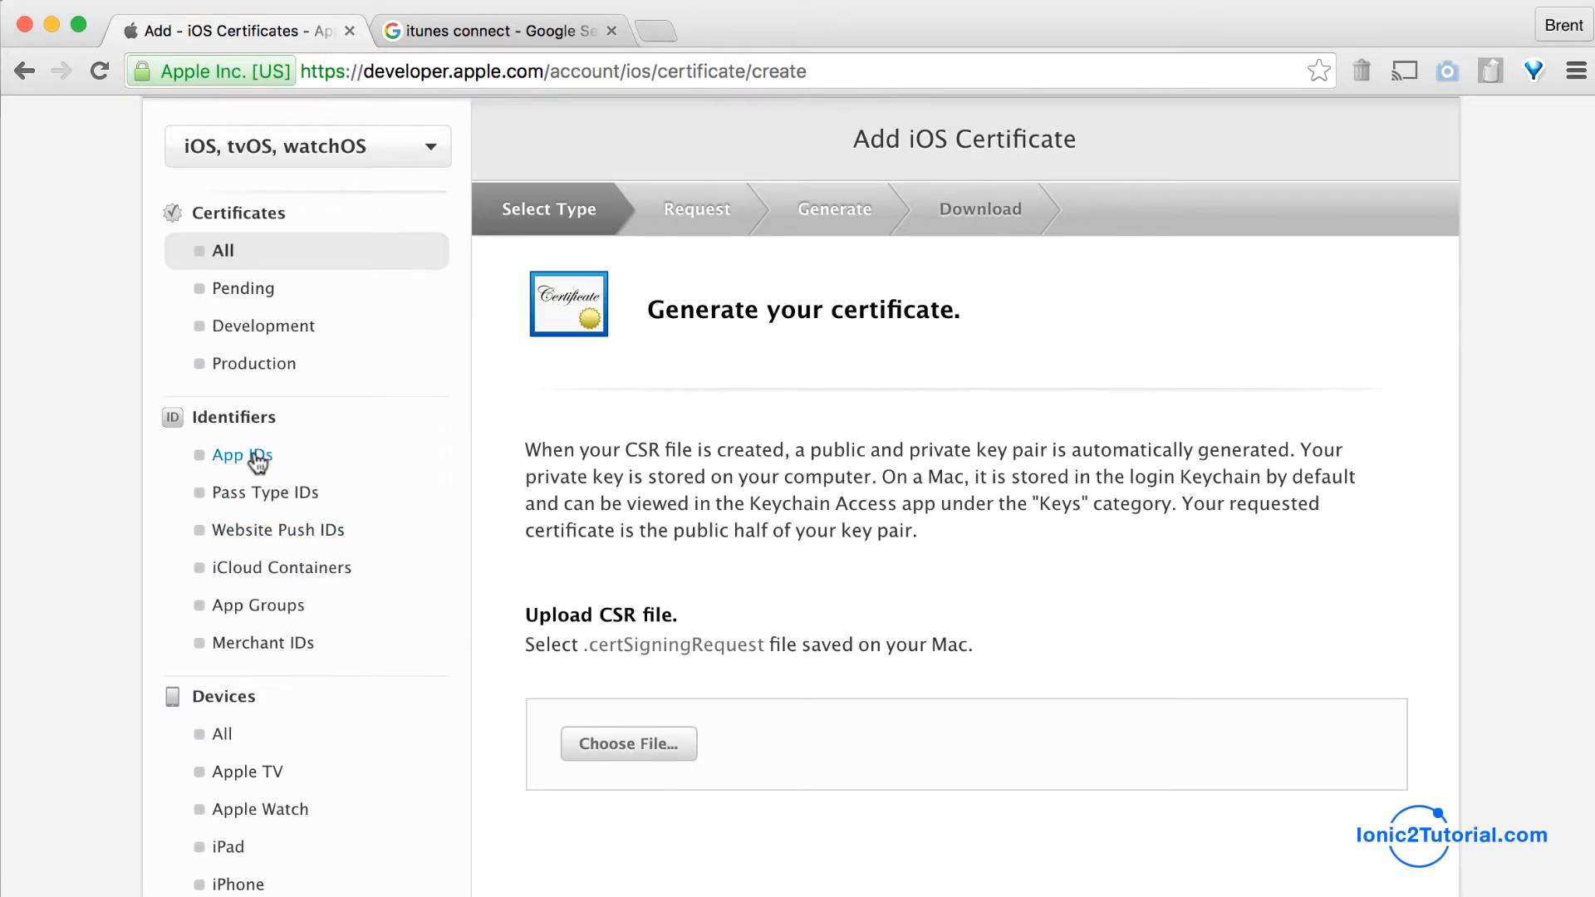
Register an explicit App ID named Sunny with bundle ID com.sunny.outlook
{"action": "left_click", "coordinate": [240, 455]}
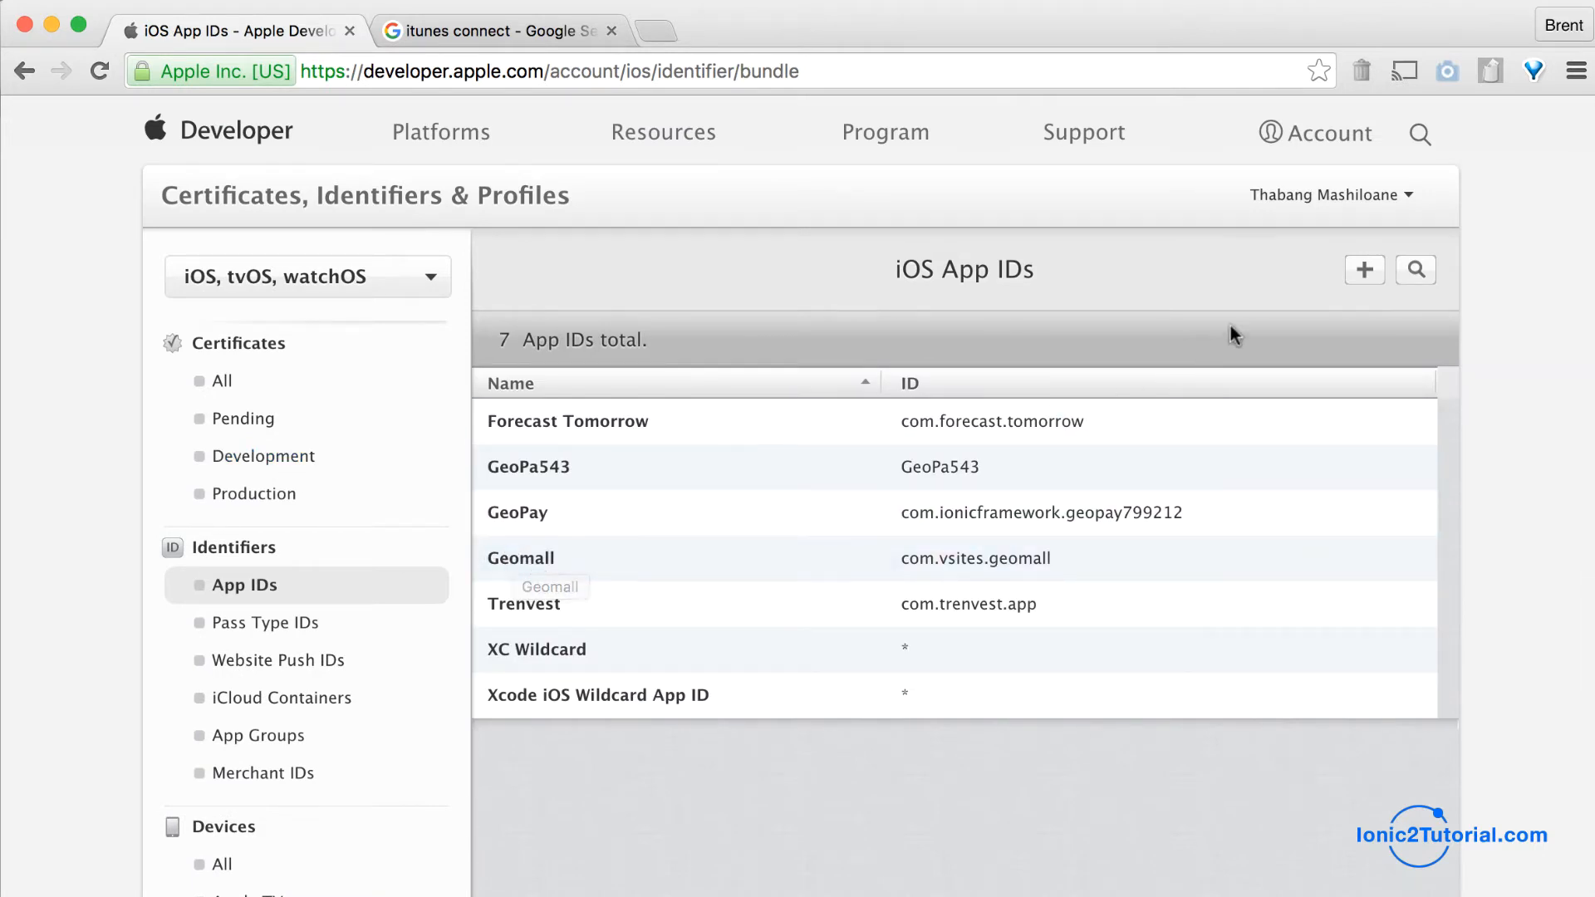
{"action": "left_click", "coordinate": [1364, 269]}
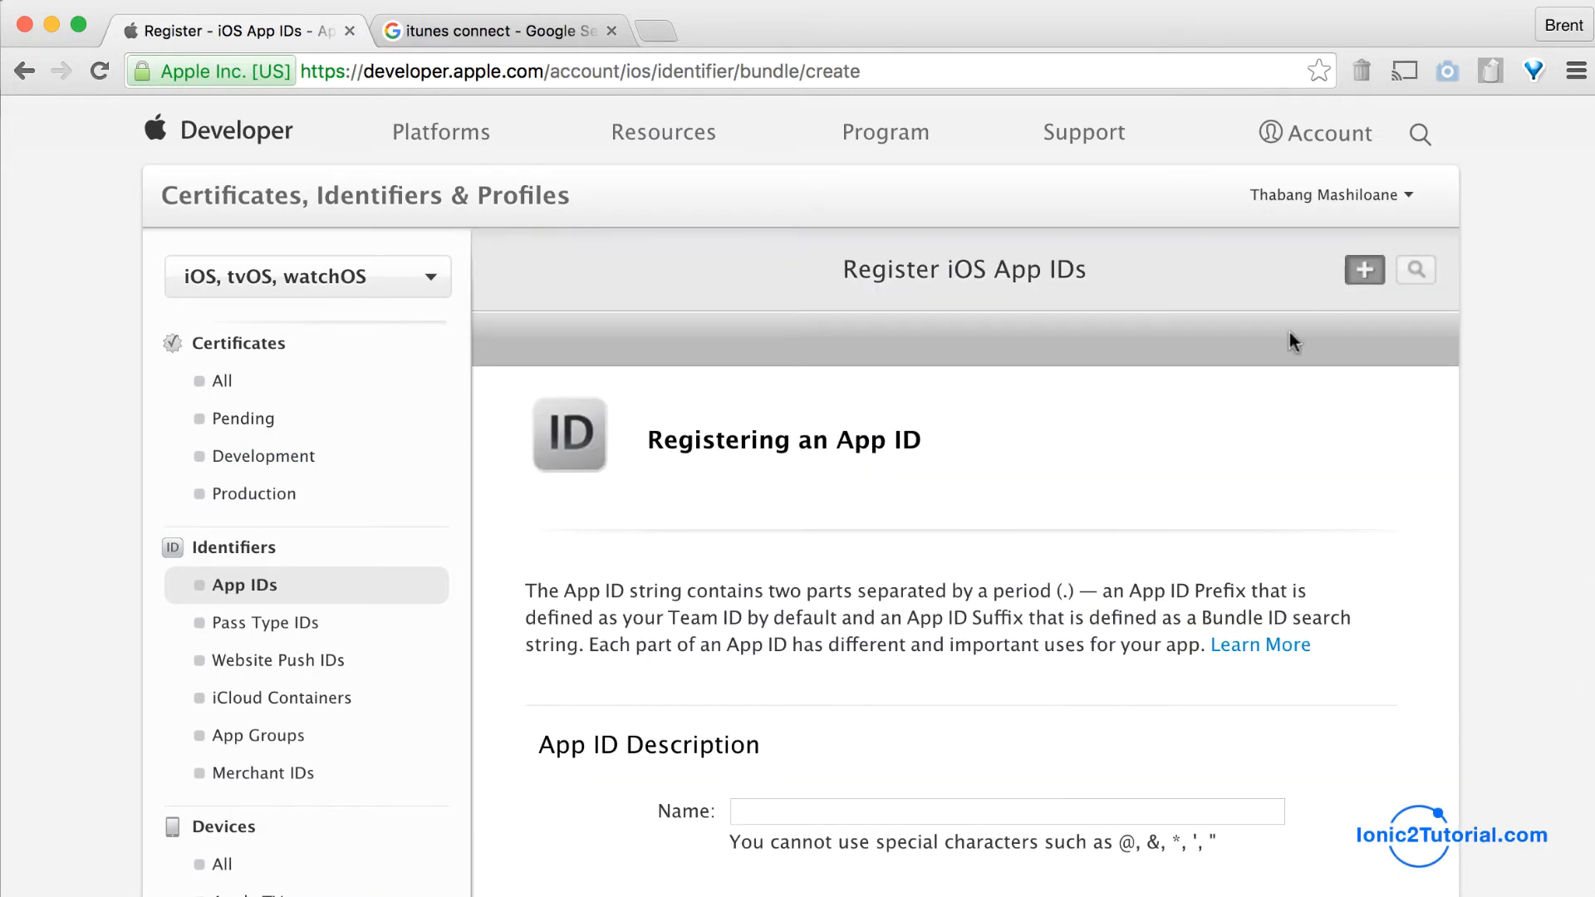
{"action": "scroll", "scroll_direction": "down", "scroll_amount": 3}
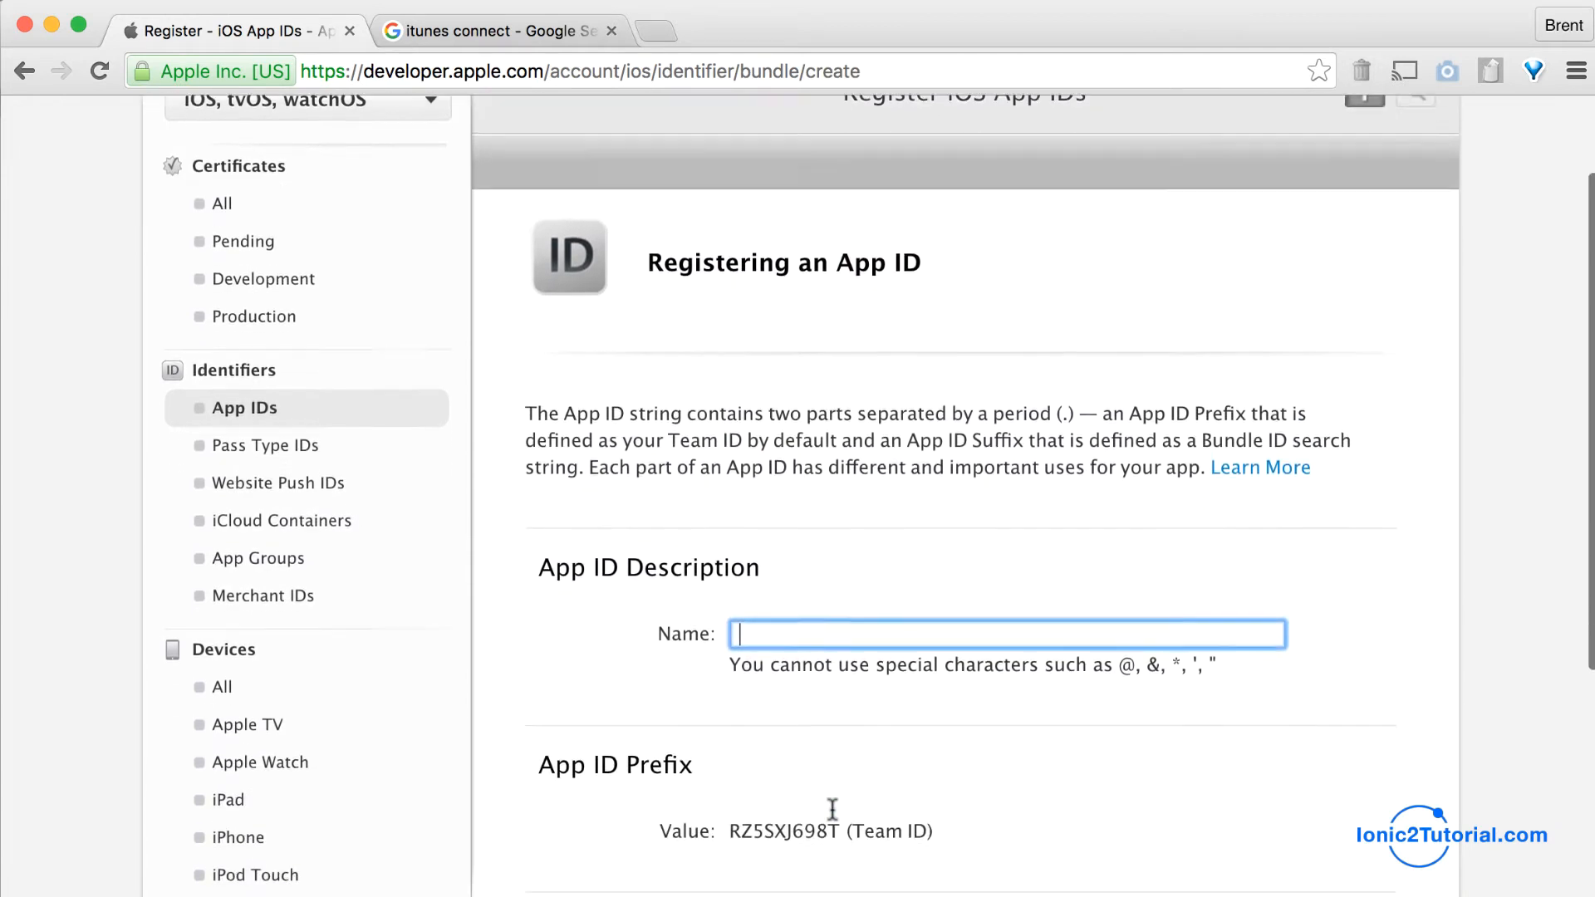
{"action": "type", "text": "Sunny"}
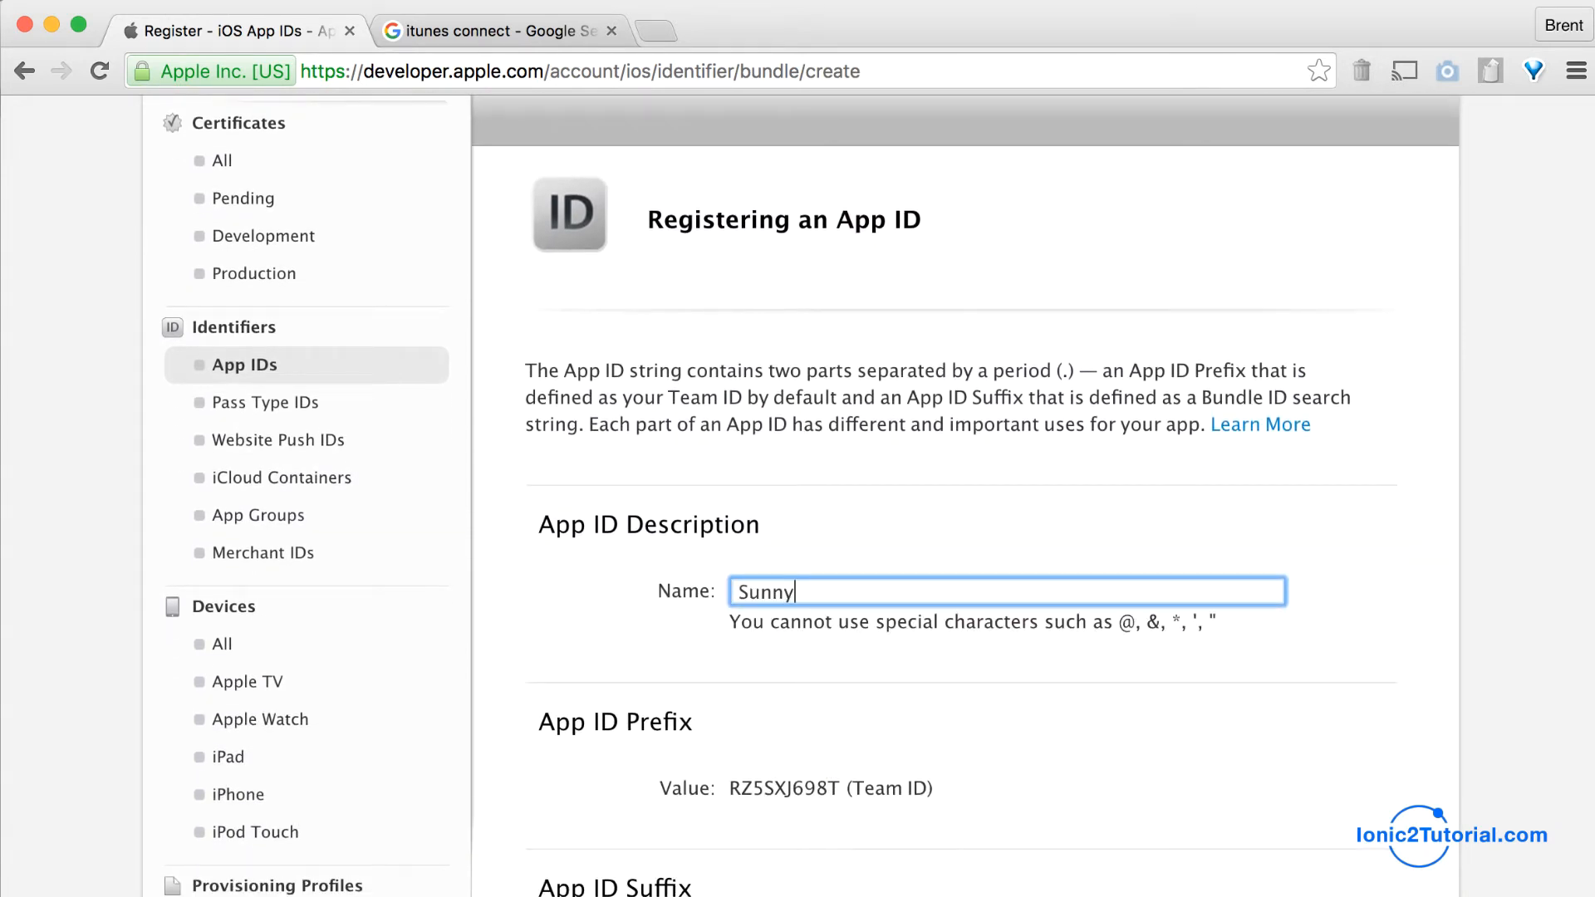
{"action": "scroll", "scroll_direction": "down", "scroll_amount": 3}
{"action": "type", "text": "com.sunny.outlook"}
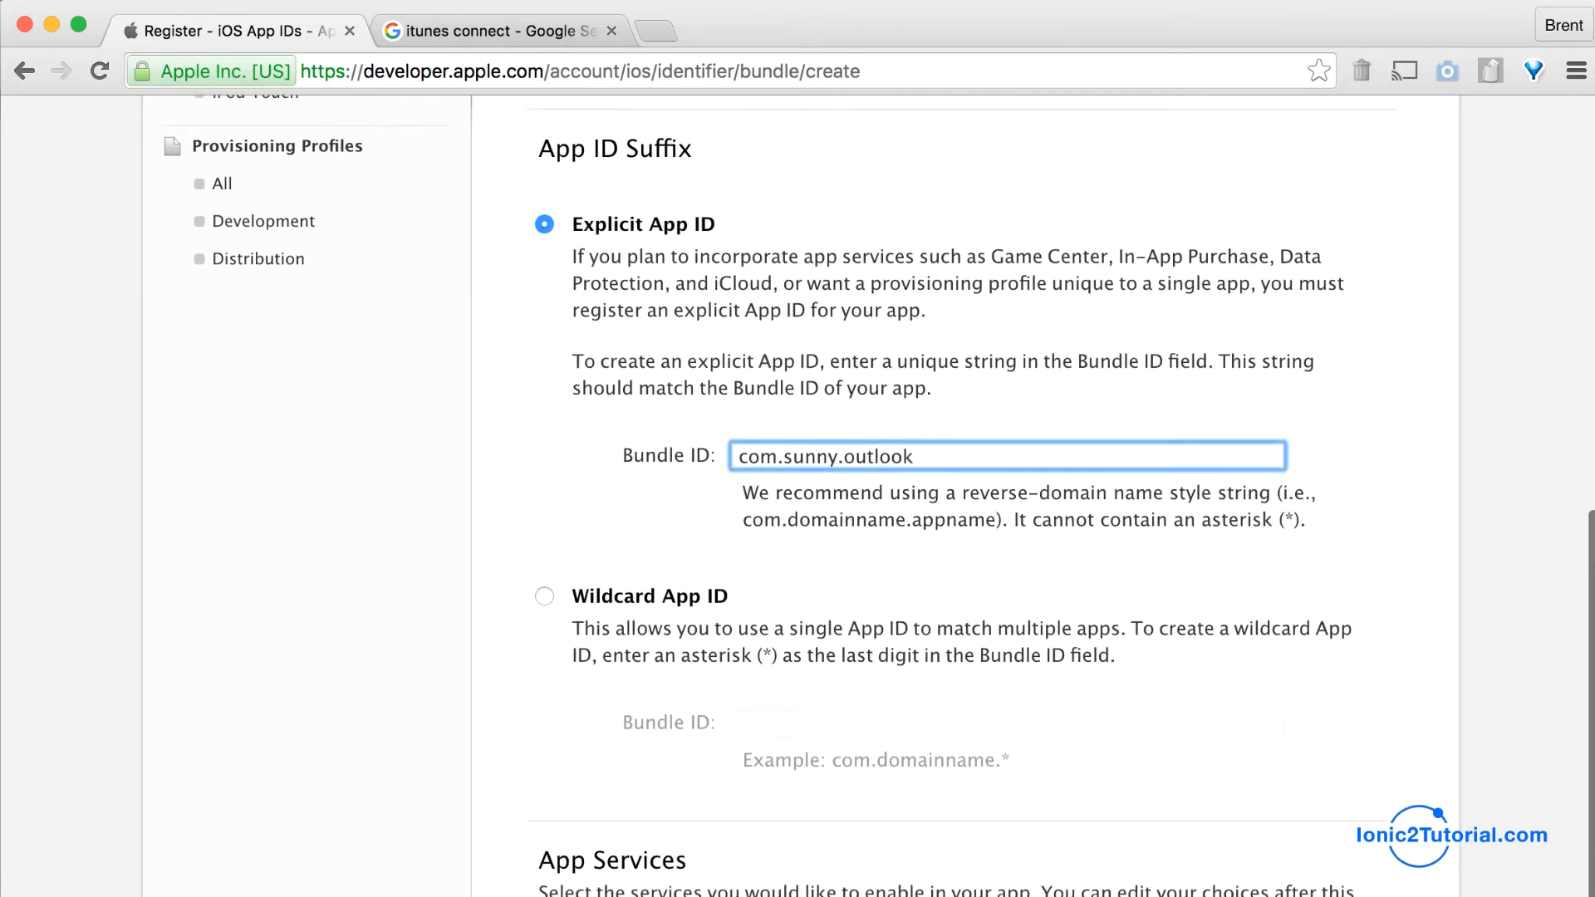
{"action": "scroll", "scroll_direction": "down", "scroll_amount": 3}
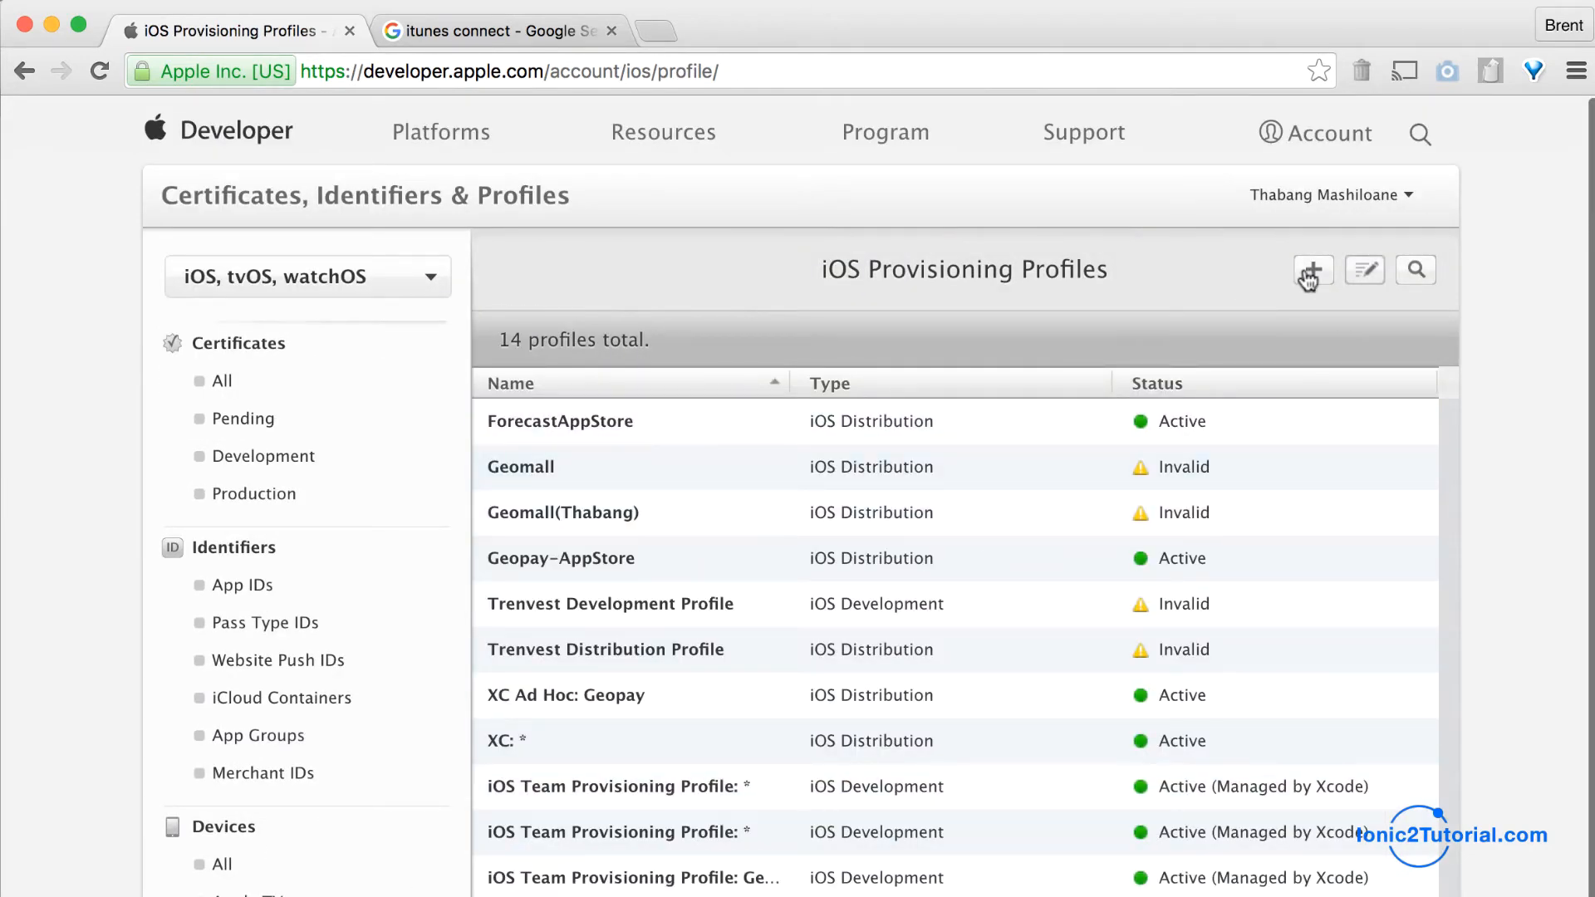
Create an App Store profile for the Sunny App ID and distribution certificate, named SunnyAppStore
{"action": "left_click", "coordinate": [1312, 269]}
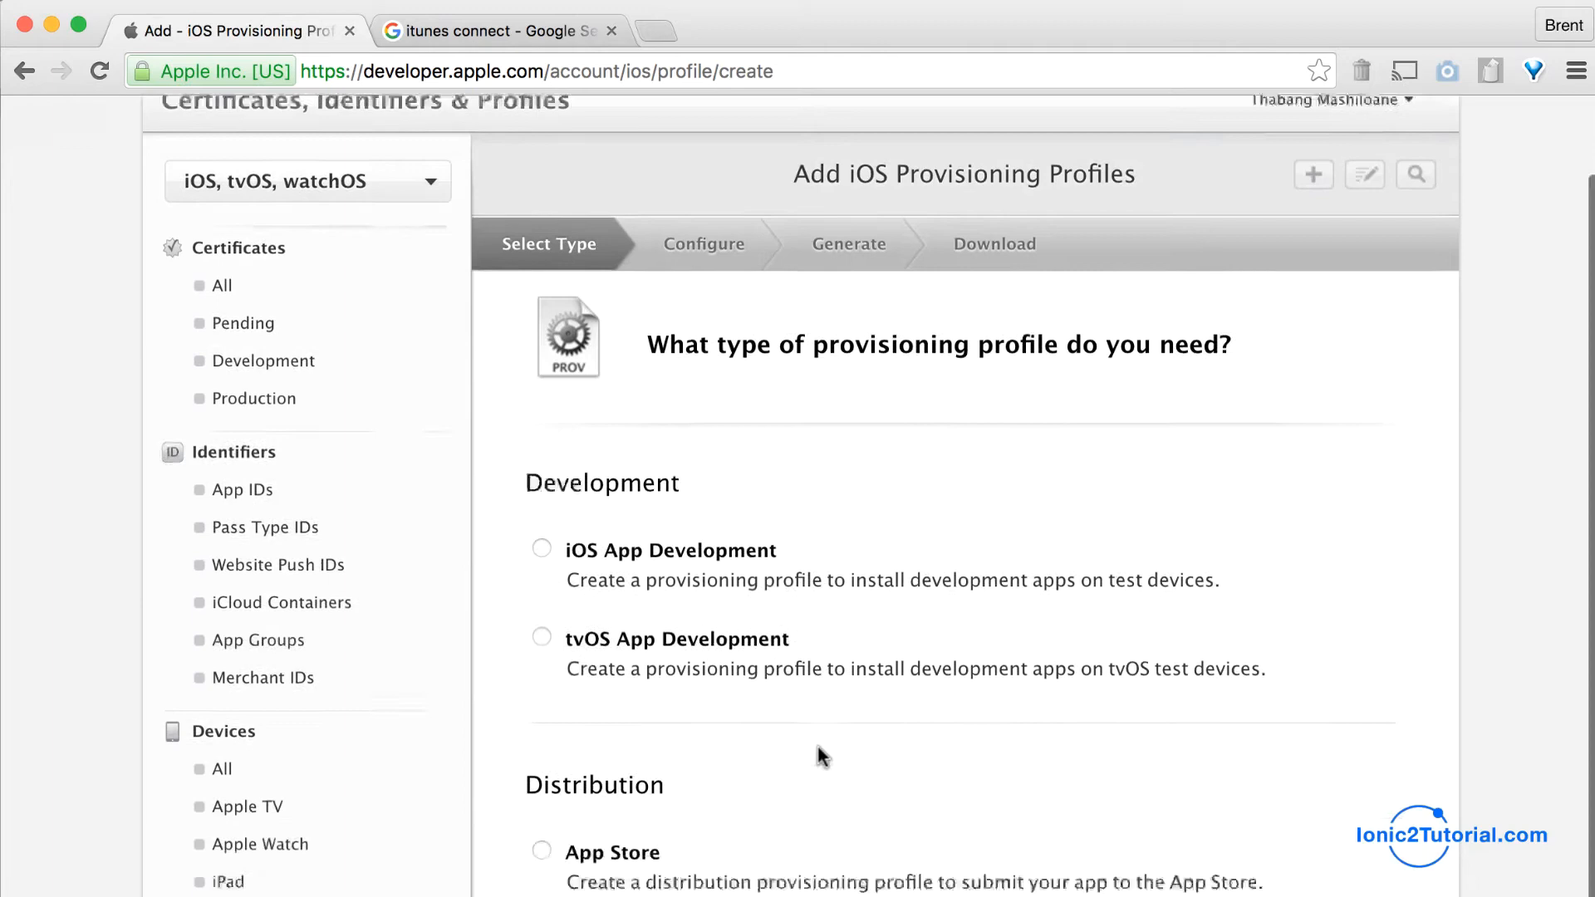
{"action": "left_click", "coordinate": [543, 702]}
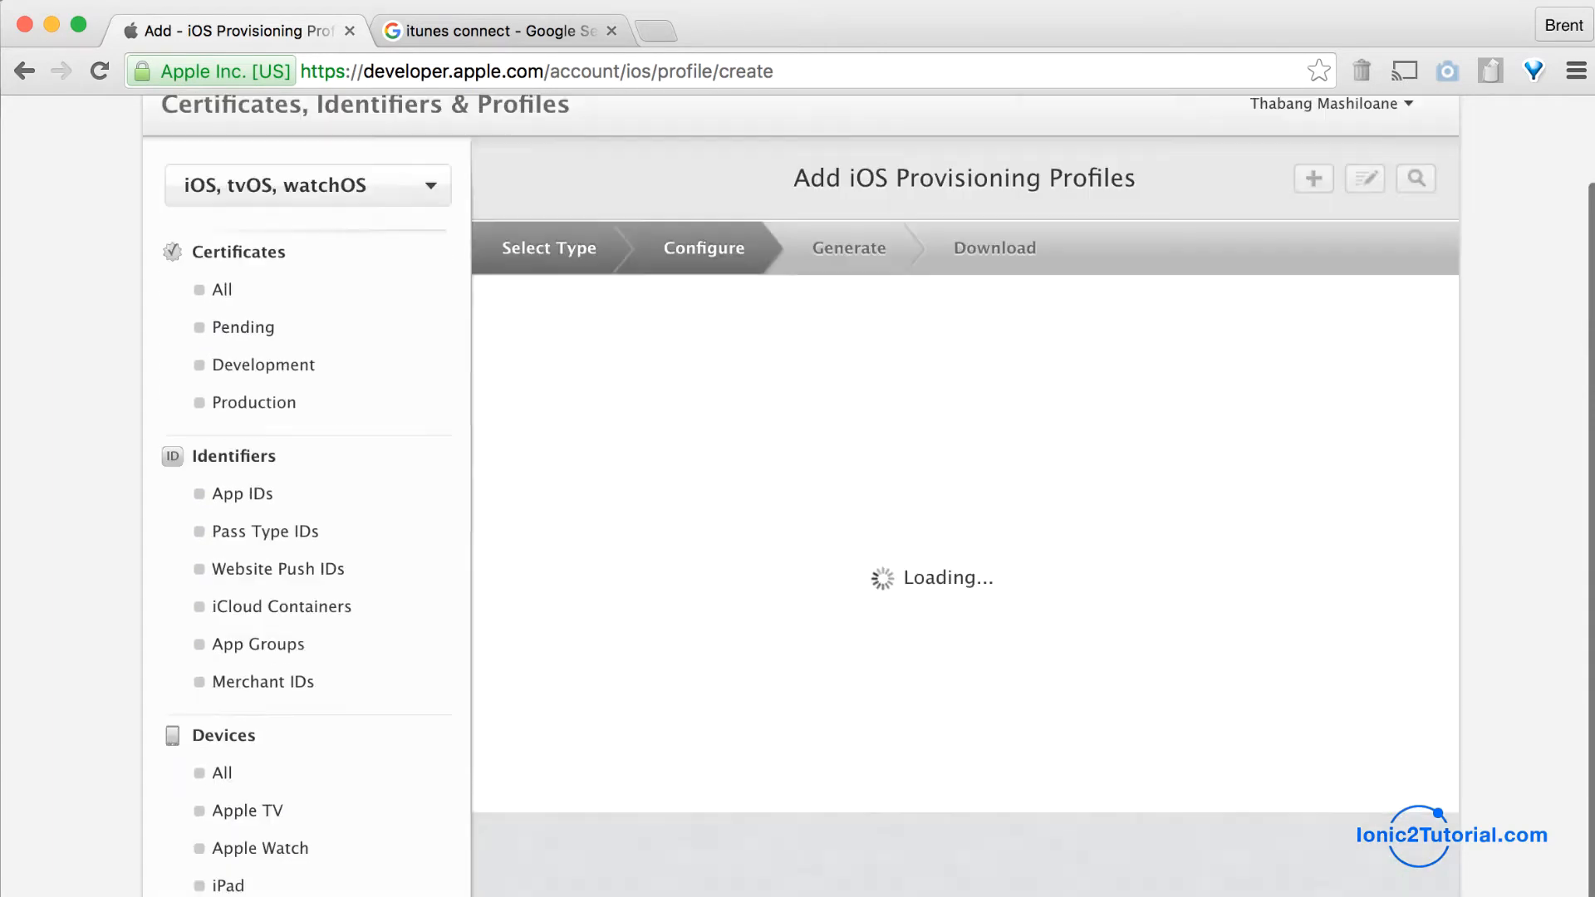
{"action": "left_click", "coordinate": [946, 670]}
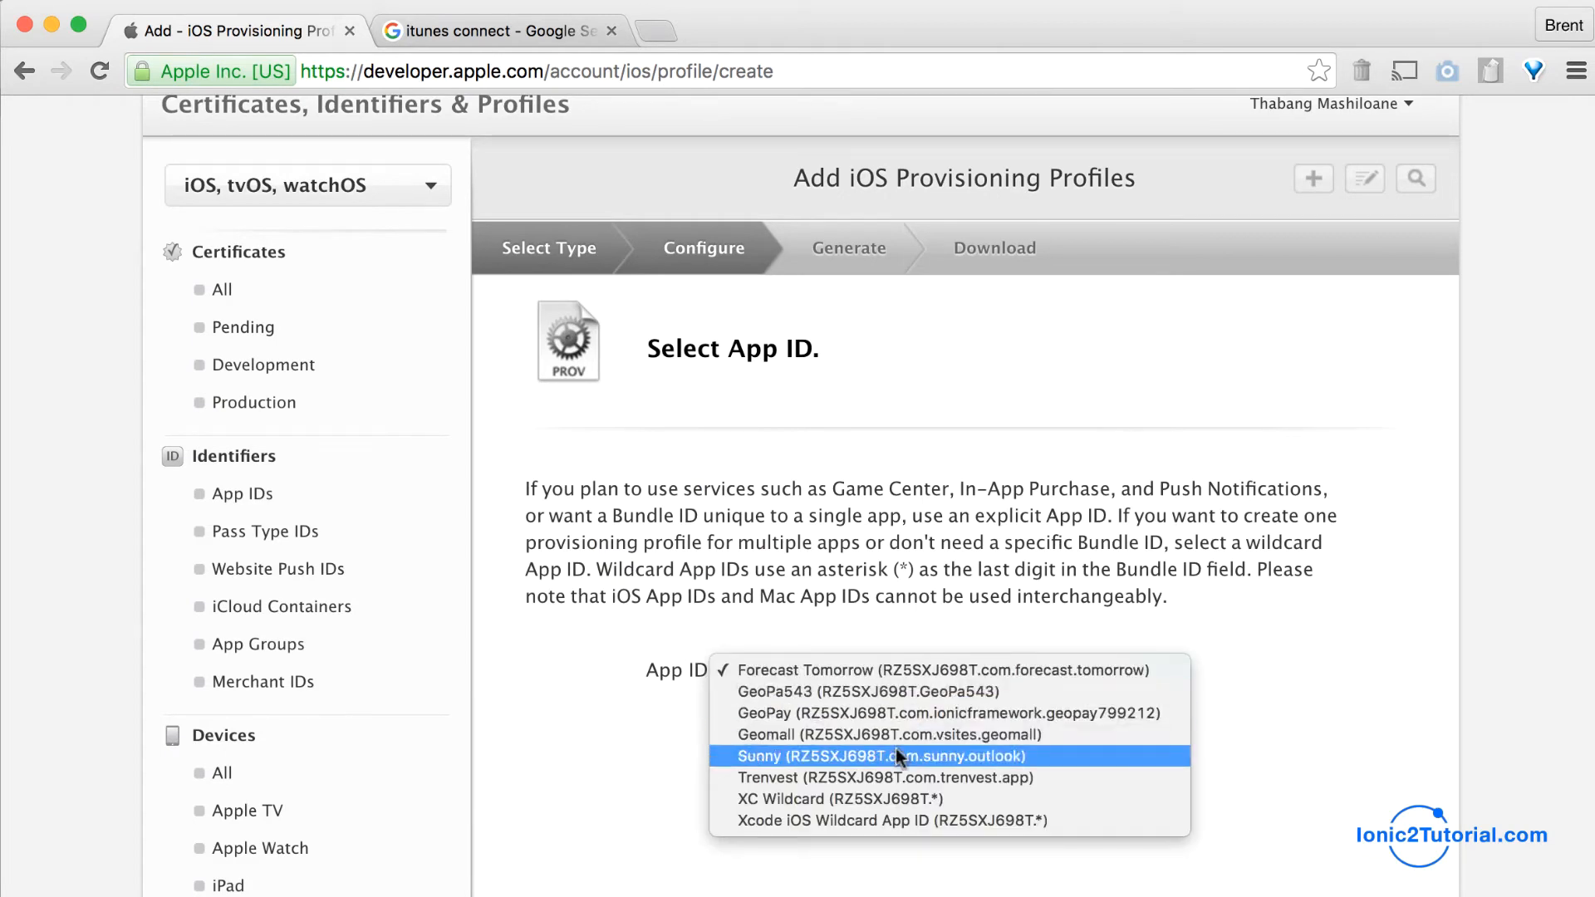
{"action": "left_click", "coordinate": [880, 756]}
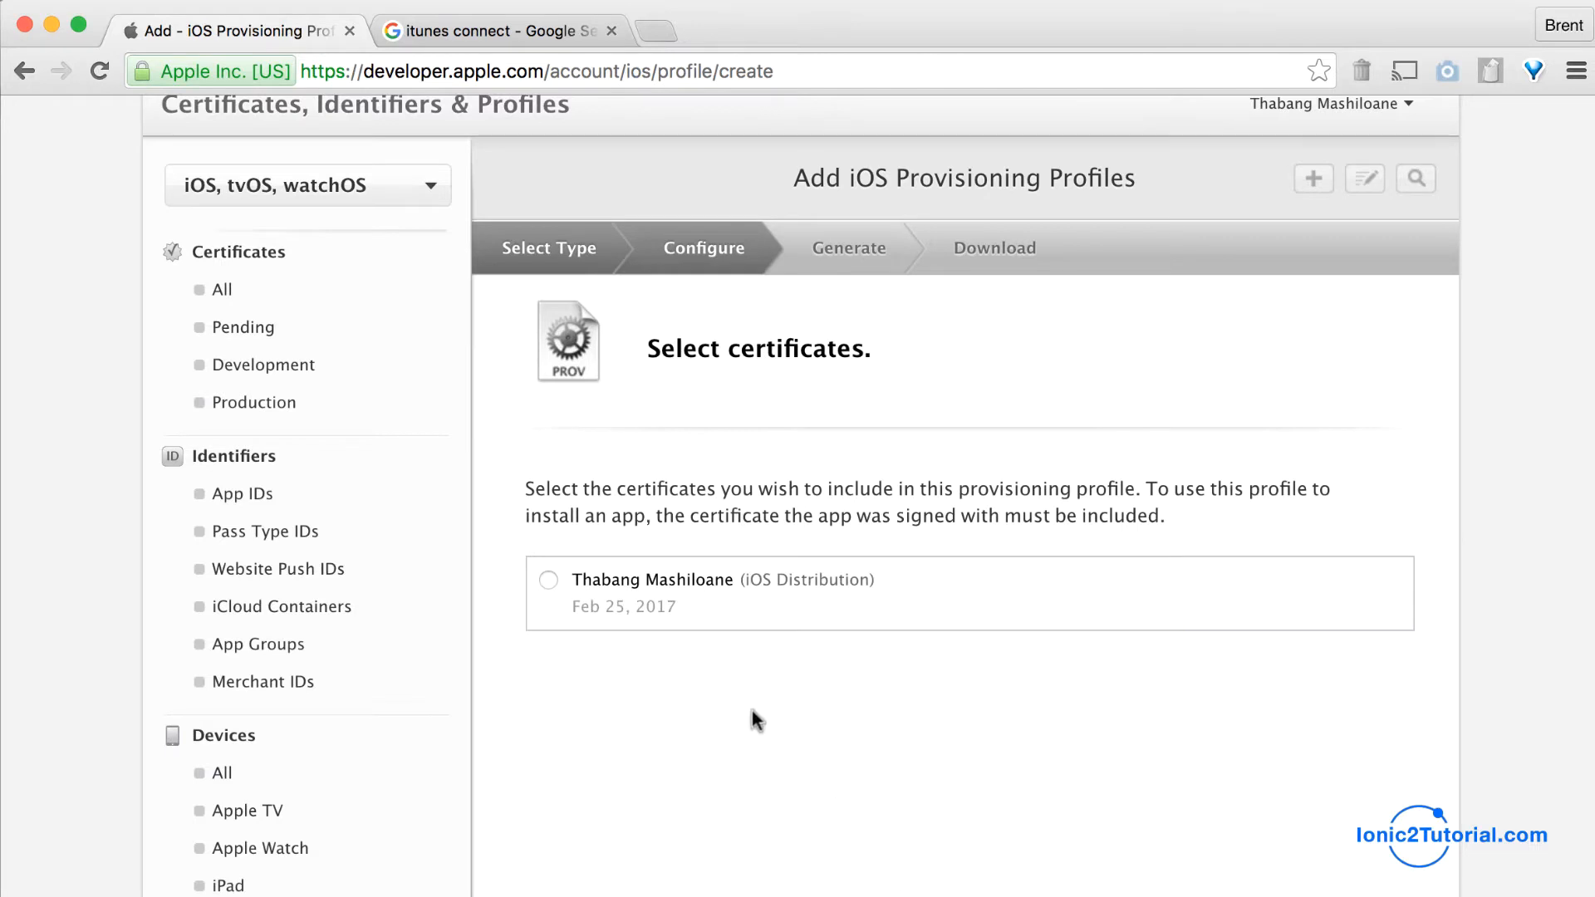
{"action": "left_click", "coordinate": [548, 580]}
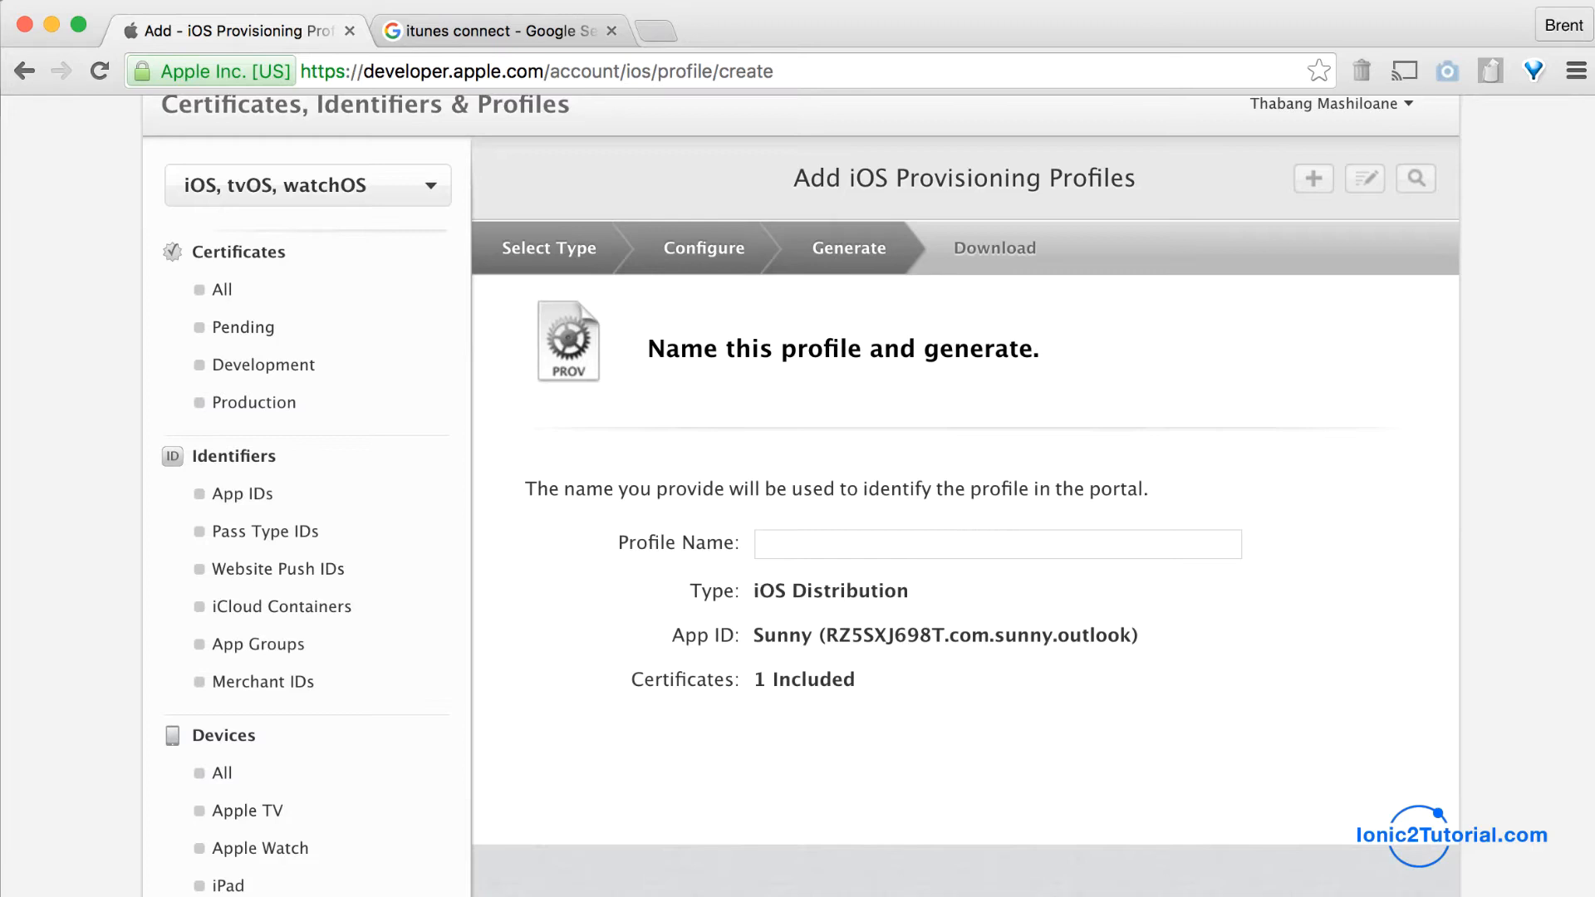
{"action": "type", "text": "S"}
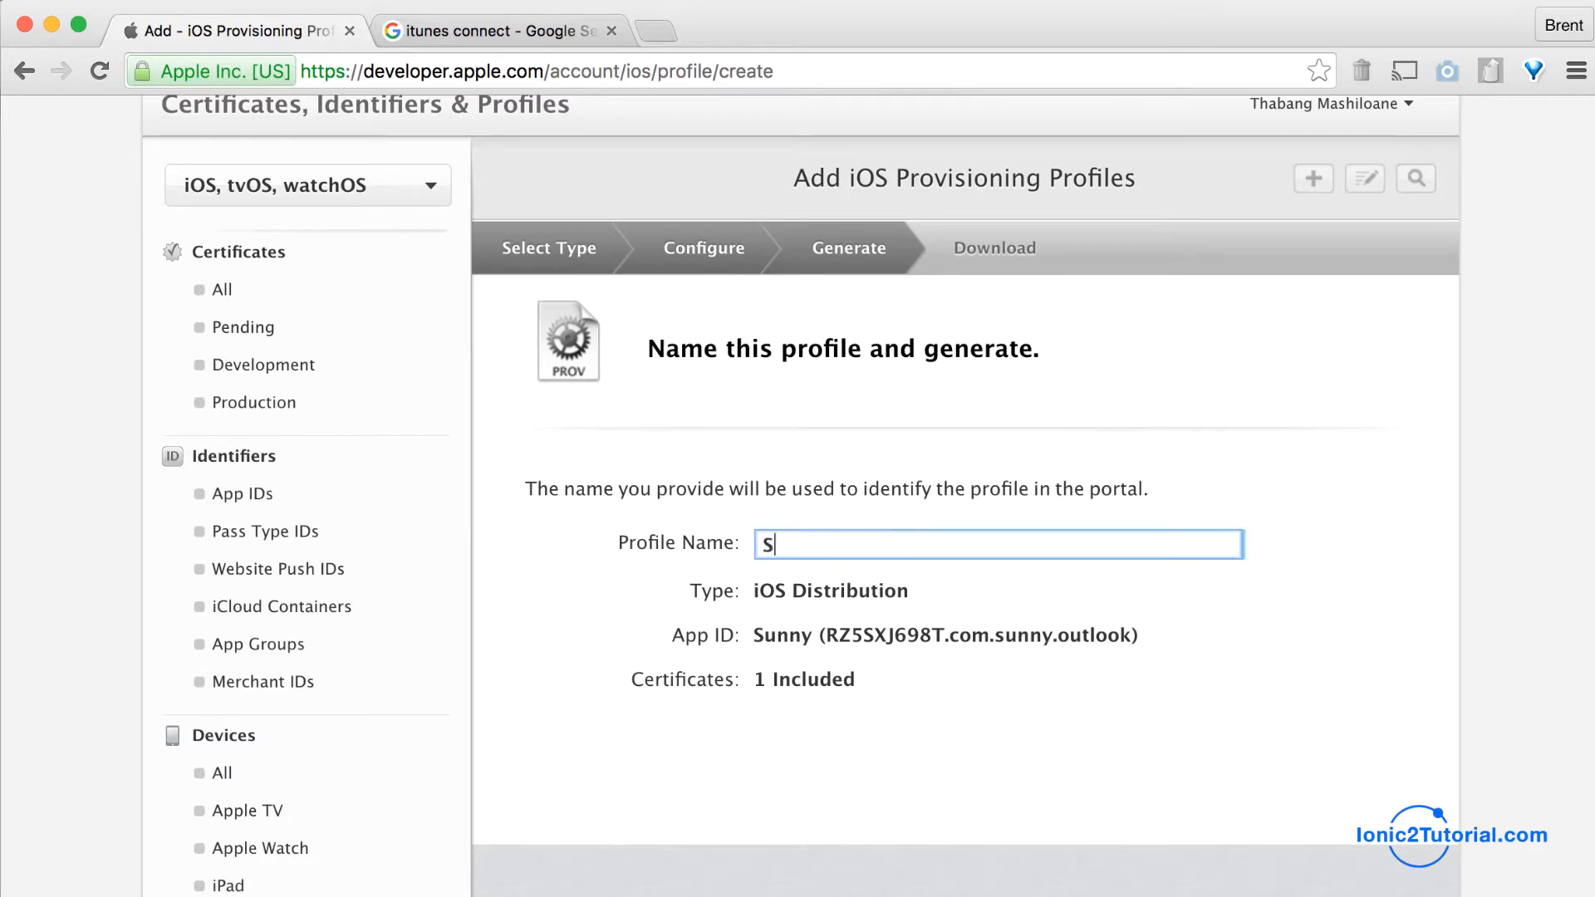
{"action": "type", "text": "unnyAppS"}
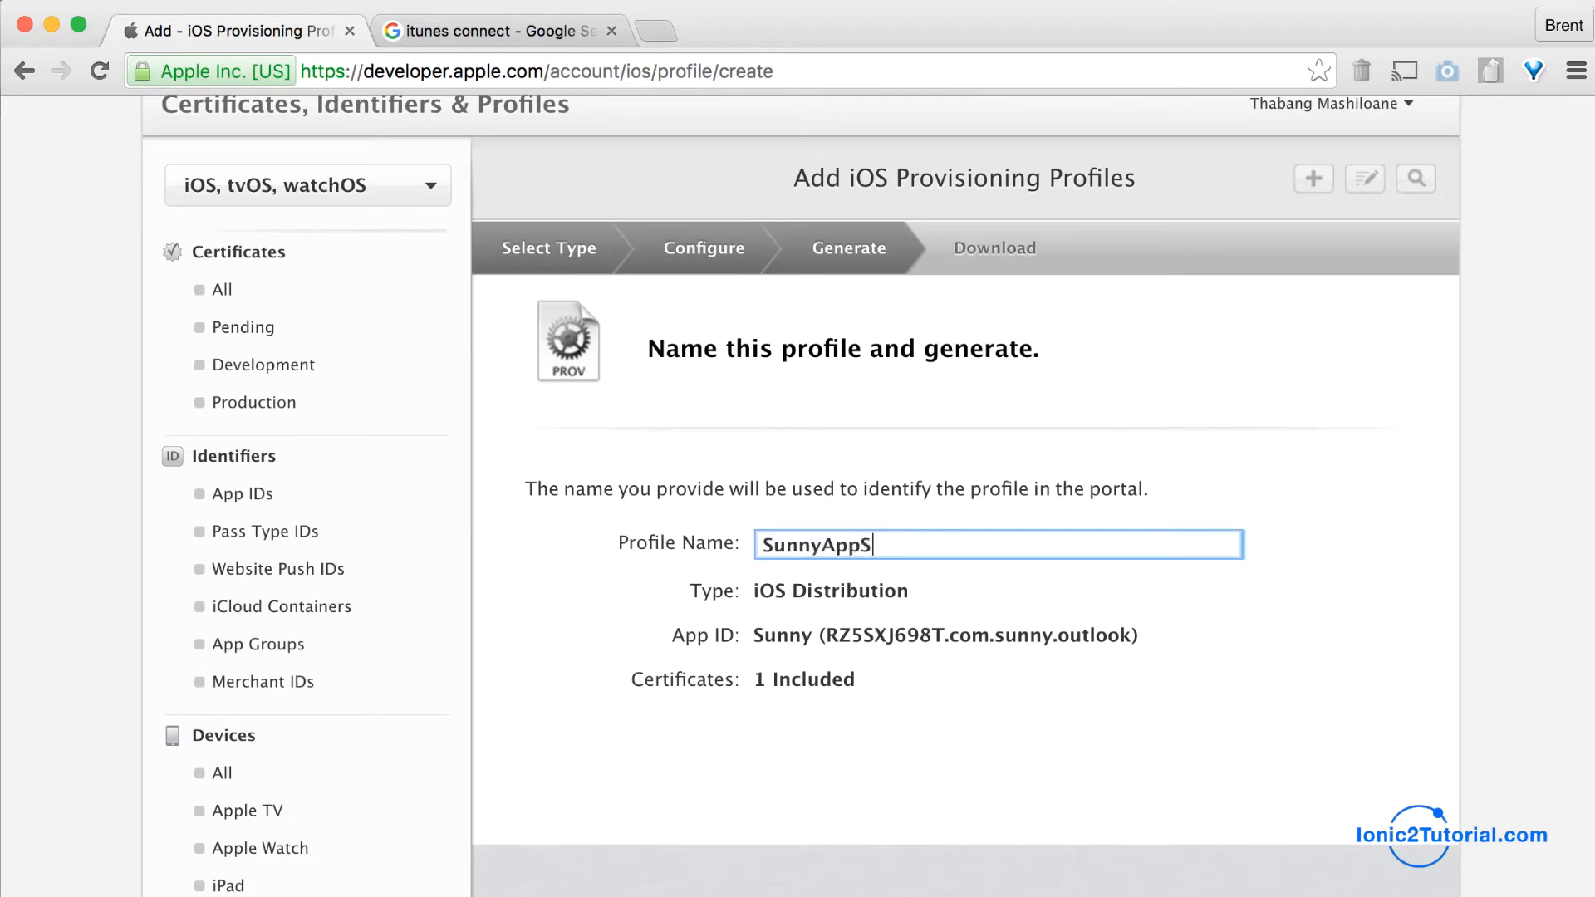
{"action": "type", "text": "tore"}
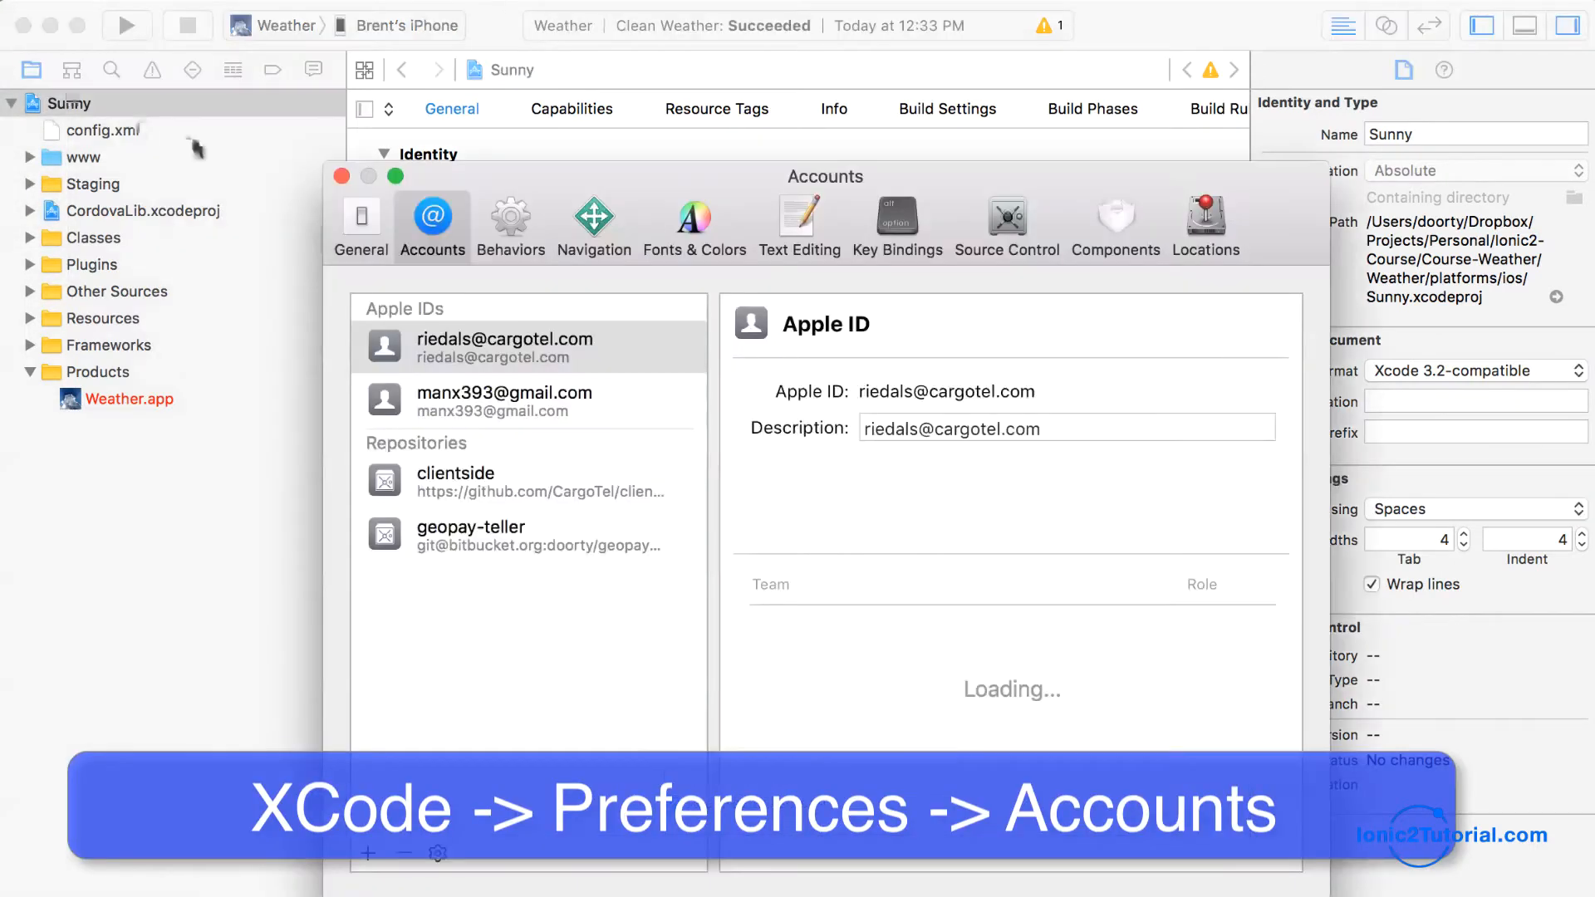
Select the team's Apple ID in Xcode Accounts and dismiss the extra Apple ID sign-in prompt
{"action": "left_click", "coordinate": [505, 400]}
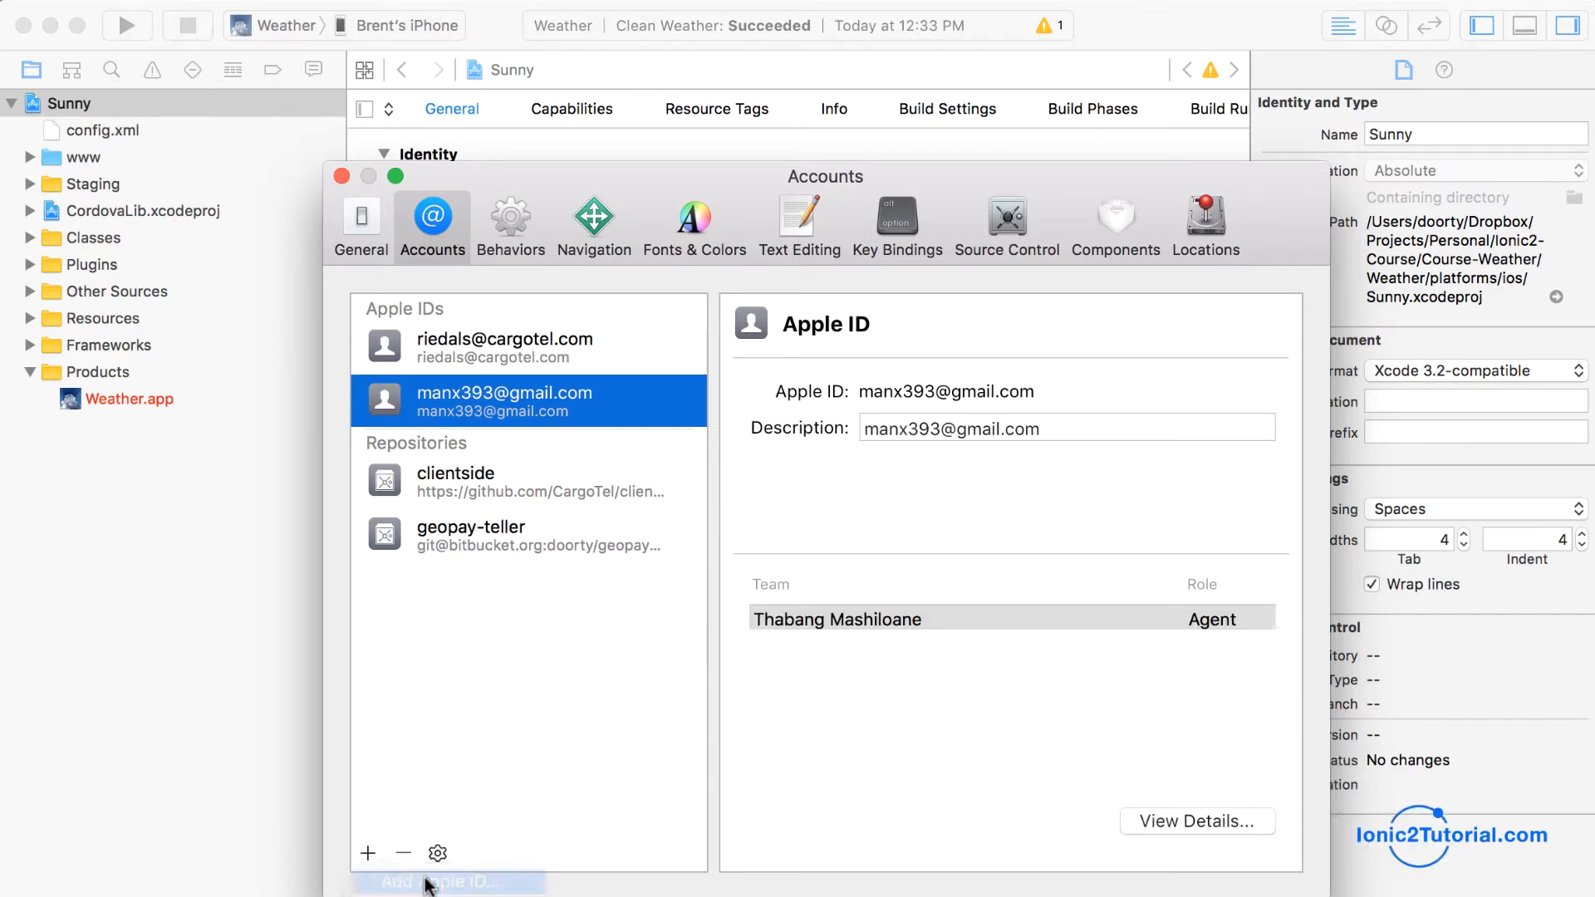
{"action": "left_click", "coordinate": [448, 881]}
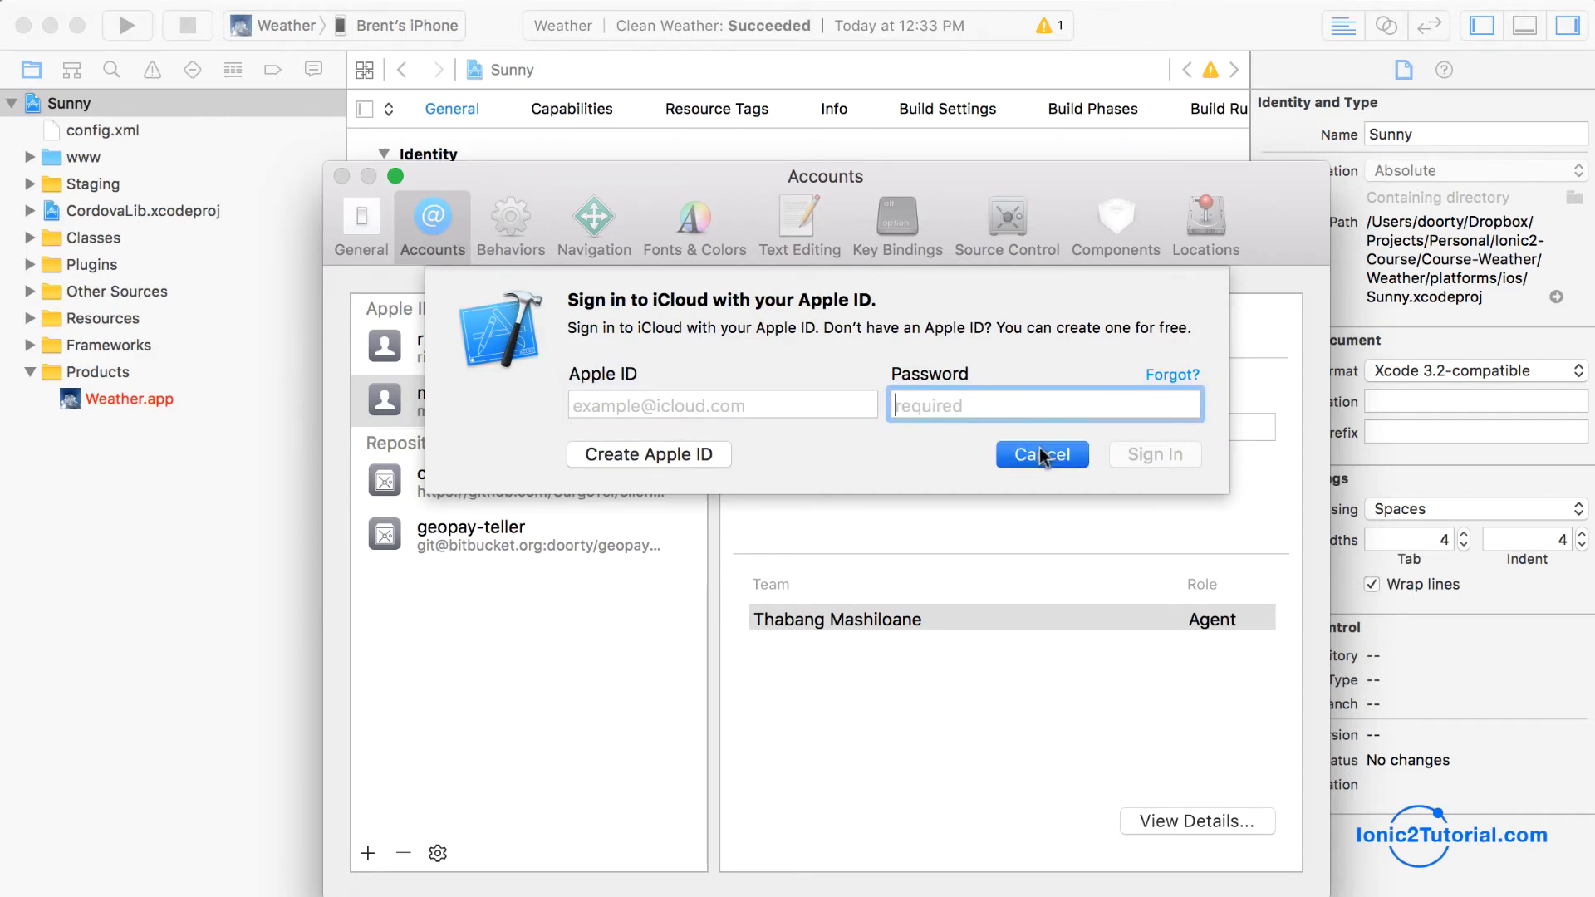
{"action": "left_click", "coordinate": [1041, 454]}
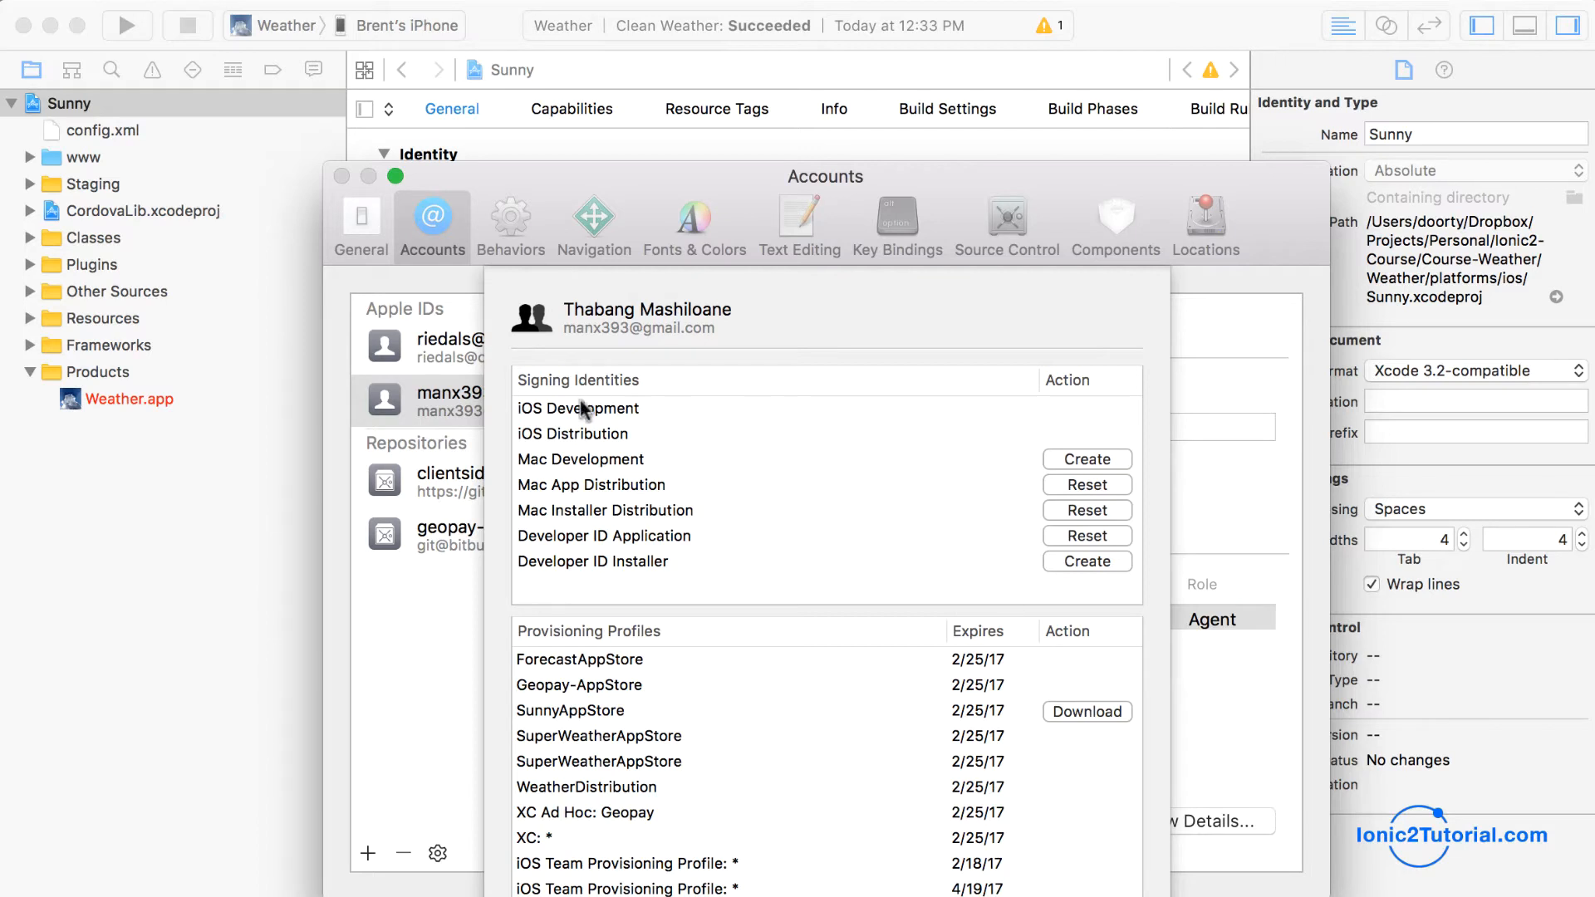
{"action": "mouse_move", "coordinate": [928, 715]}
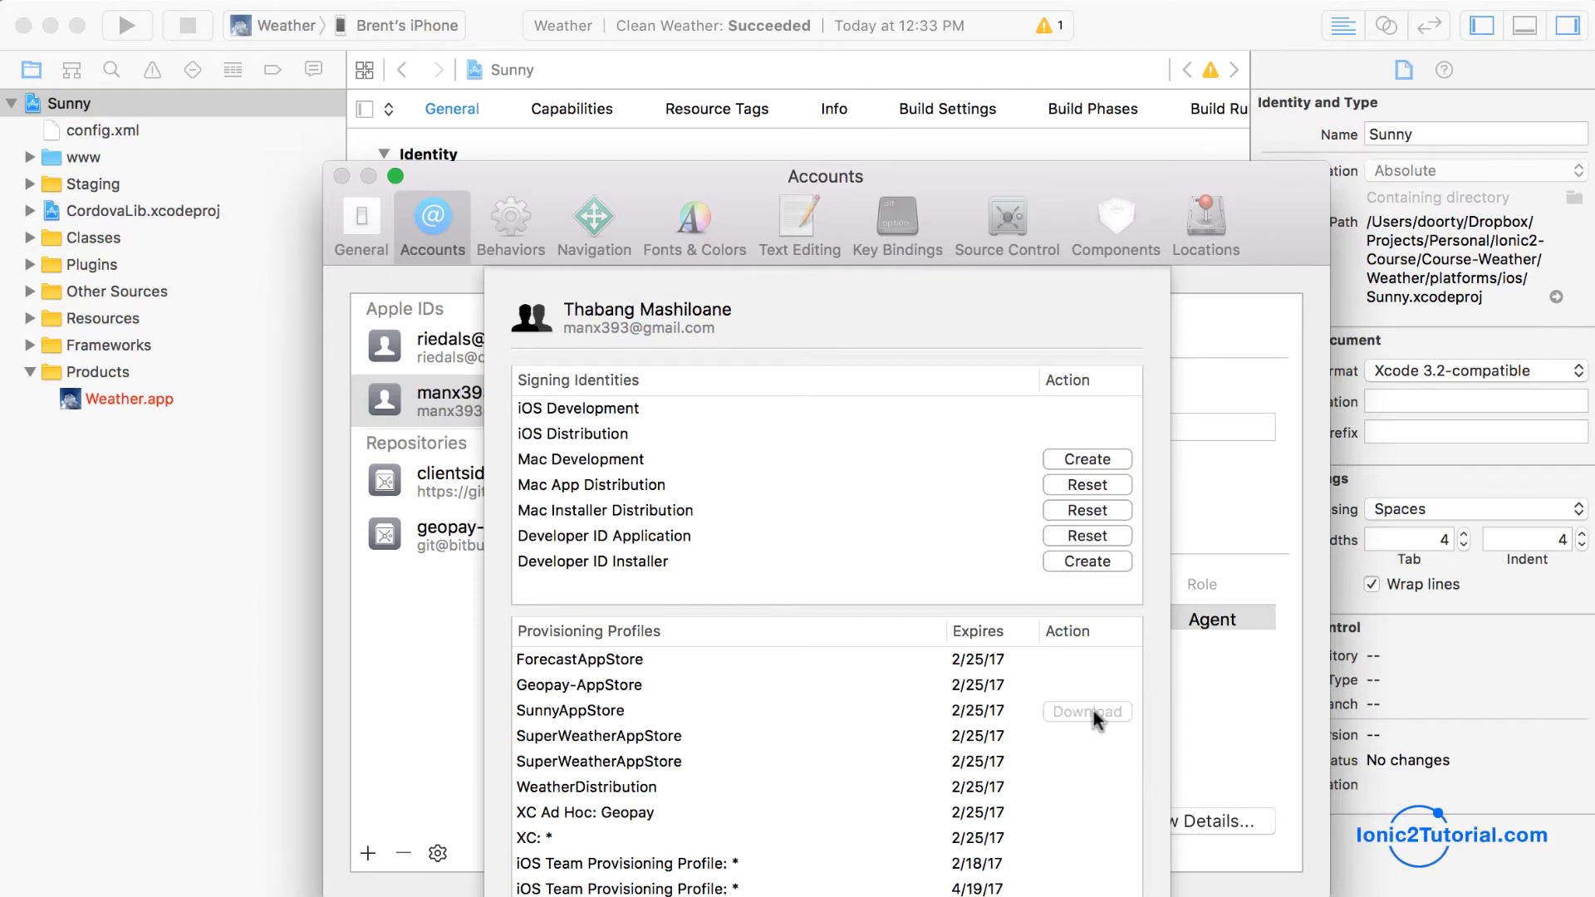
{"action": "mouse_move", "coordinate": [1098, 720]}
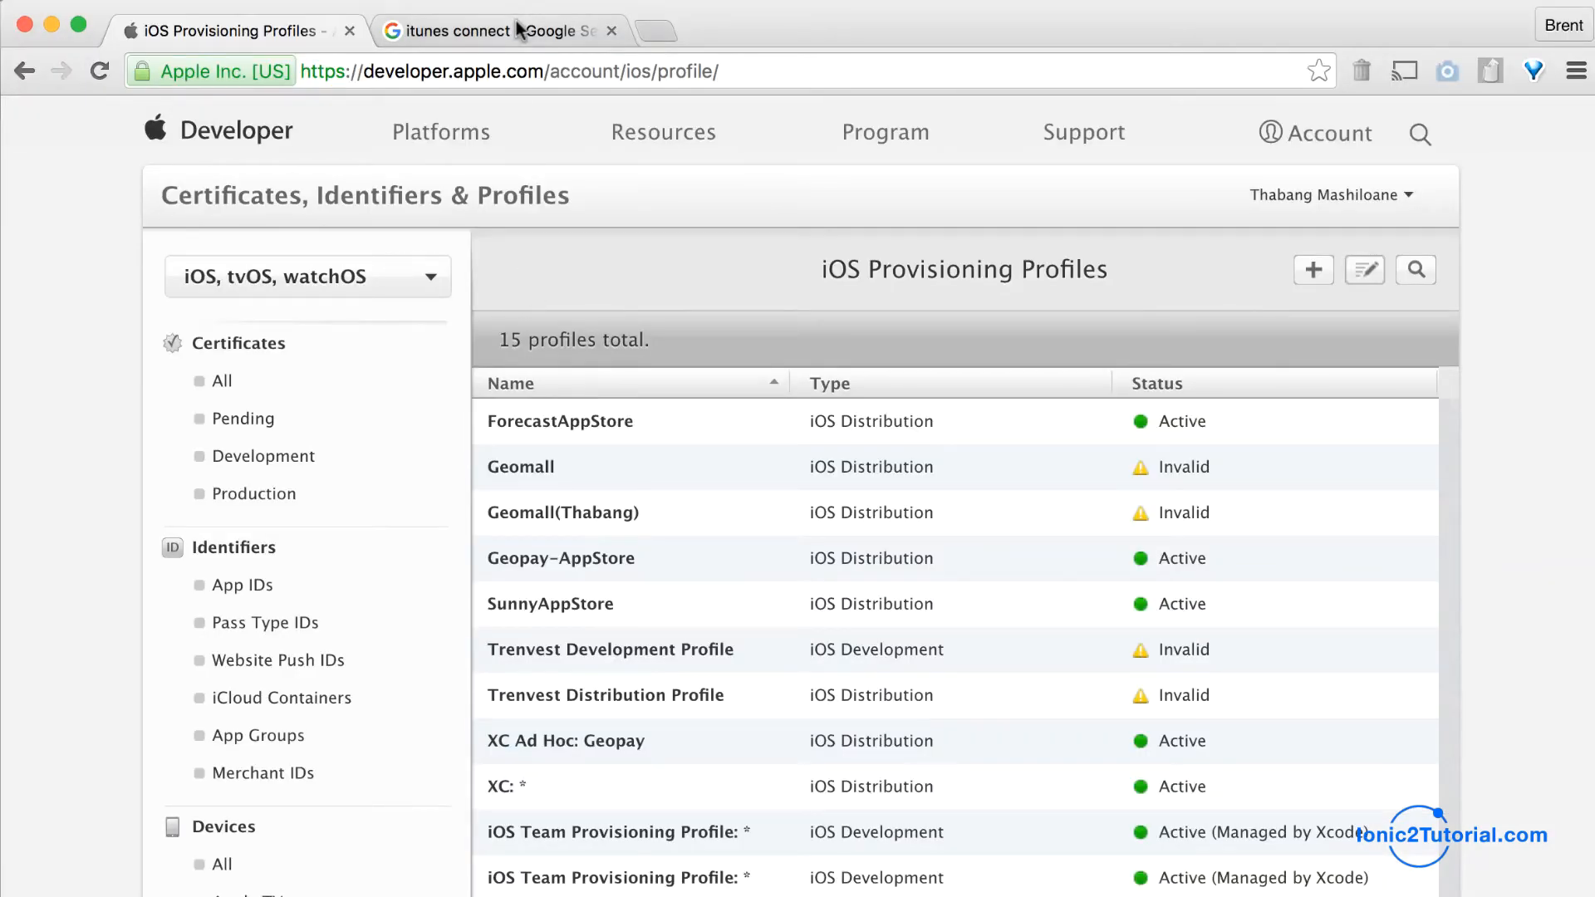
Open iTunes Connect from the search results, go to My Apps, and start a New iOS App
{"action": "left_click", "coordinate": [498, 31]}
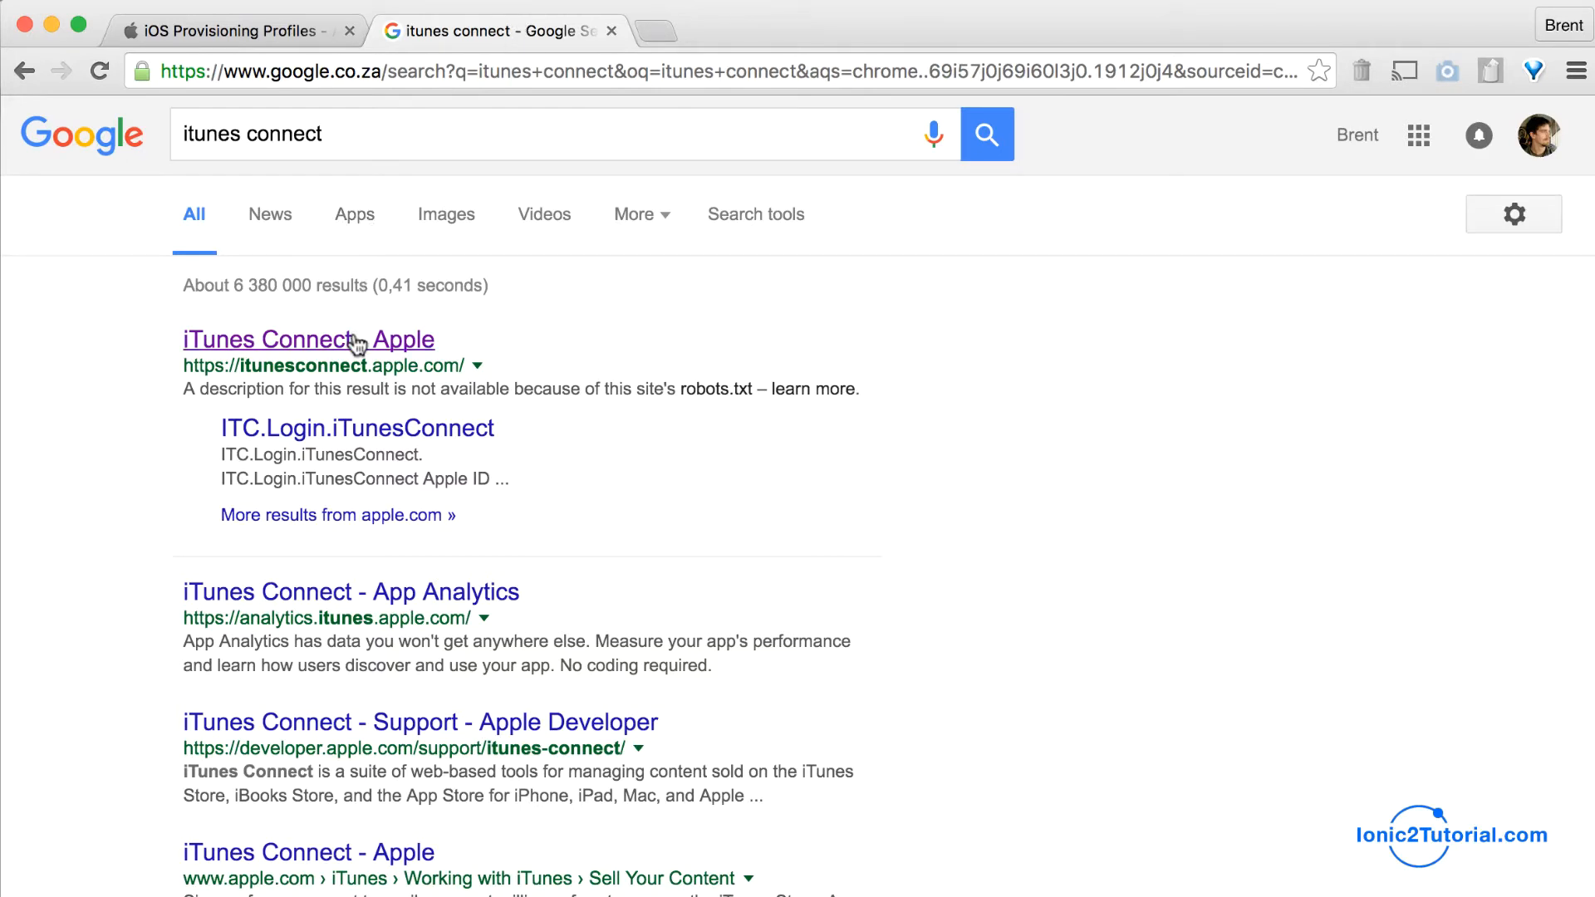
{"action": "left_click", "coordinate": [308, 339]}
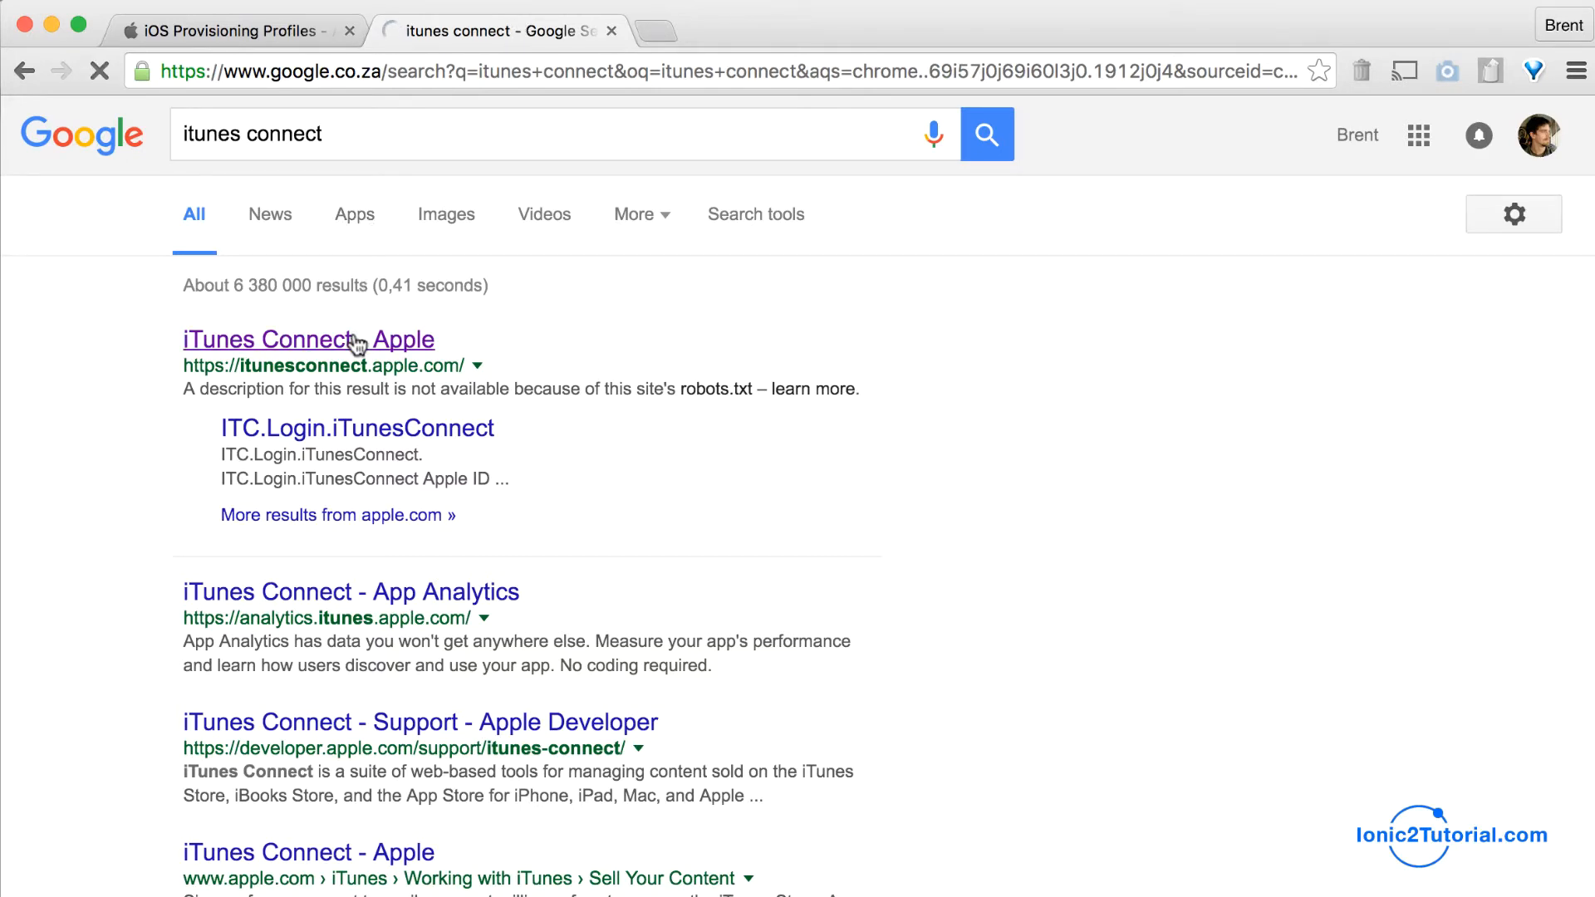
{"action": "left_click", "coordinate": [308, 339]}
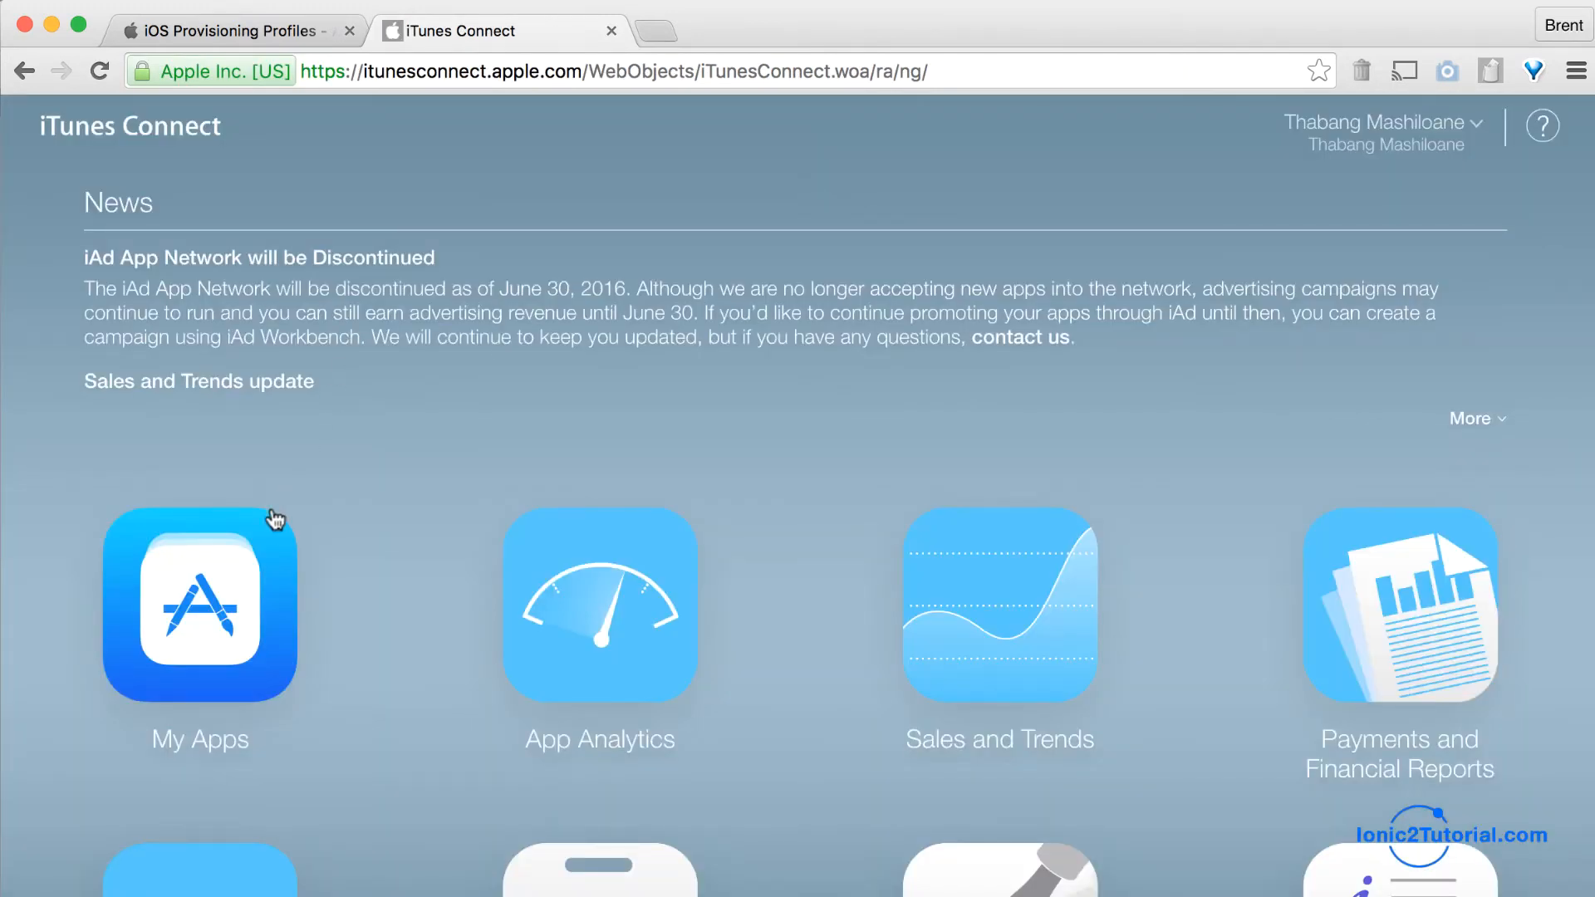
{"action": "left_click", "coordinate": [200, 606]}
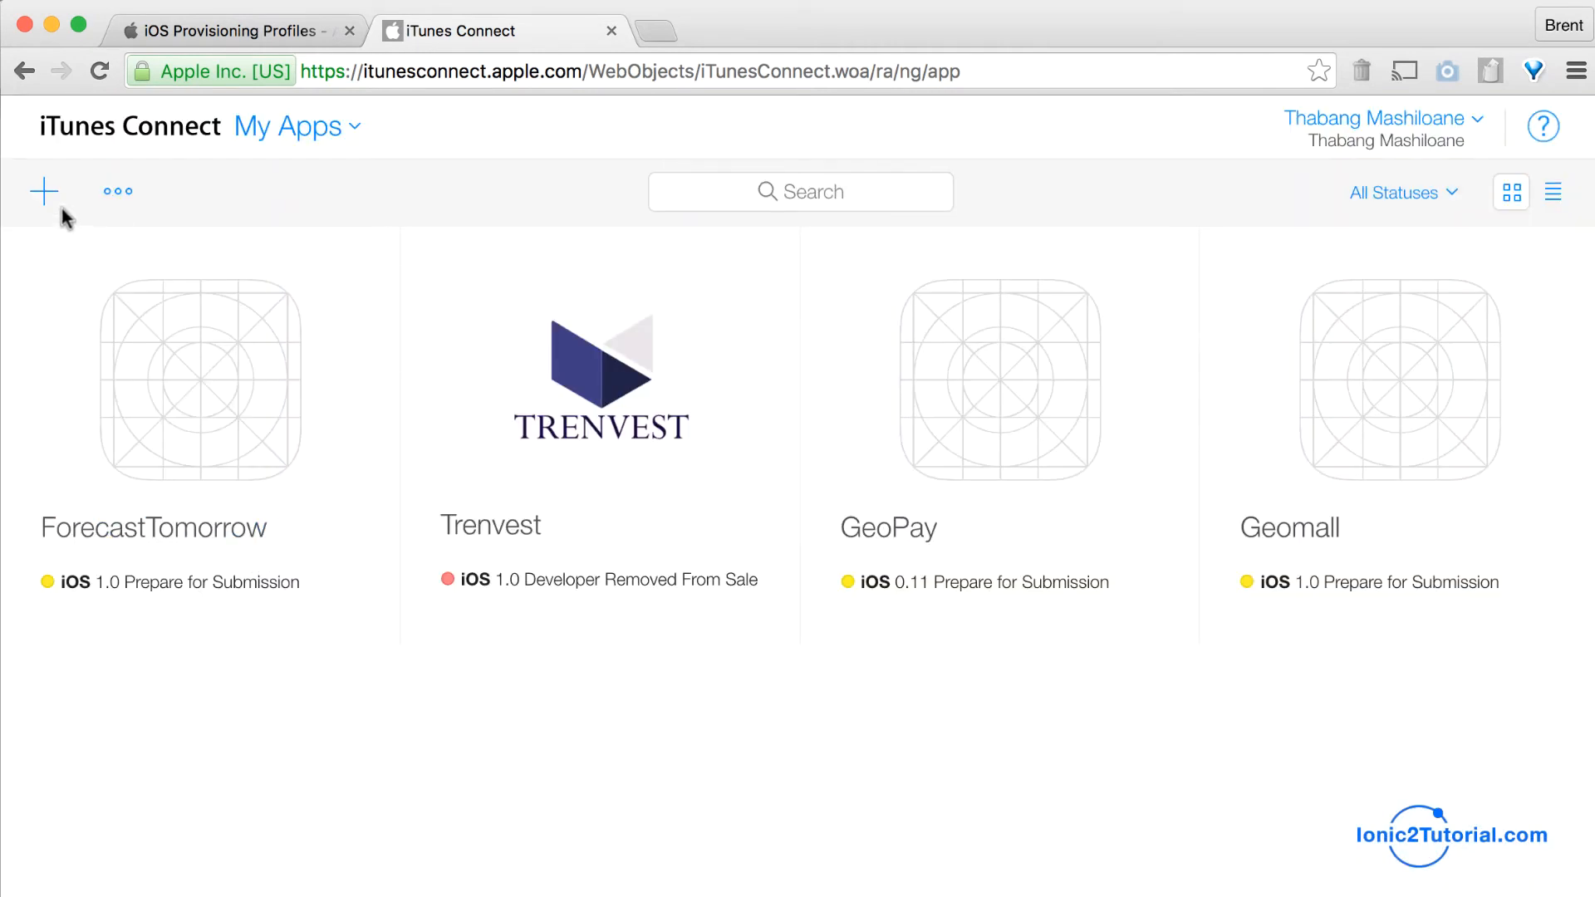
{"action": "left_click", "coordinate": [42, 191]}
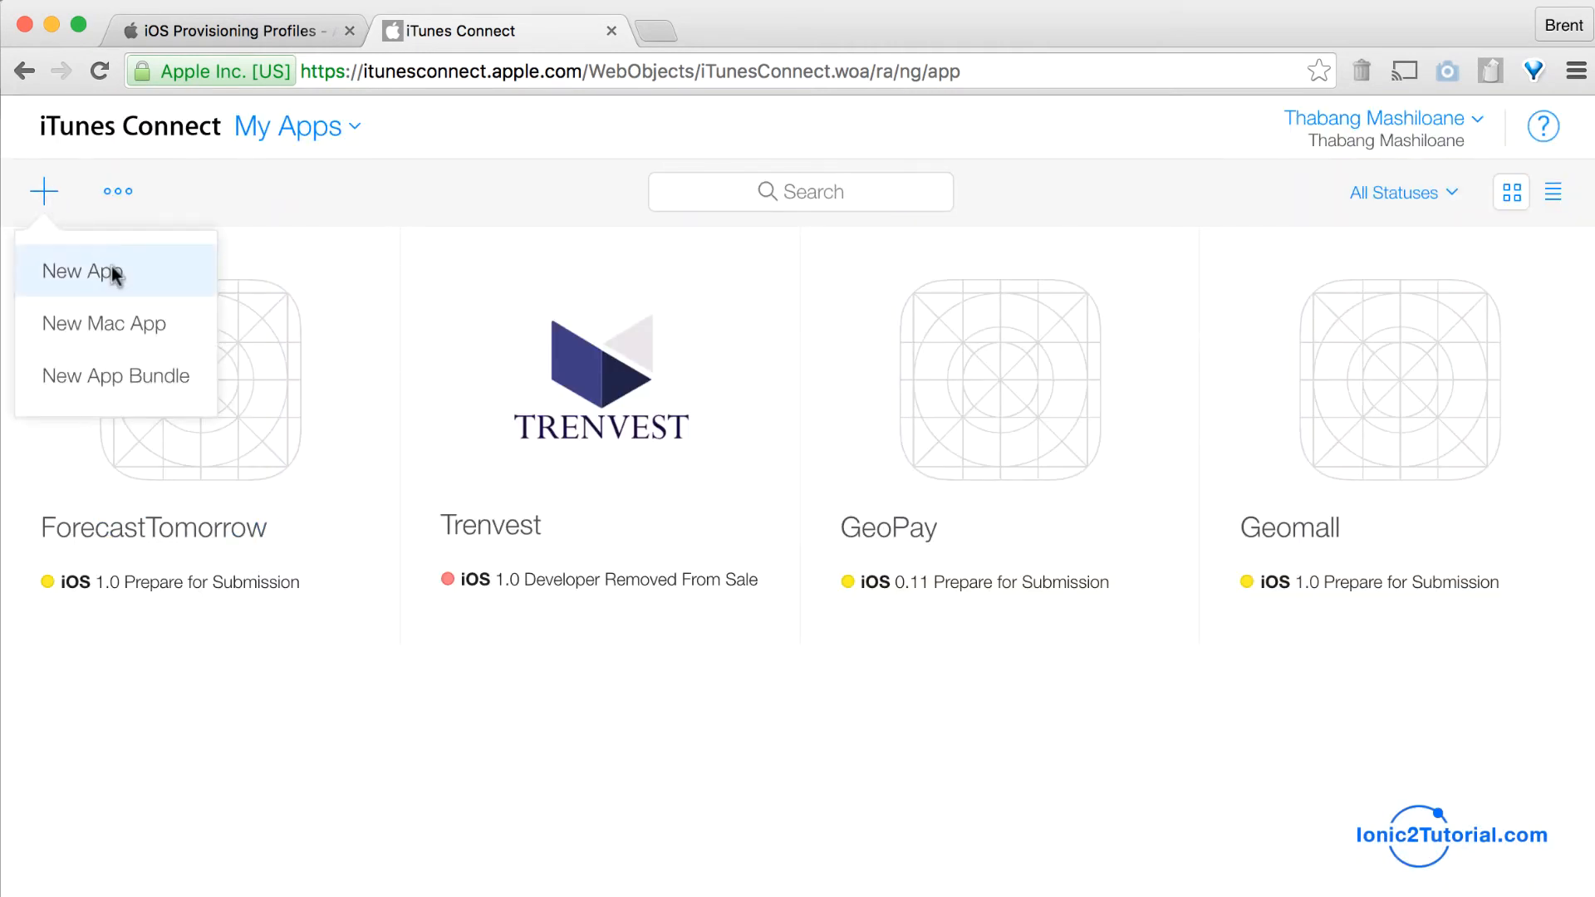
{"action": "left_click", "coordinate": [84, 271]}
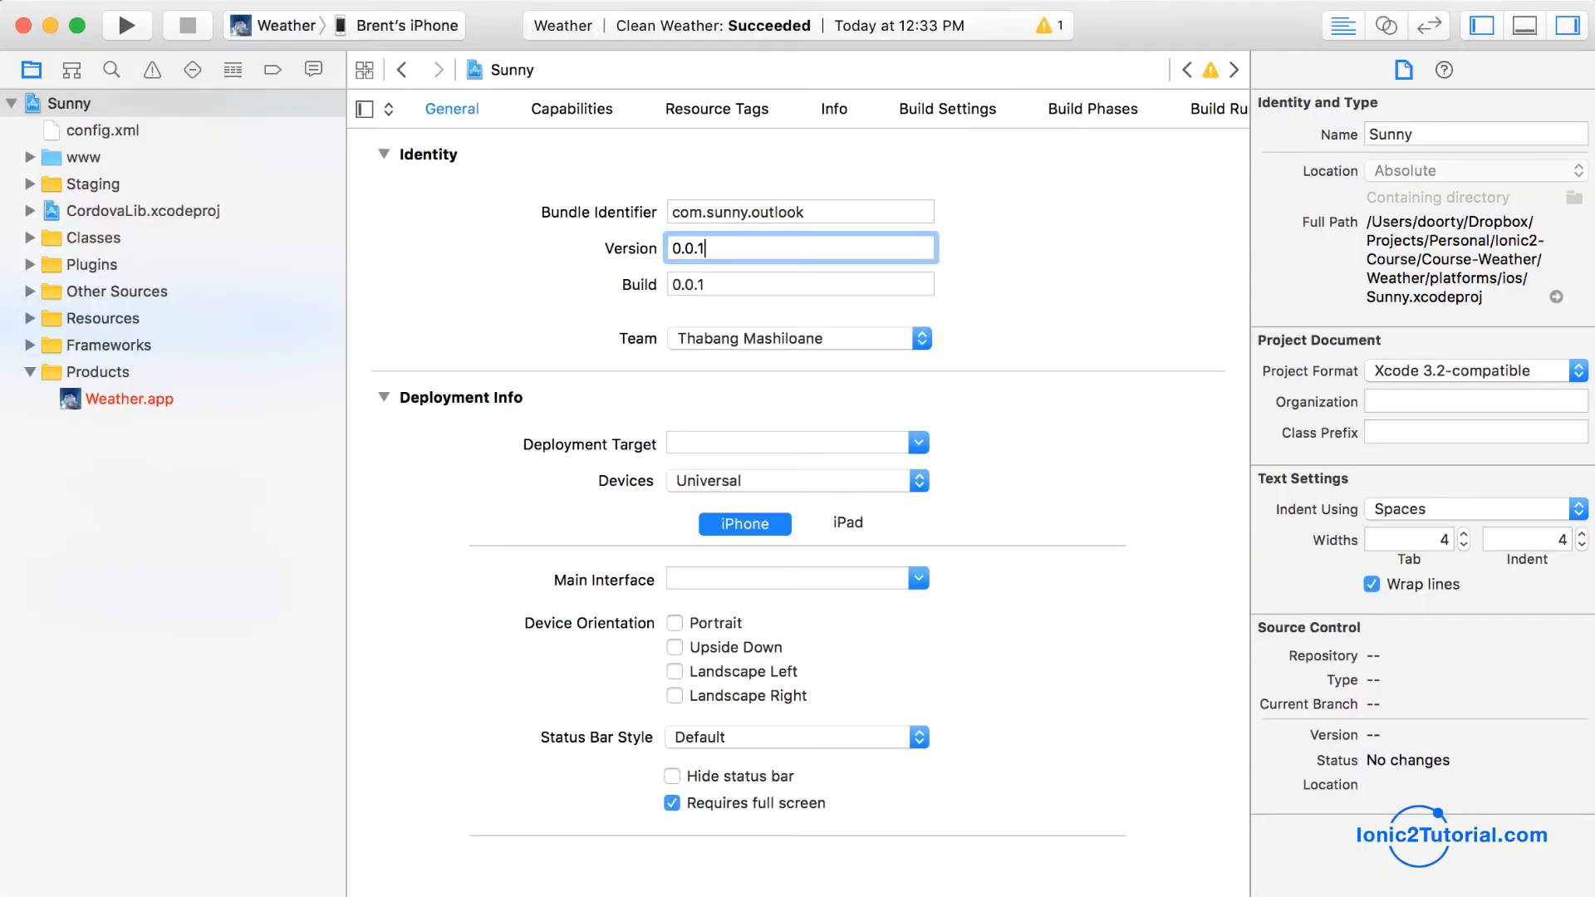
Build the Weather app from the Product menu and bring up the destination device list
{"action": "left_click", "coordinate": [295, 24]}
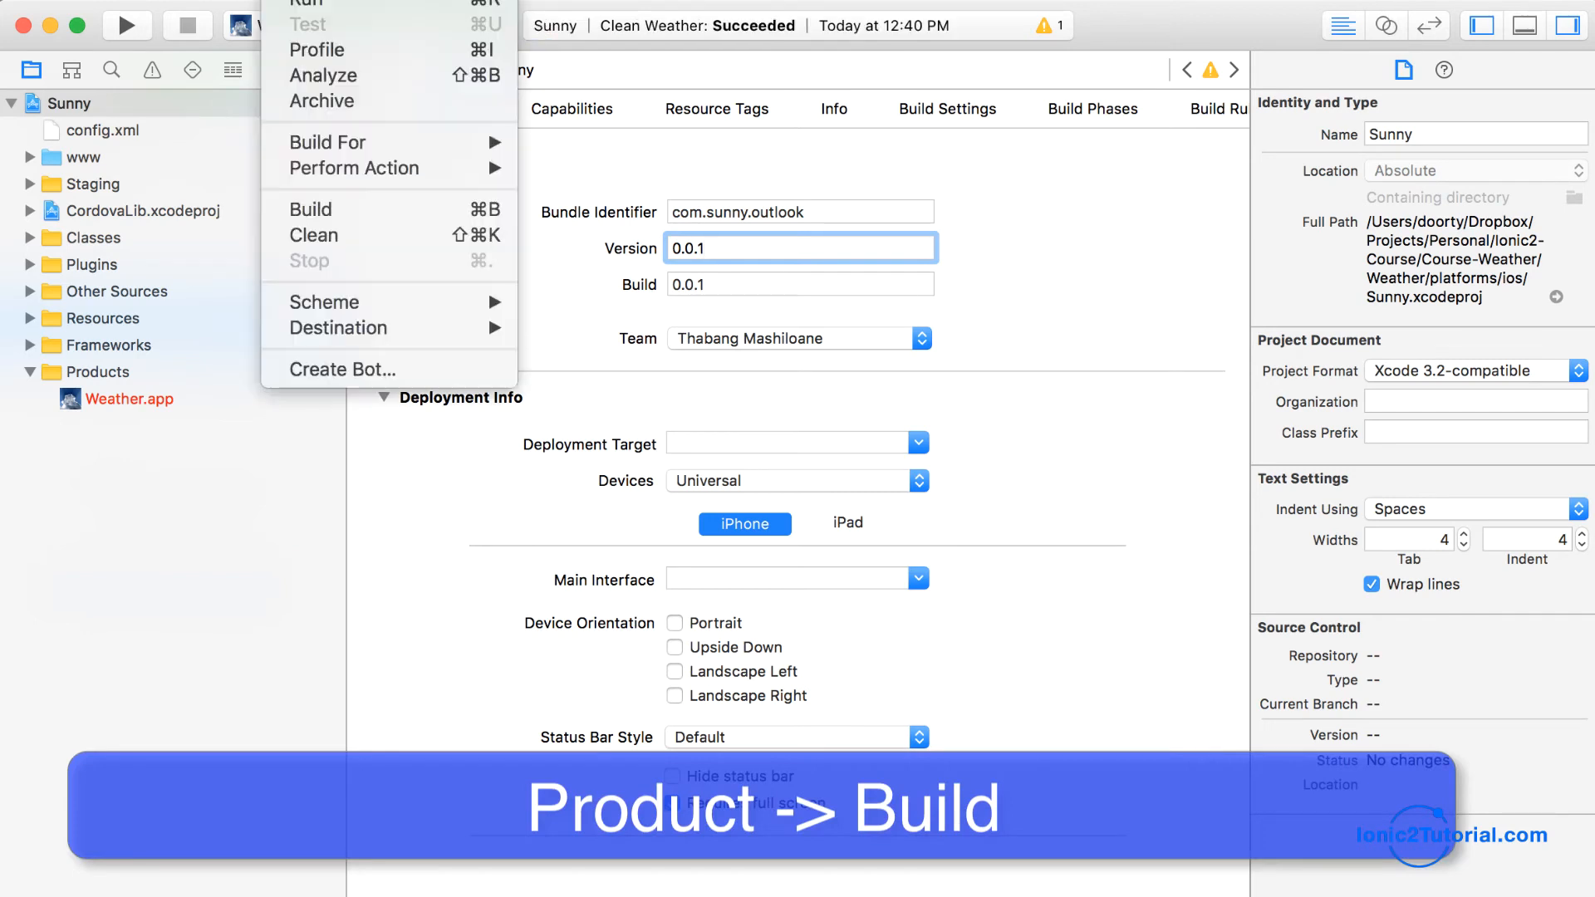
{"action": "mouse_move", "coordinate": [310, 210]}
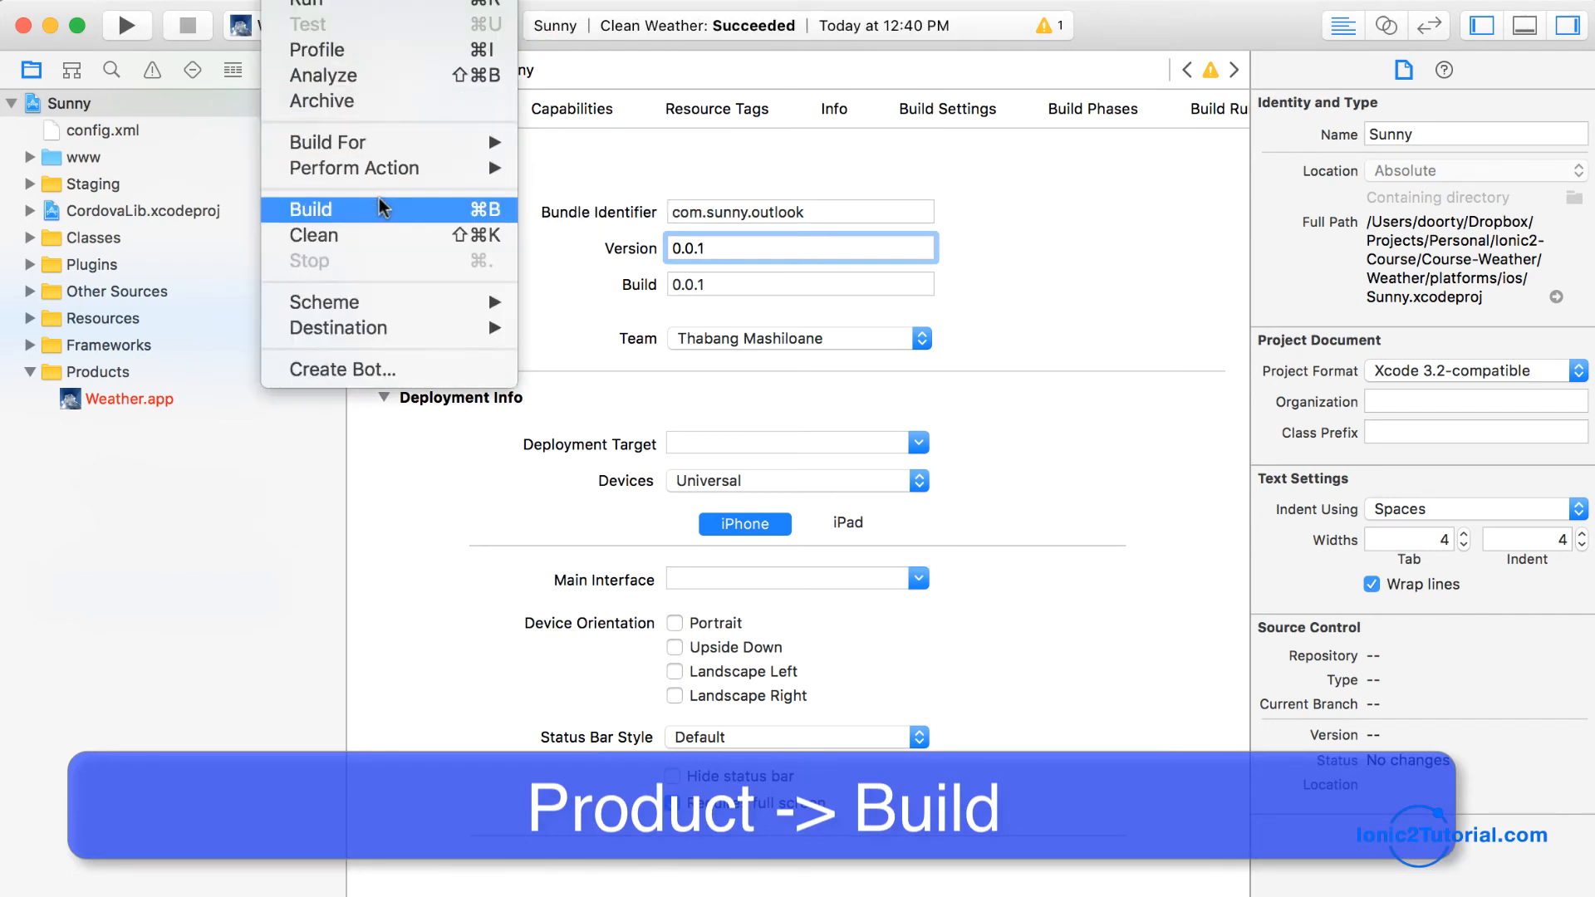
{"action": "left_click", "coordinate": [312, 210]}
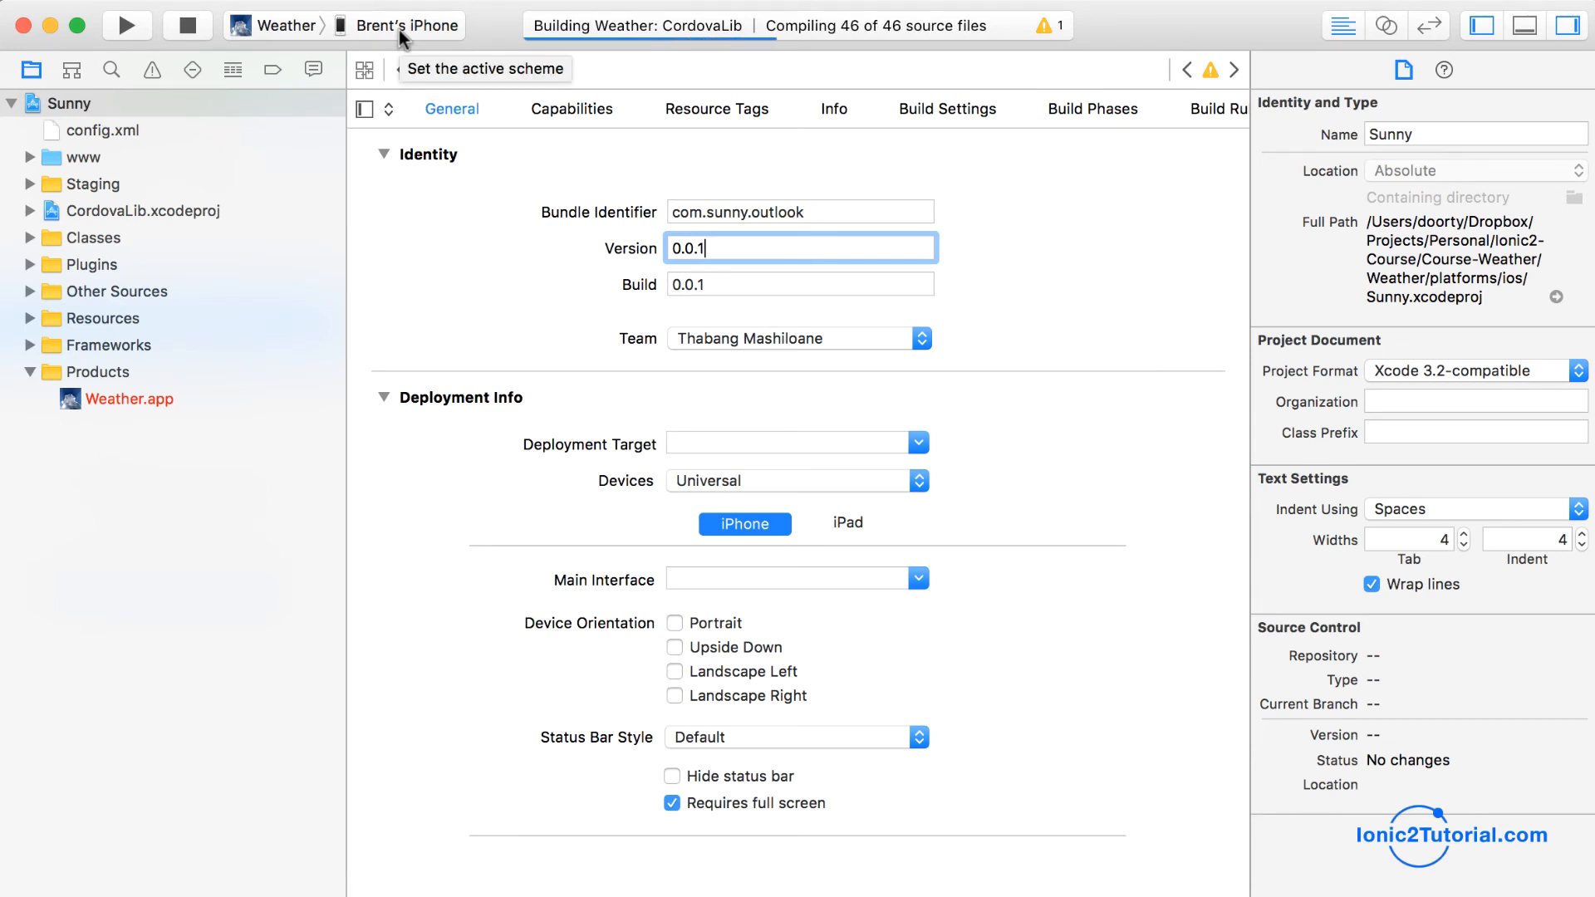
{"action": "left_click", "coordinate": [407, 26]}
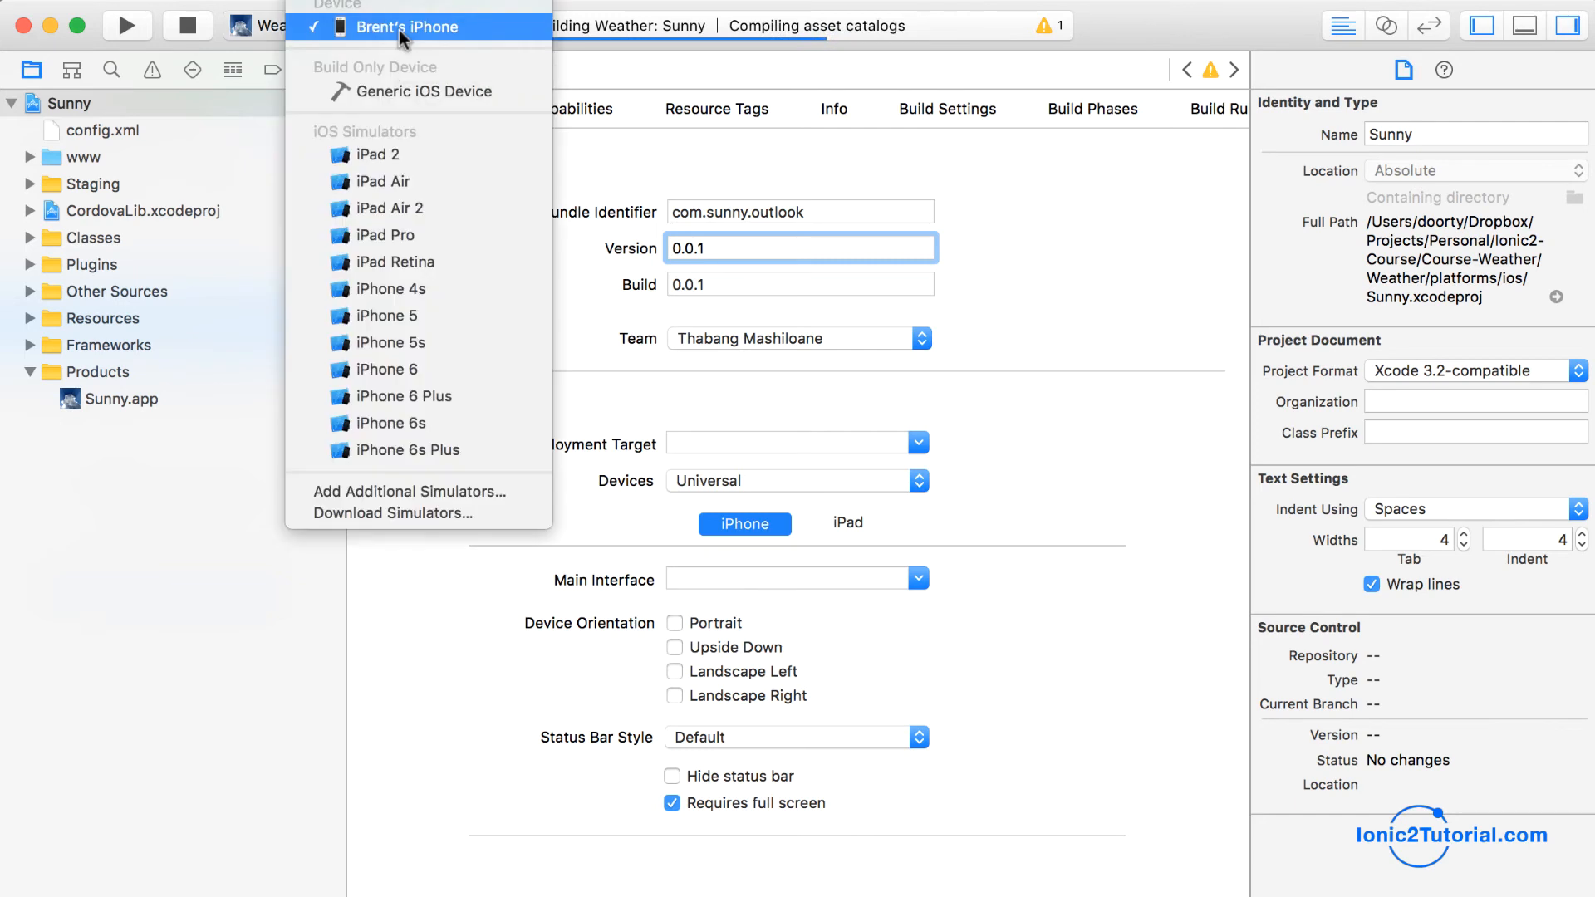
{"action": "mouse_move", "coordinate": [416, 91]}
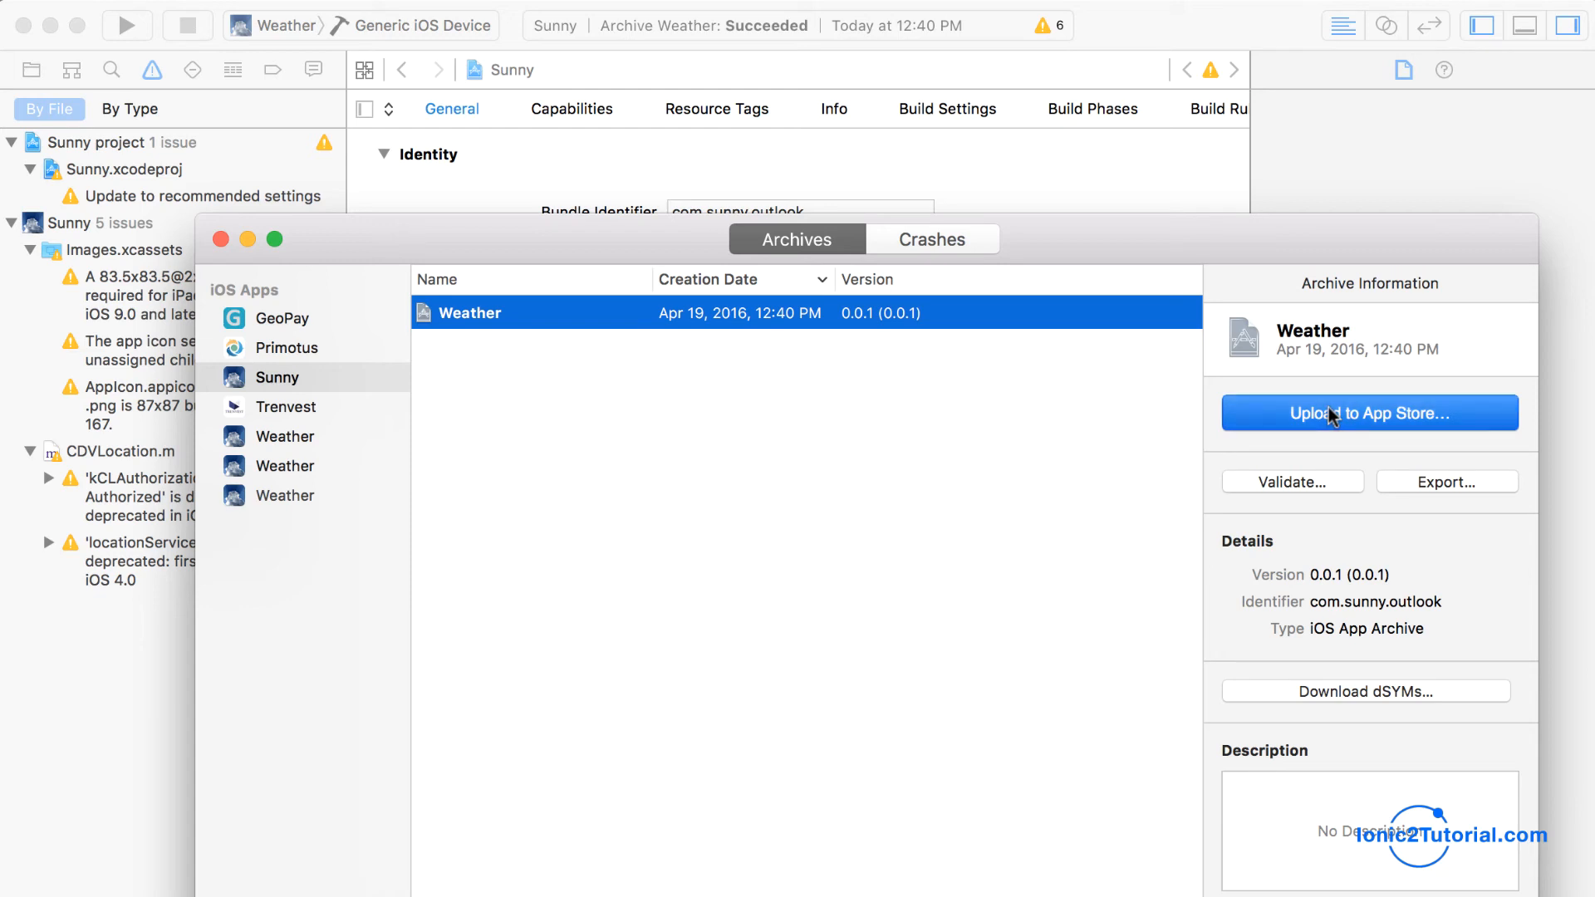
Upload the Weather archive to the App Store under the selected development team
{"action": "left_click", "coordinate": [1369, 412]}
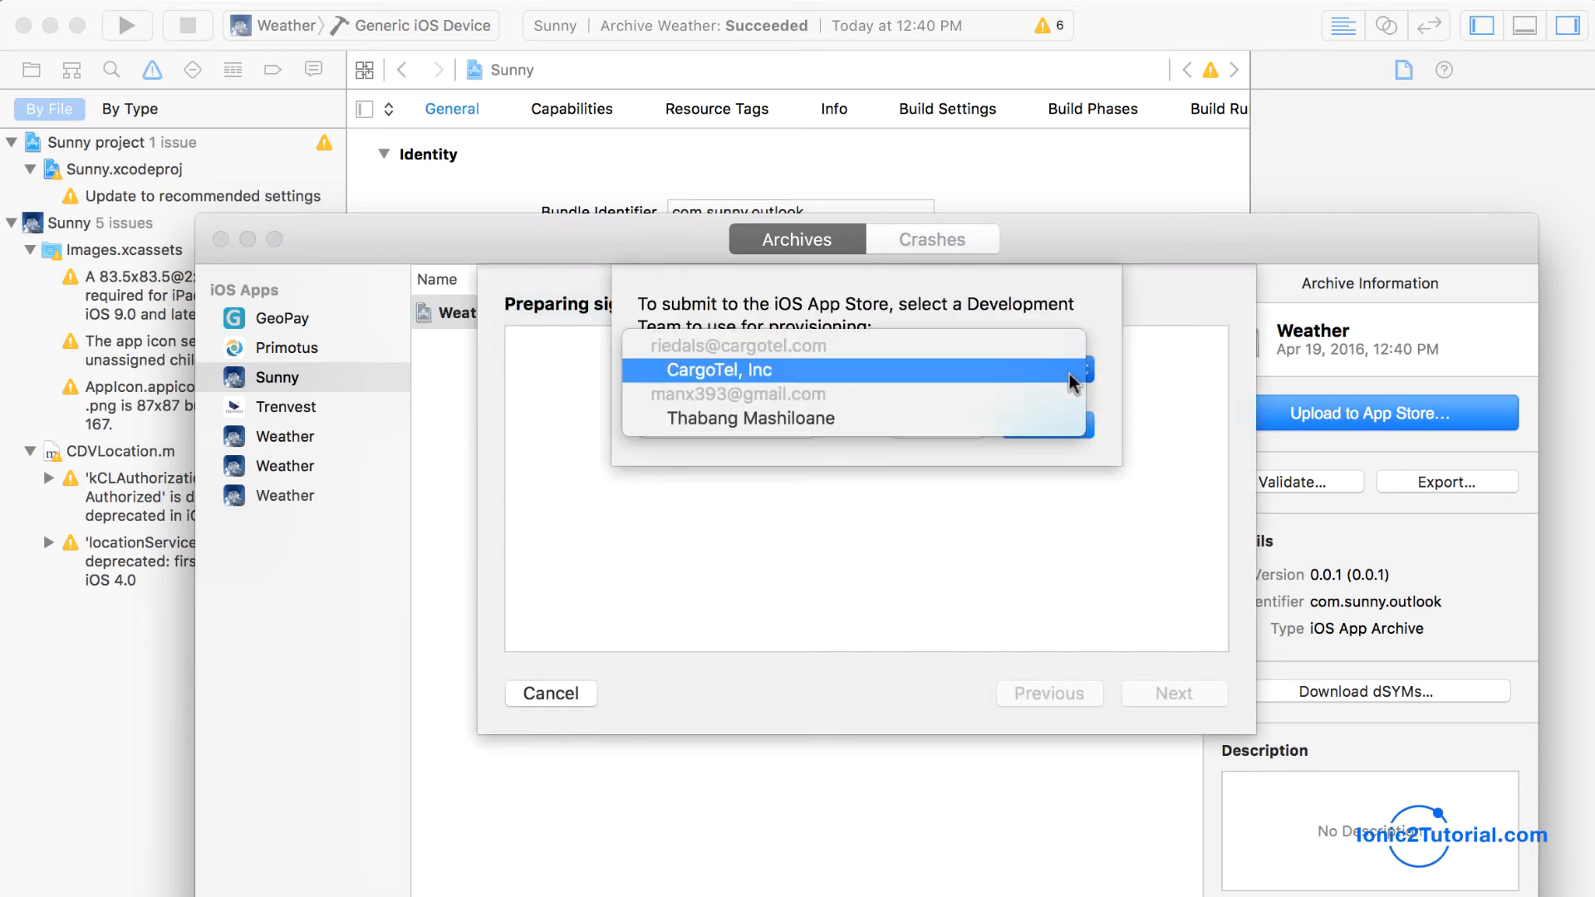
{"action": "left_click", "coordinate": [748, 418]}
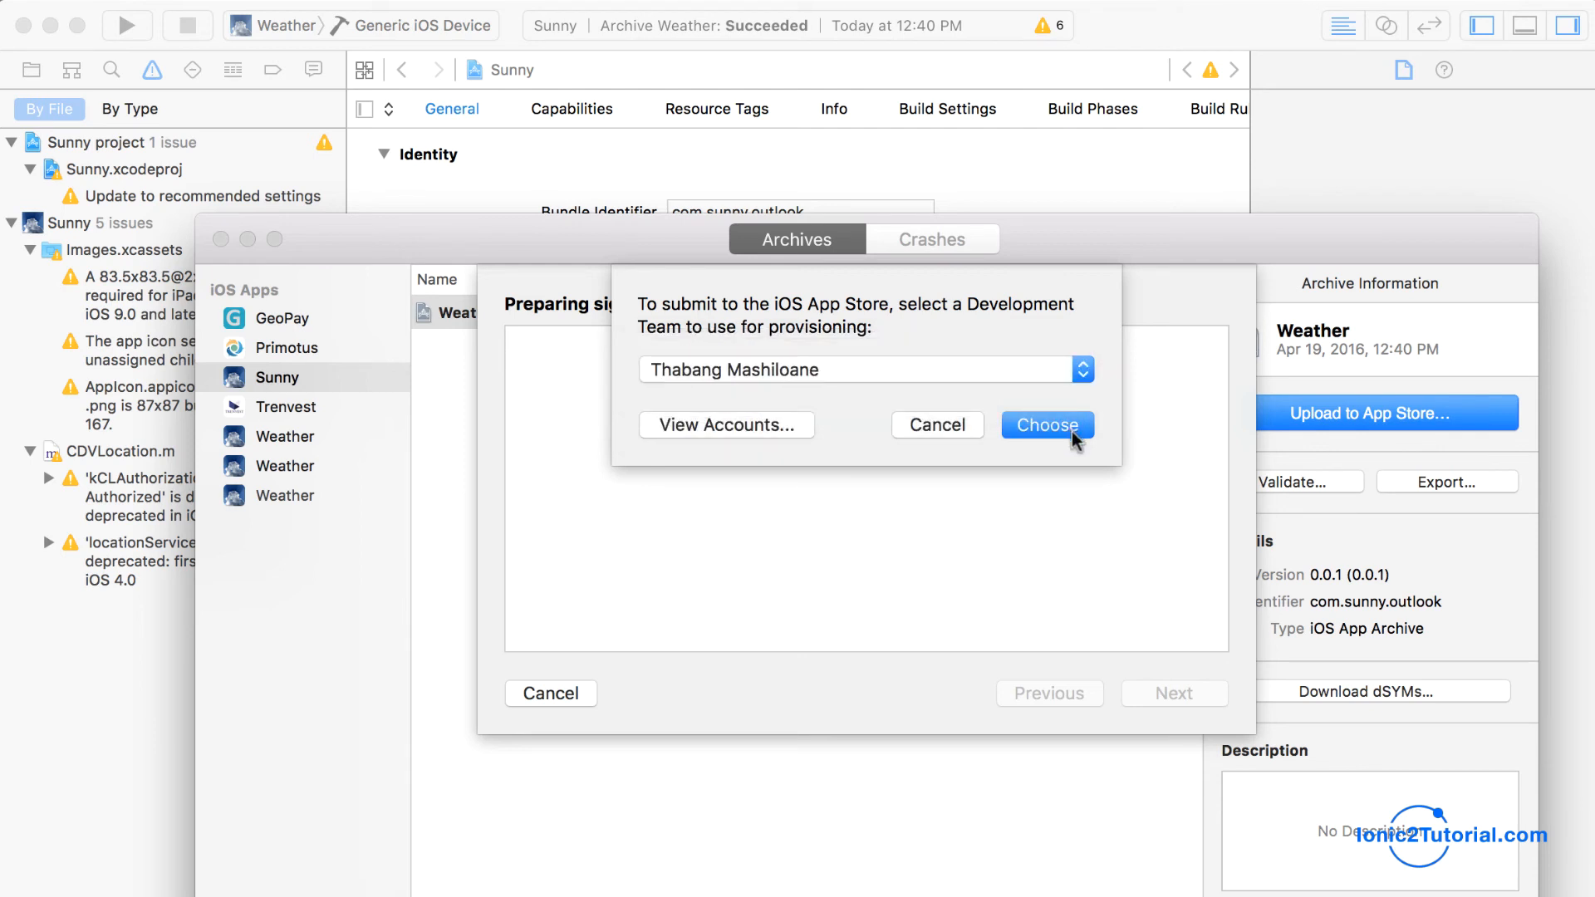
{"action": "left_click", "coordinate": [1046, 425]}
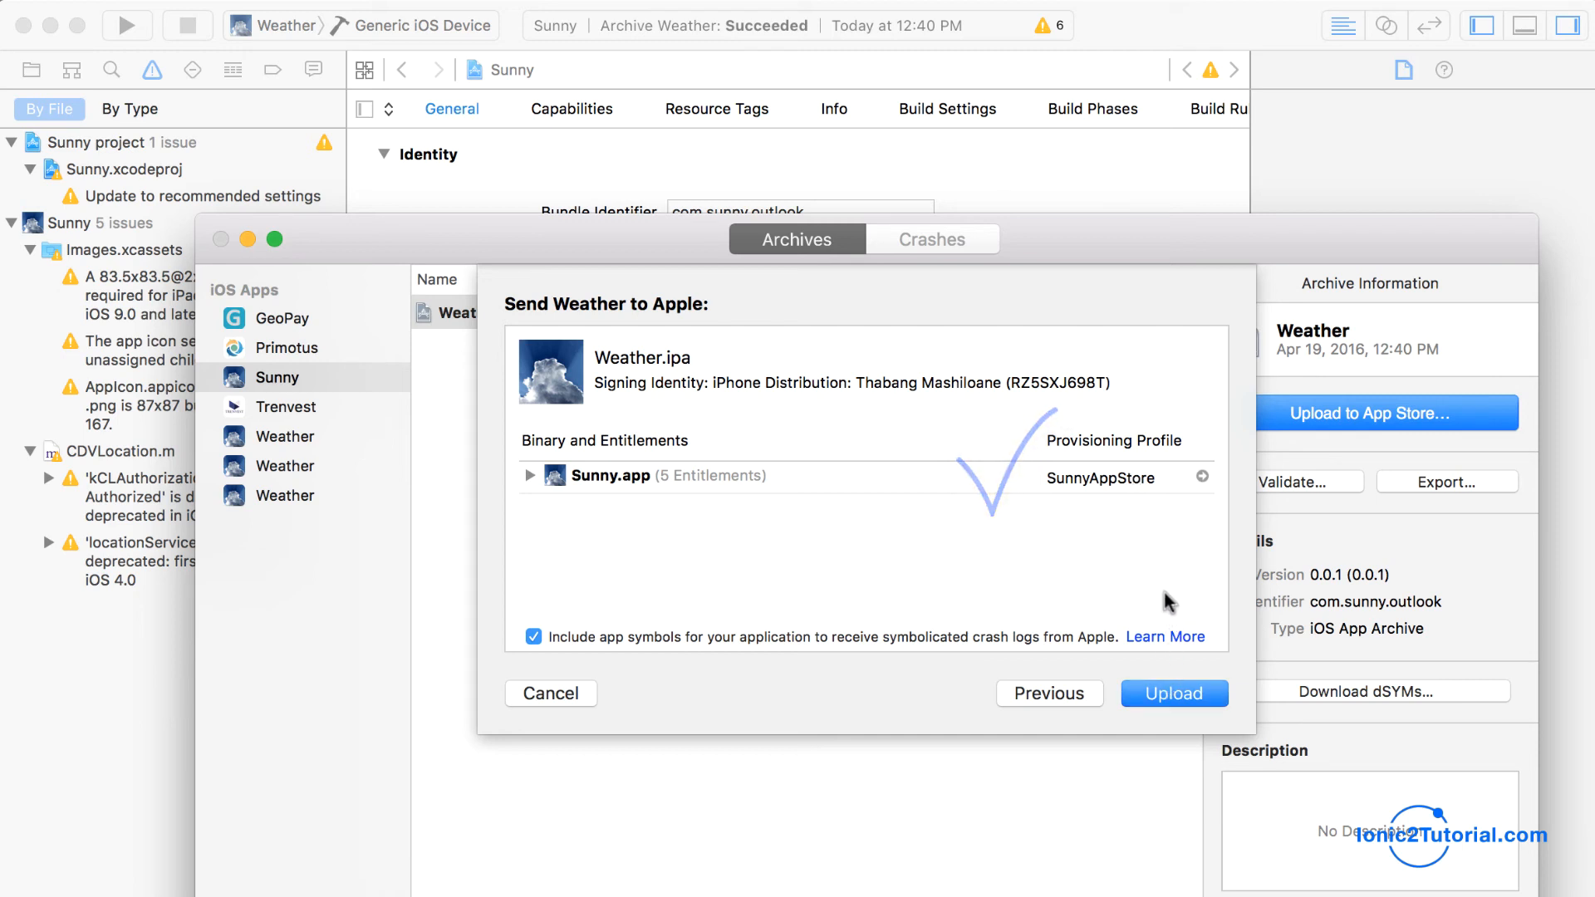
{"action": "left_click", "coordinate": [1174, 693]}
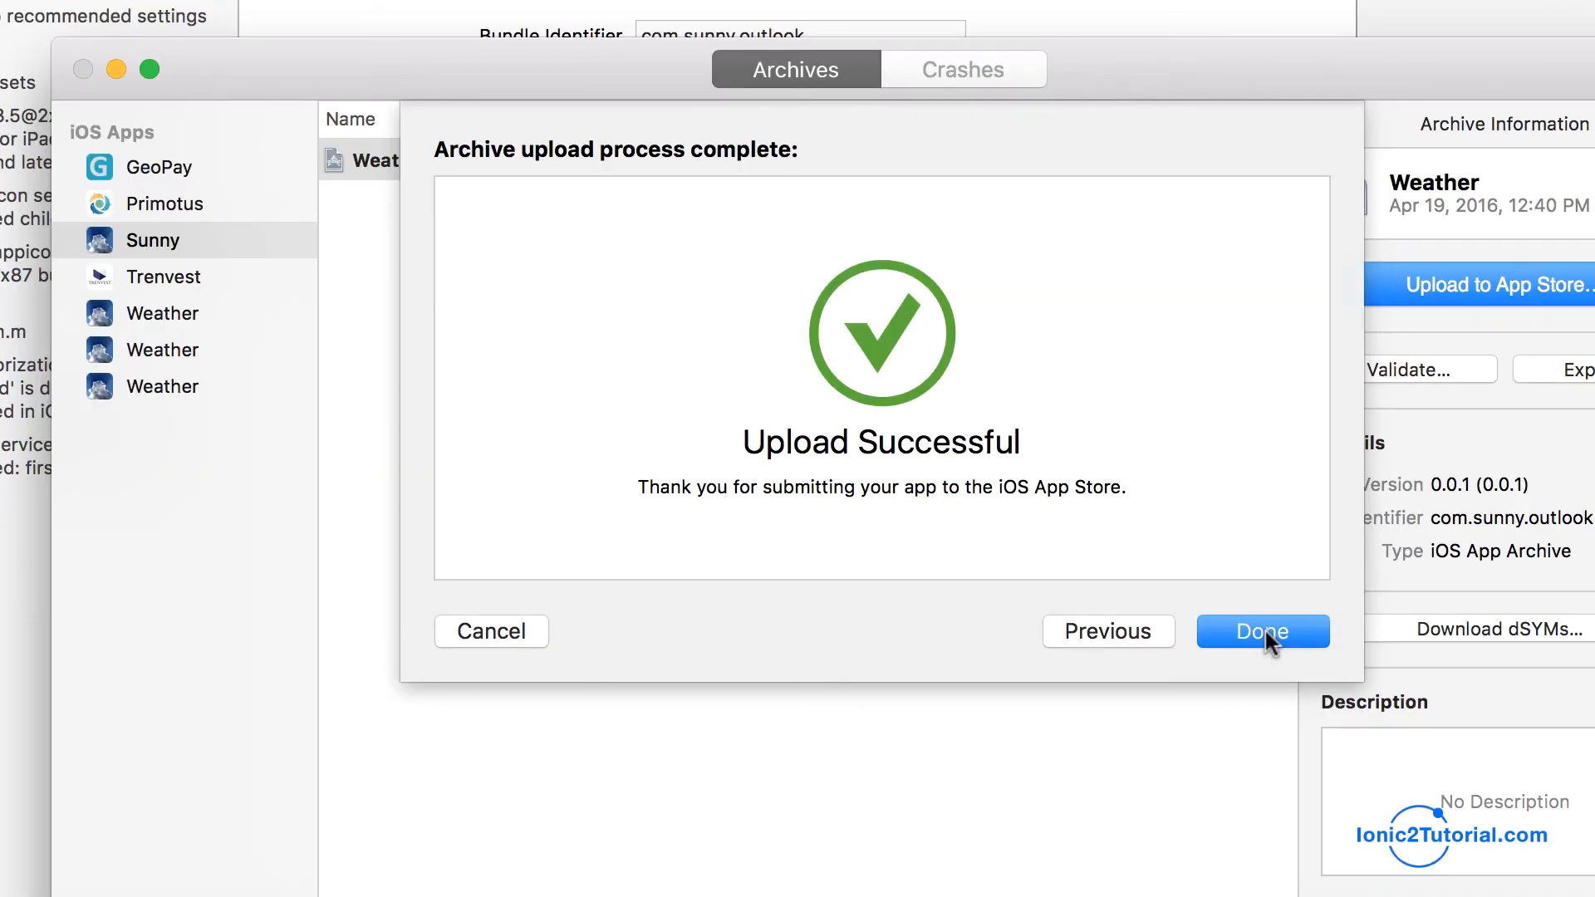
{"action": "left_click", "coordinate": [1261, 630]}
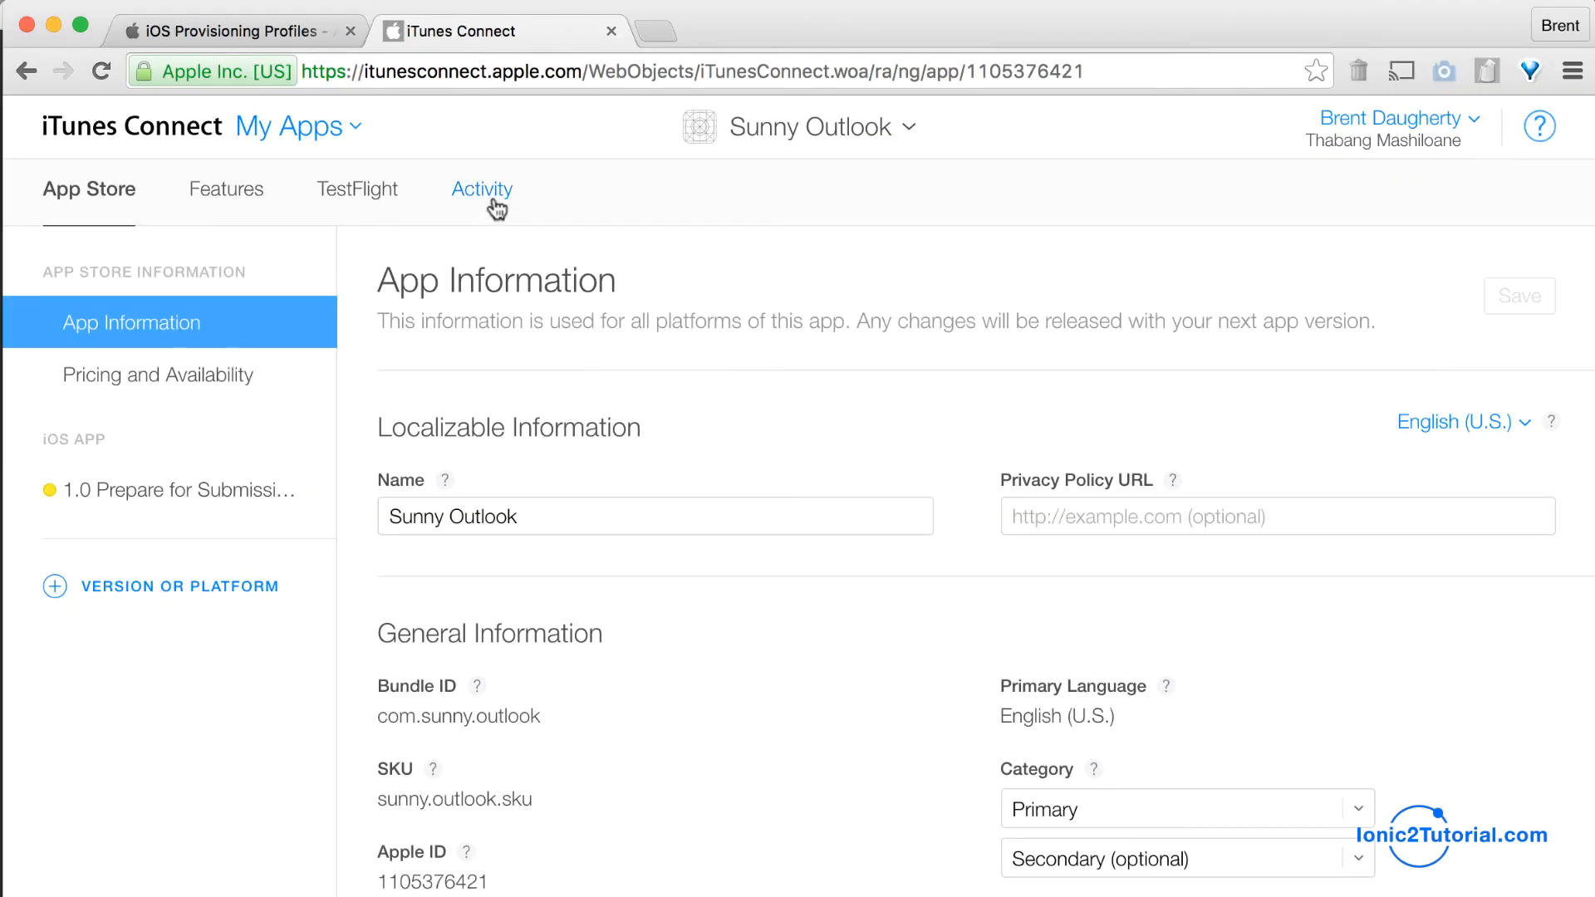
Verify build 0.0.1 in TestFlight, then add it to the iOS App 1.0 version
{"action": "left_click", "coordinate": [480, 189]}
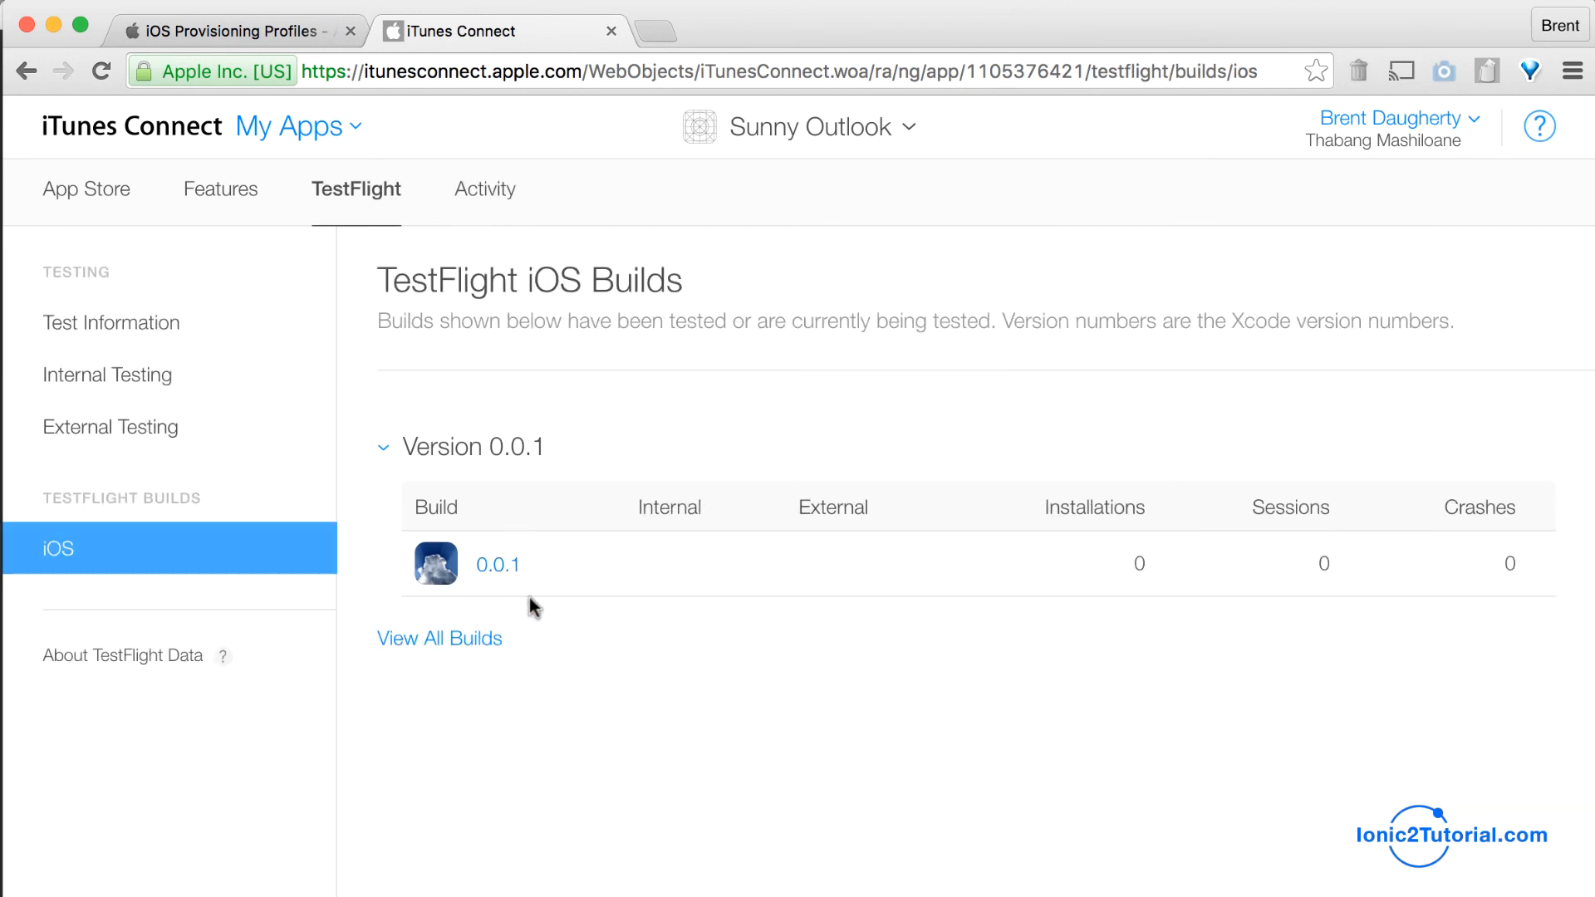
{"action": "left_click", "coordinate": [495, 565]}
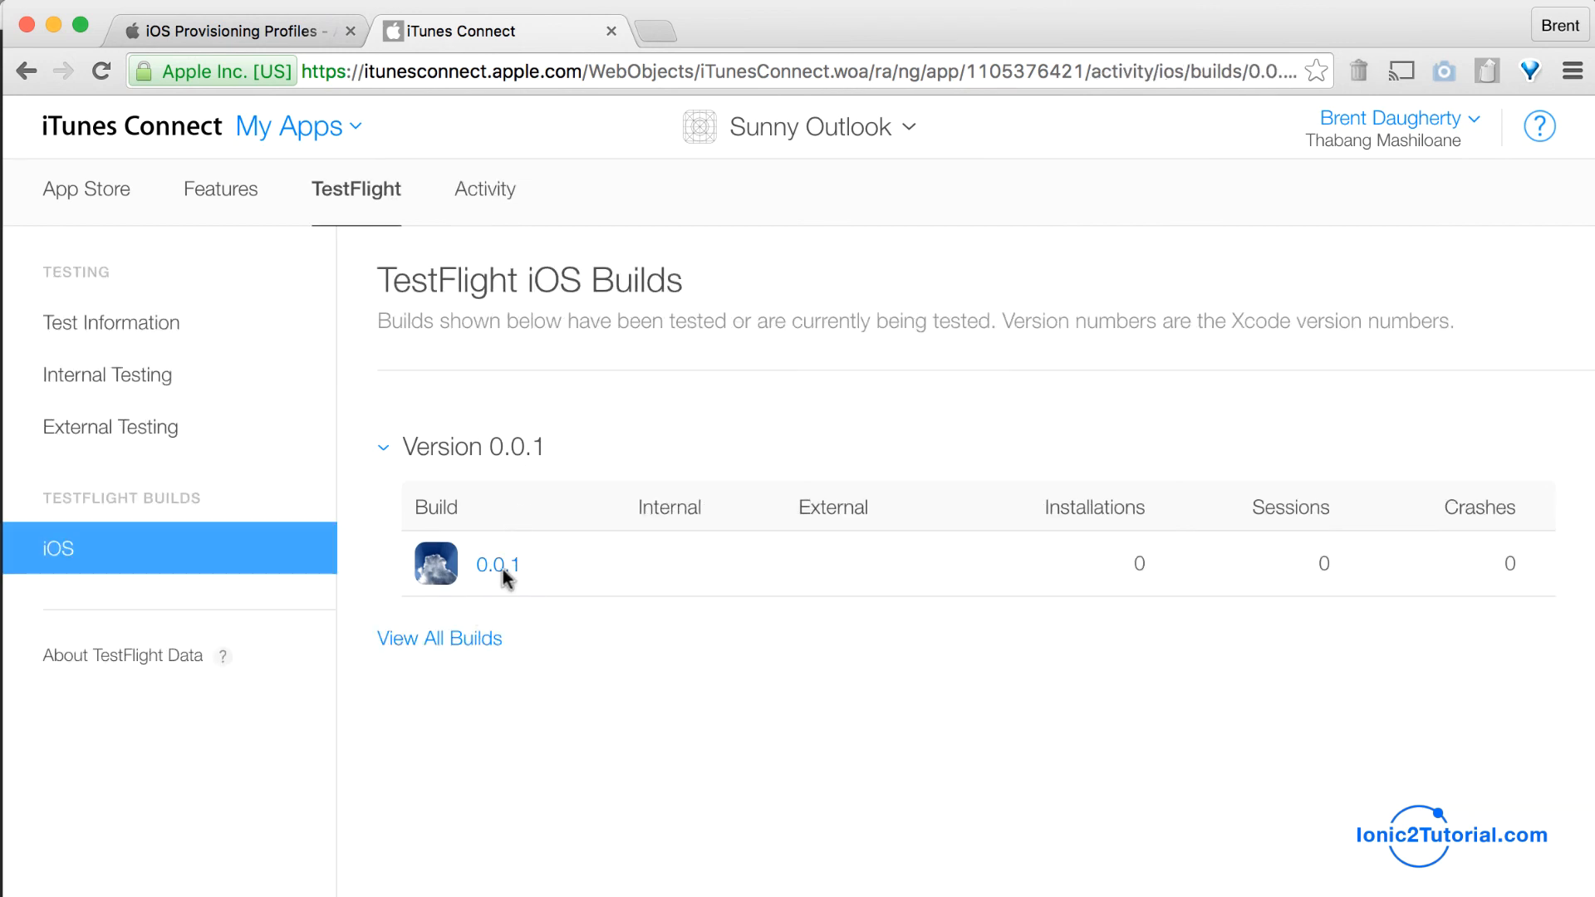
{"action": "left_click", "coordinate": [89, 189]}
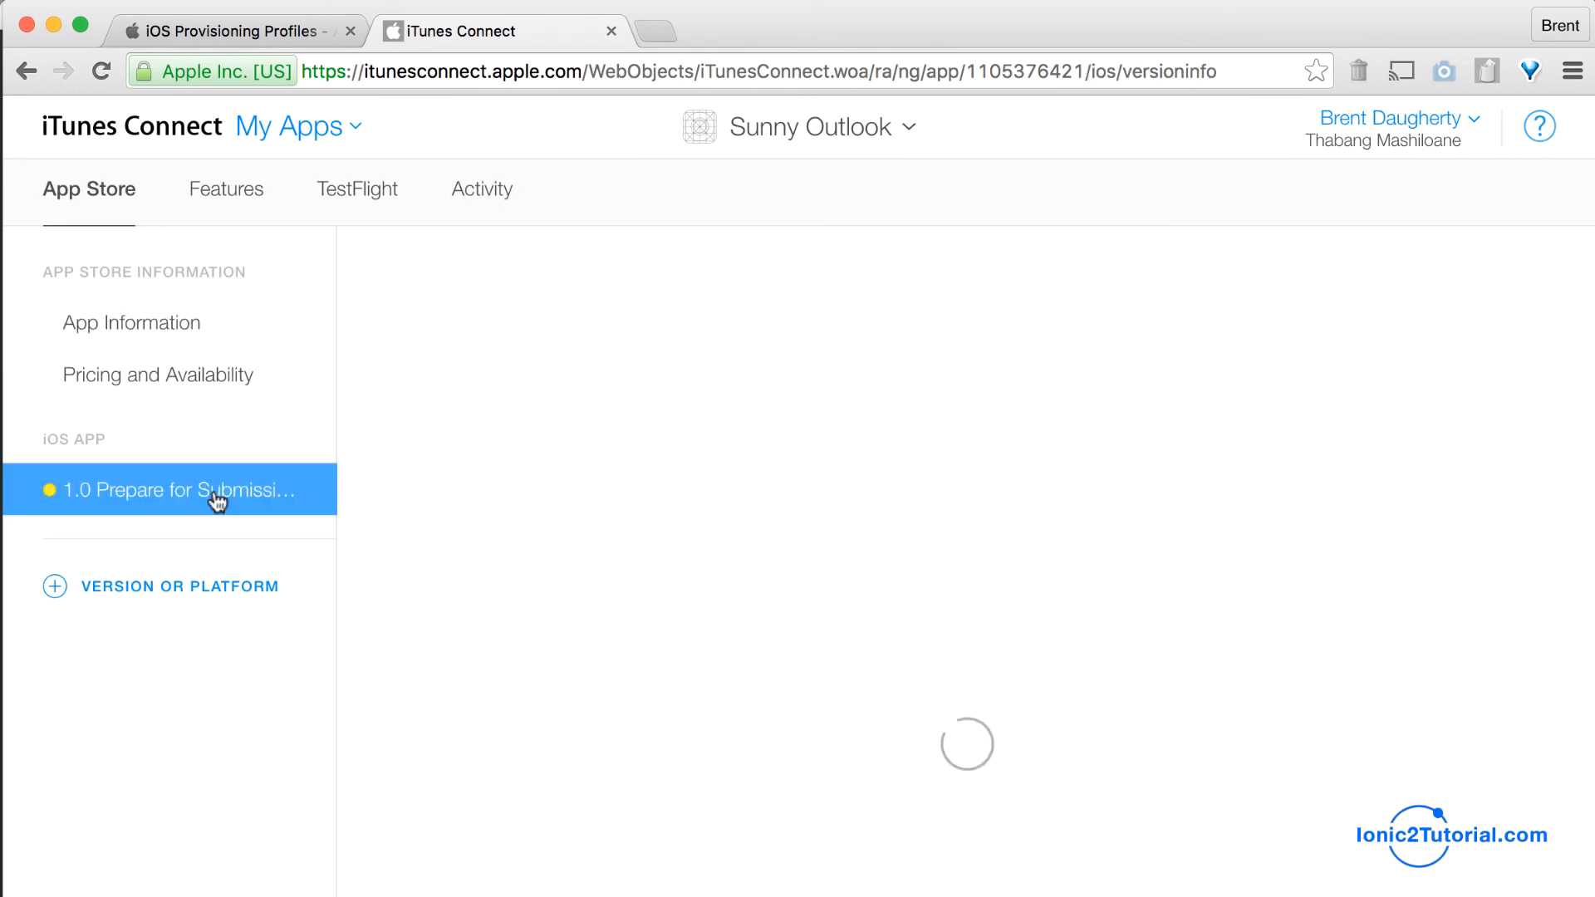
{"action": "left_click", "coordinate": [177, 489]}
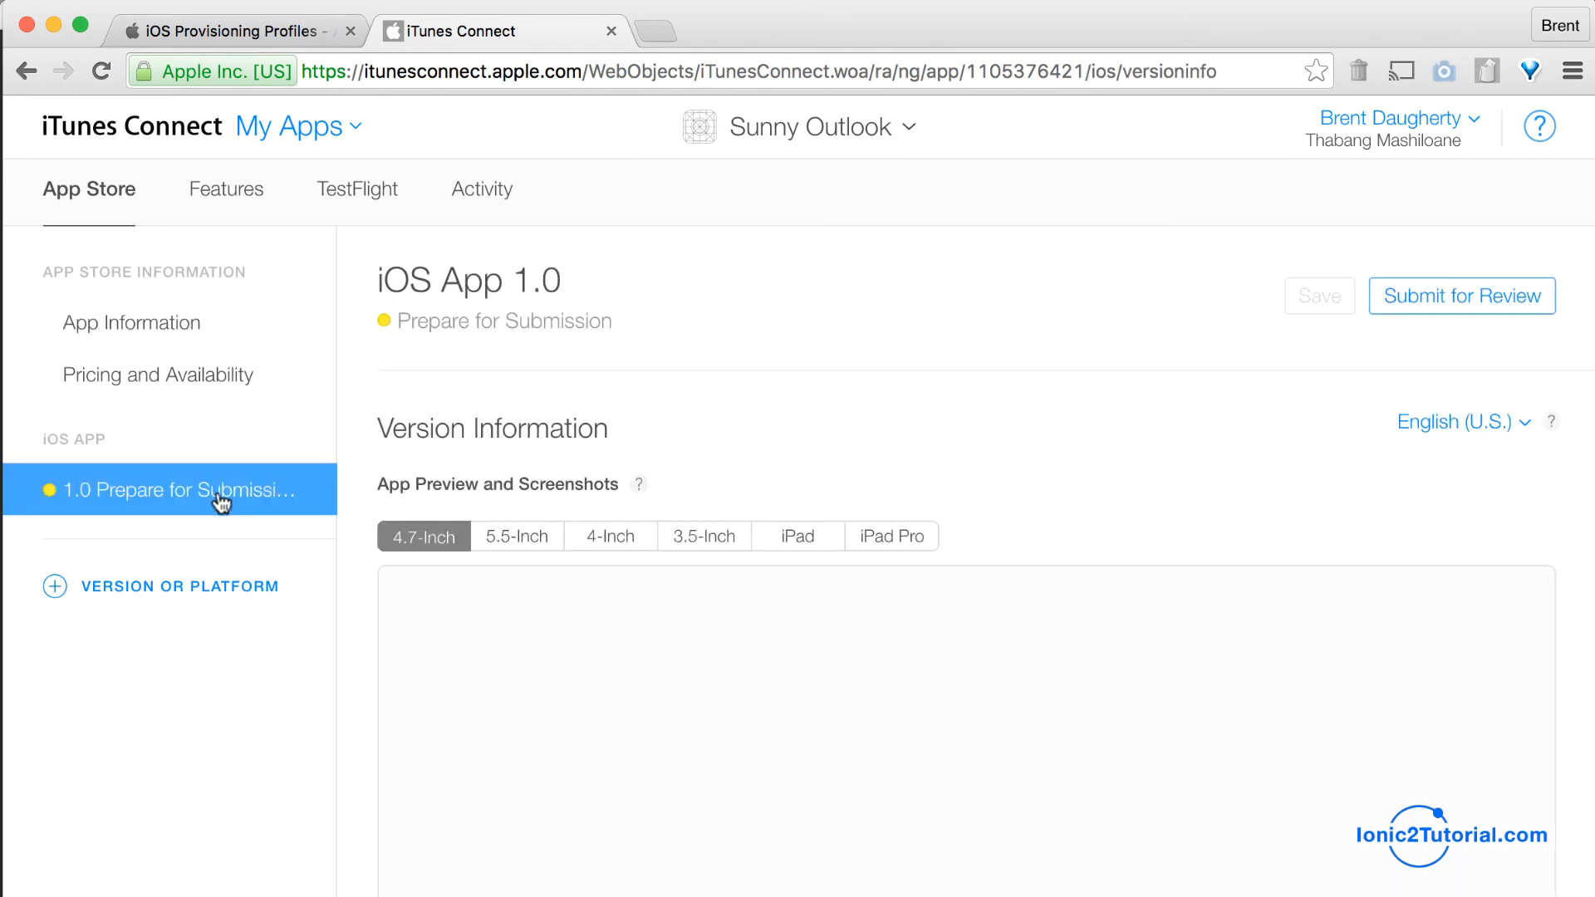
{"action": "scroll", "scroll_direction": "down", "scroll_amount": 3}
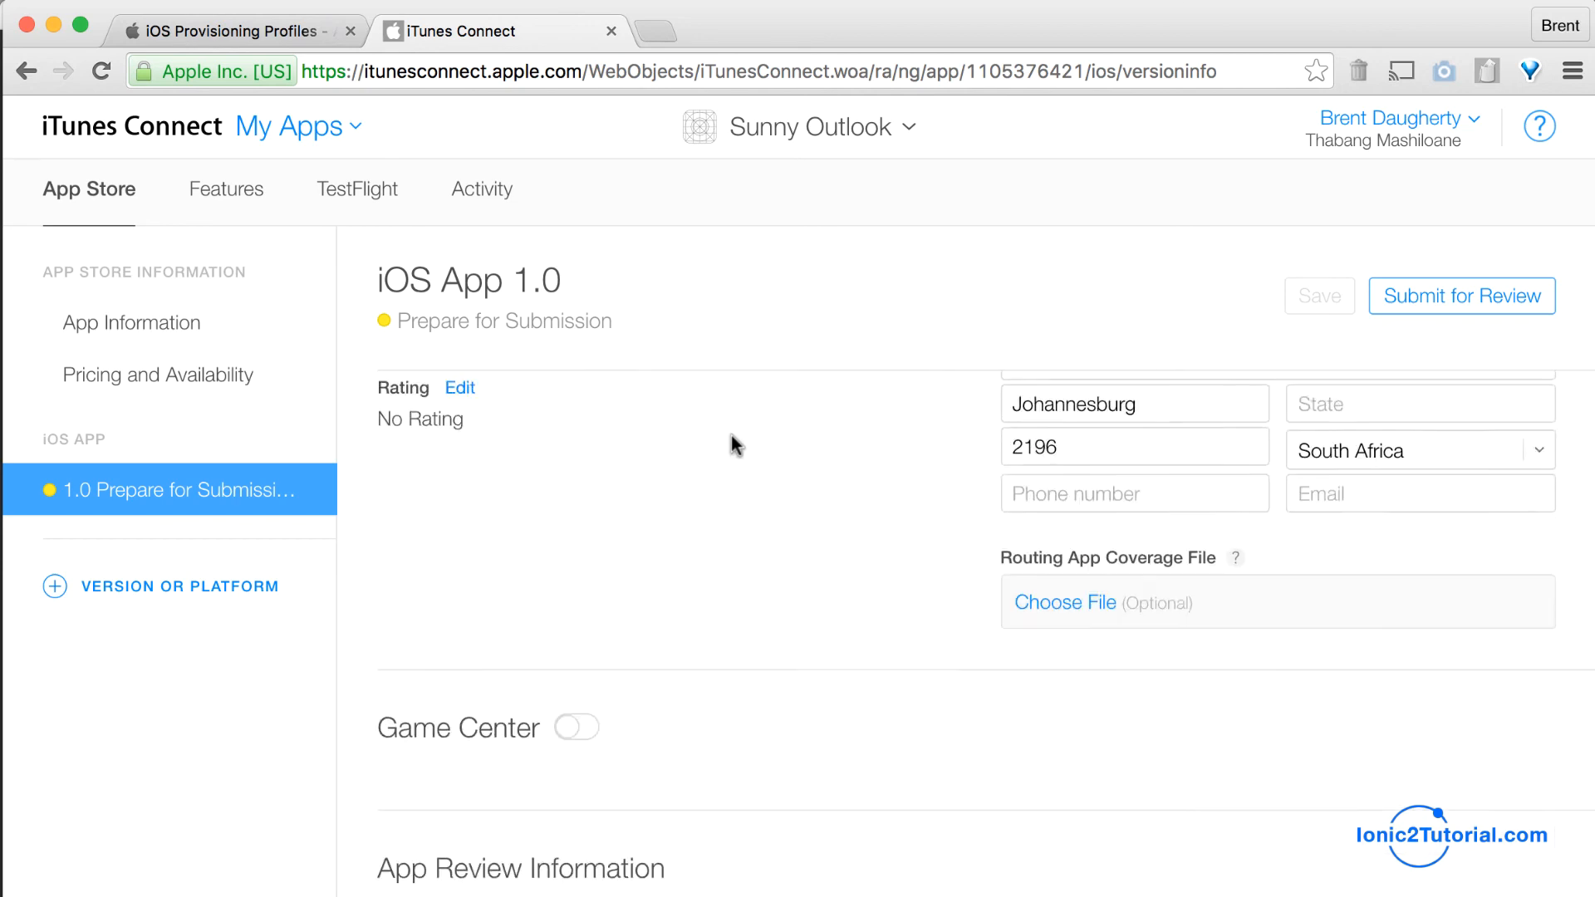
{"action": "scroll", "scroll_direction": "down", "scroll_amount": 3}
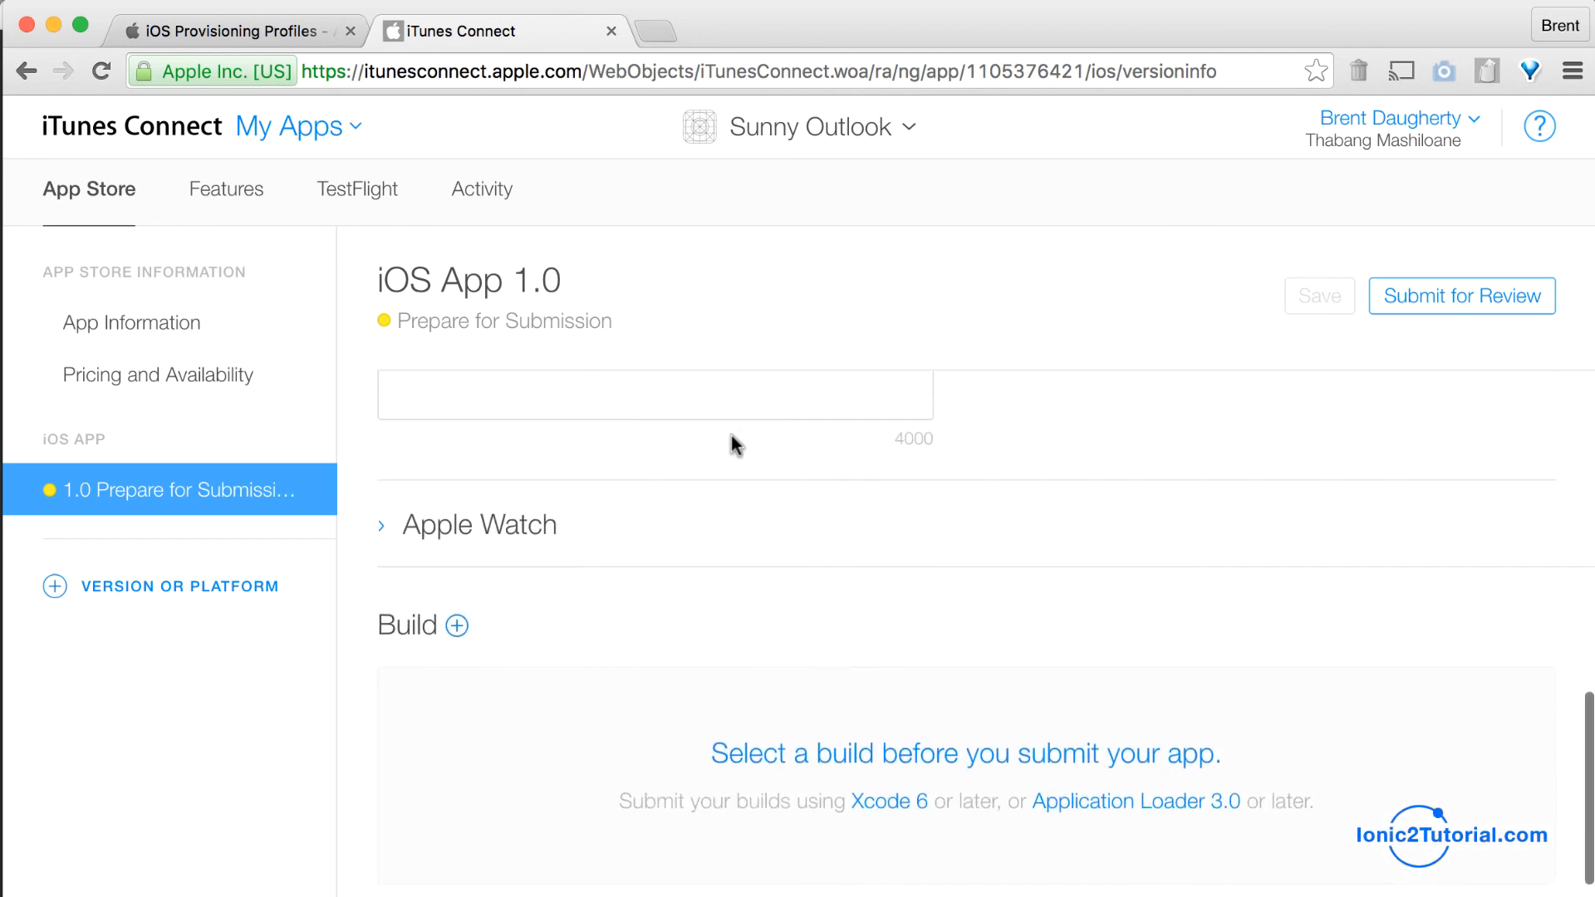
{"action": "scroll", "scroll_direction": "down", "scroll_amount": 3}
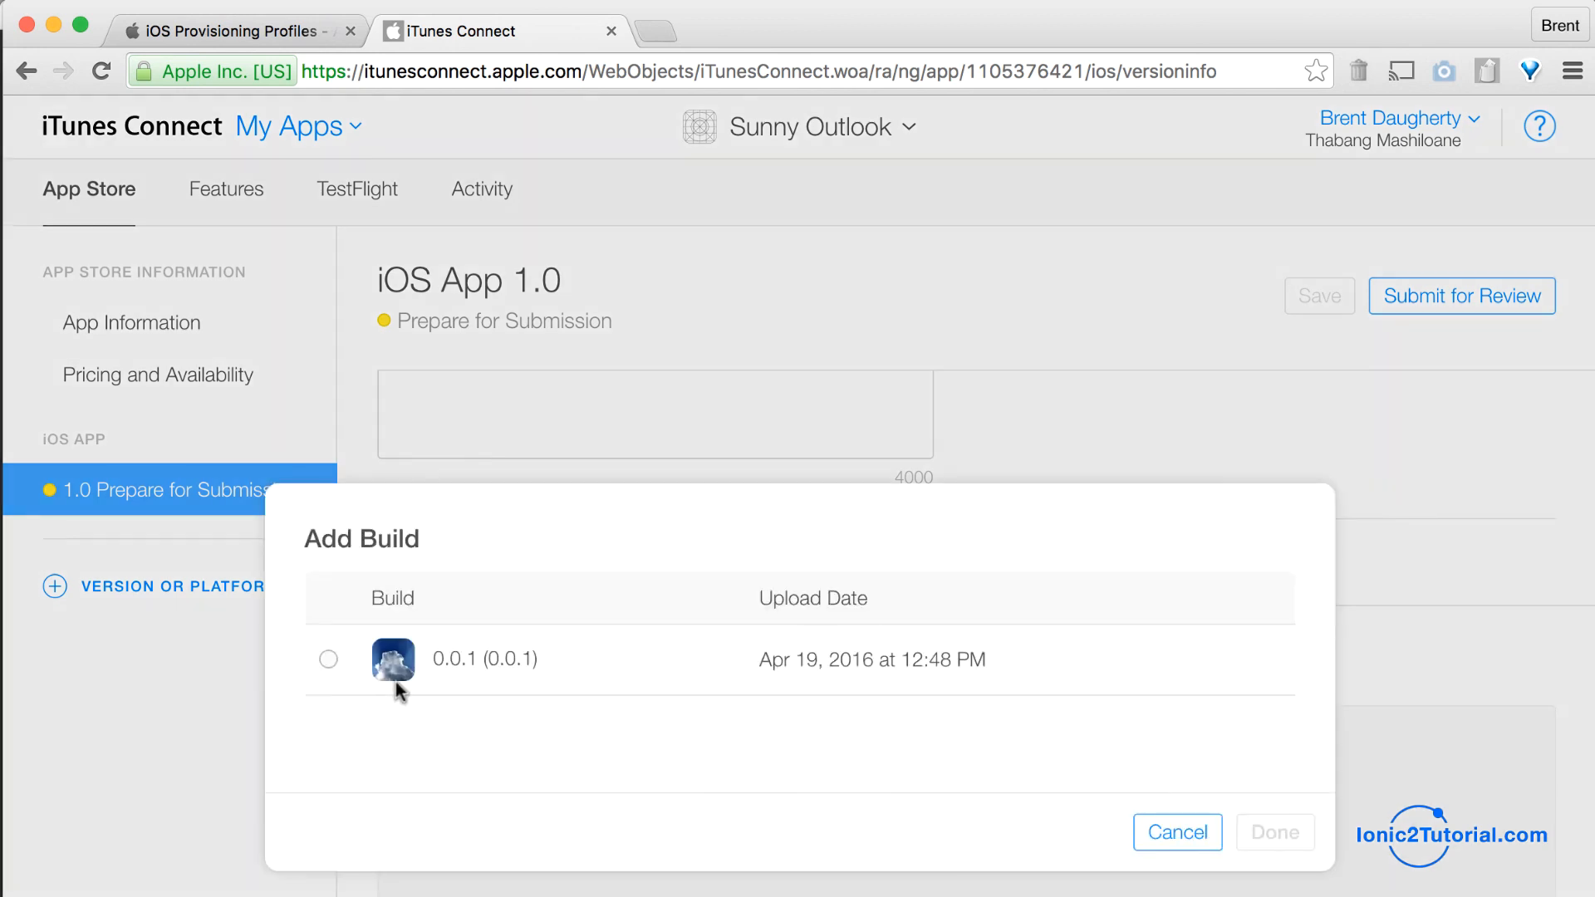
{"action": "left_click", "coordinate": [1177, 831]}
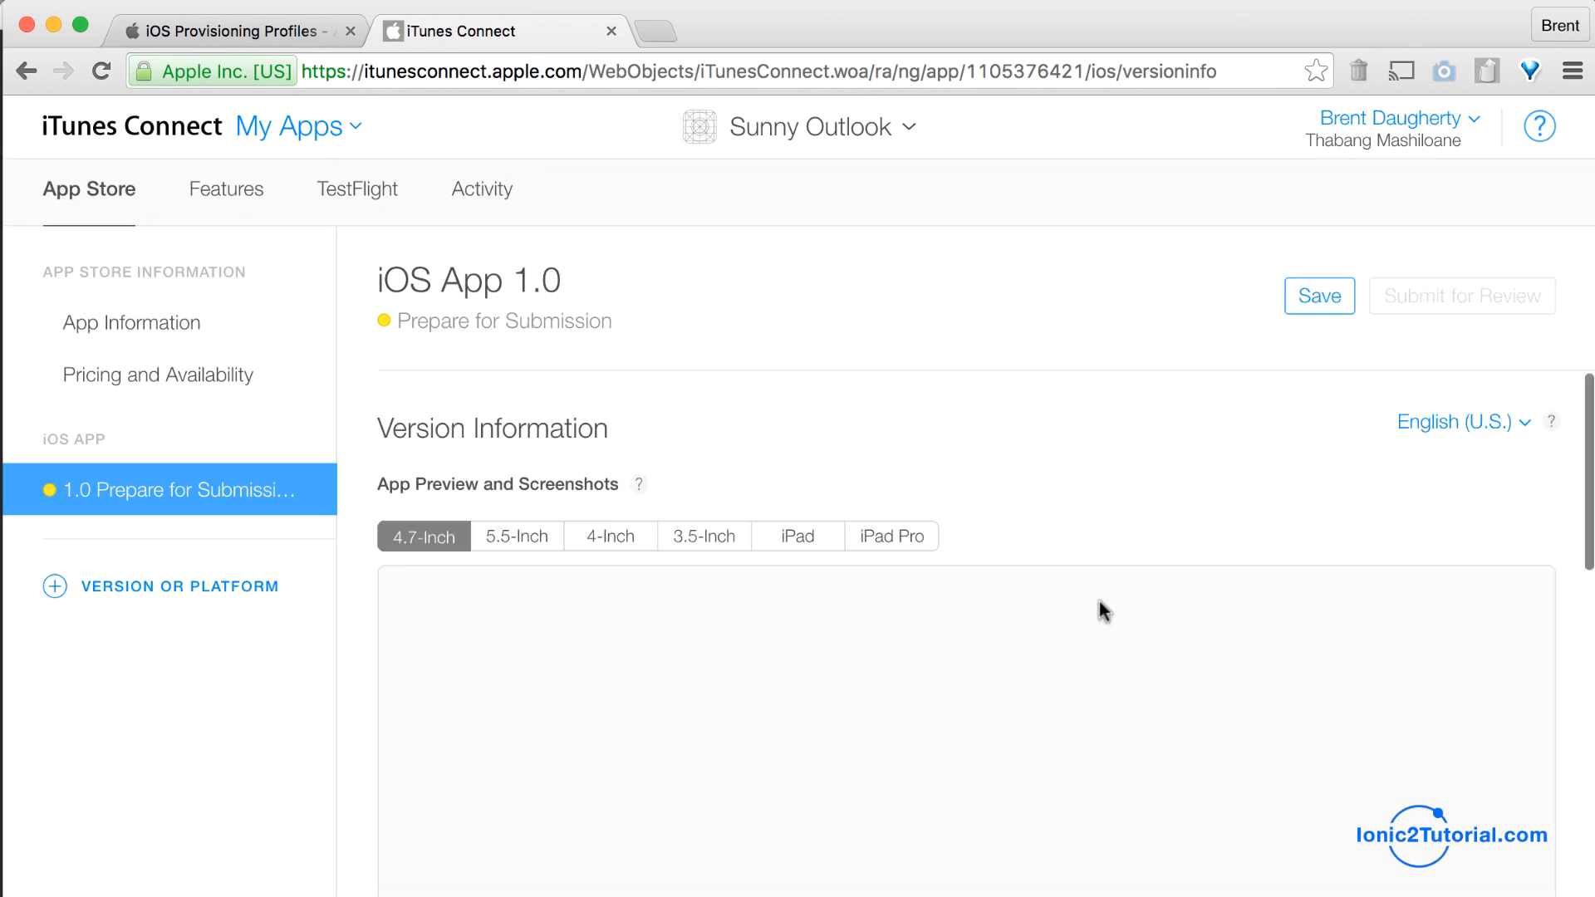